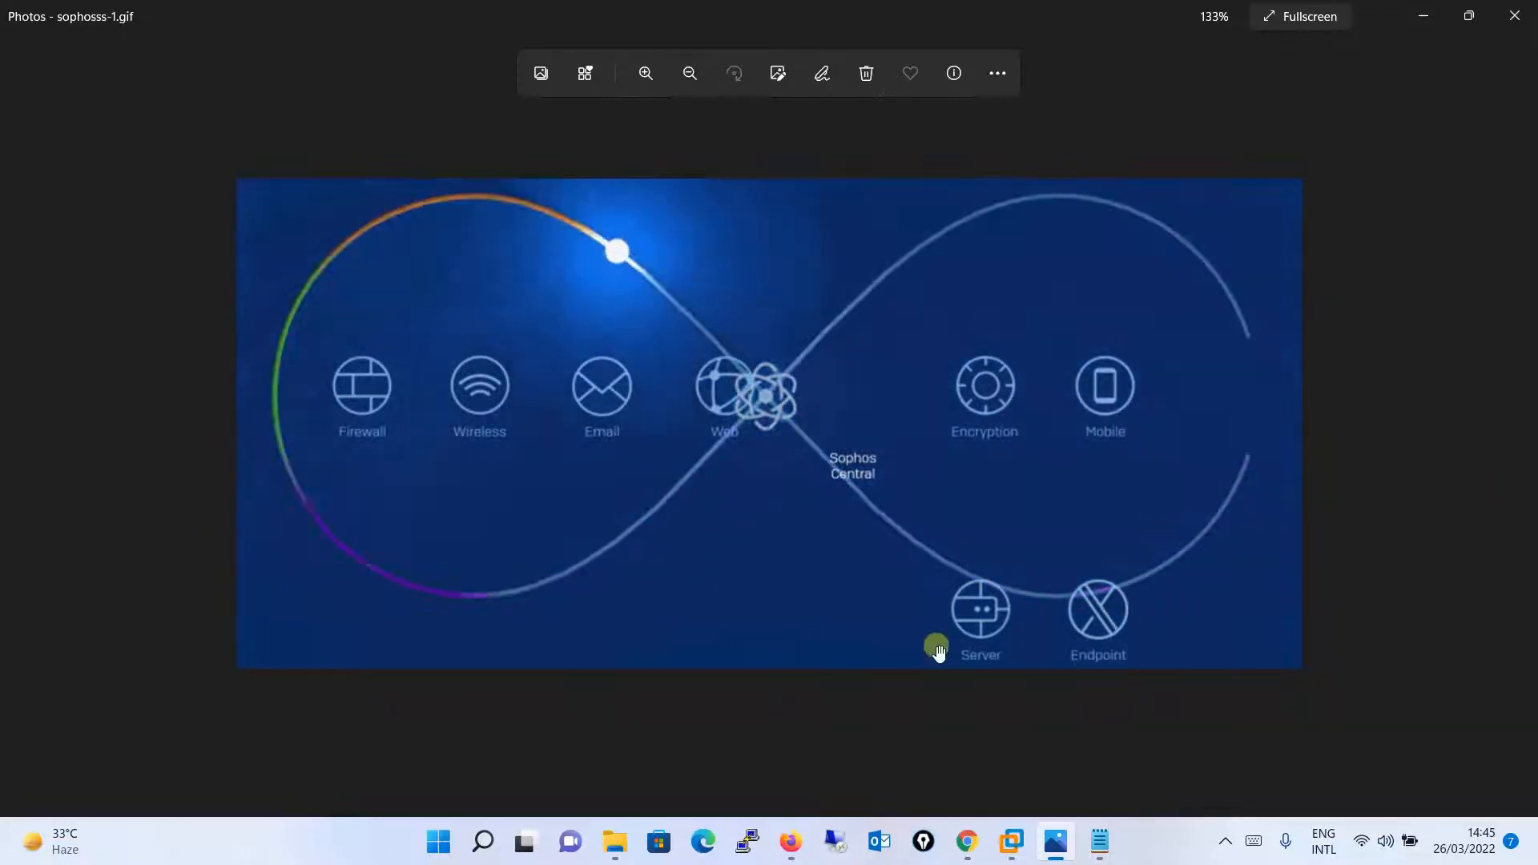
- Launch Firefox and go to the Sophos Central address
{"action": "left_click", "coordinate": [790, 842]}
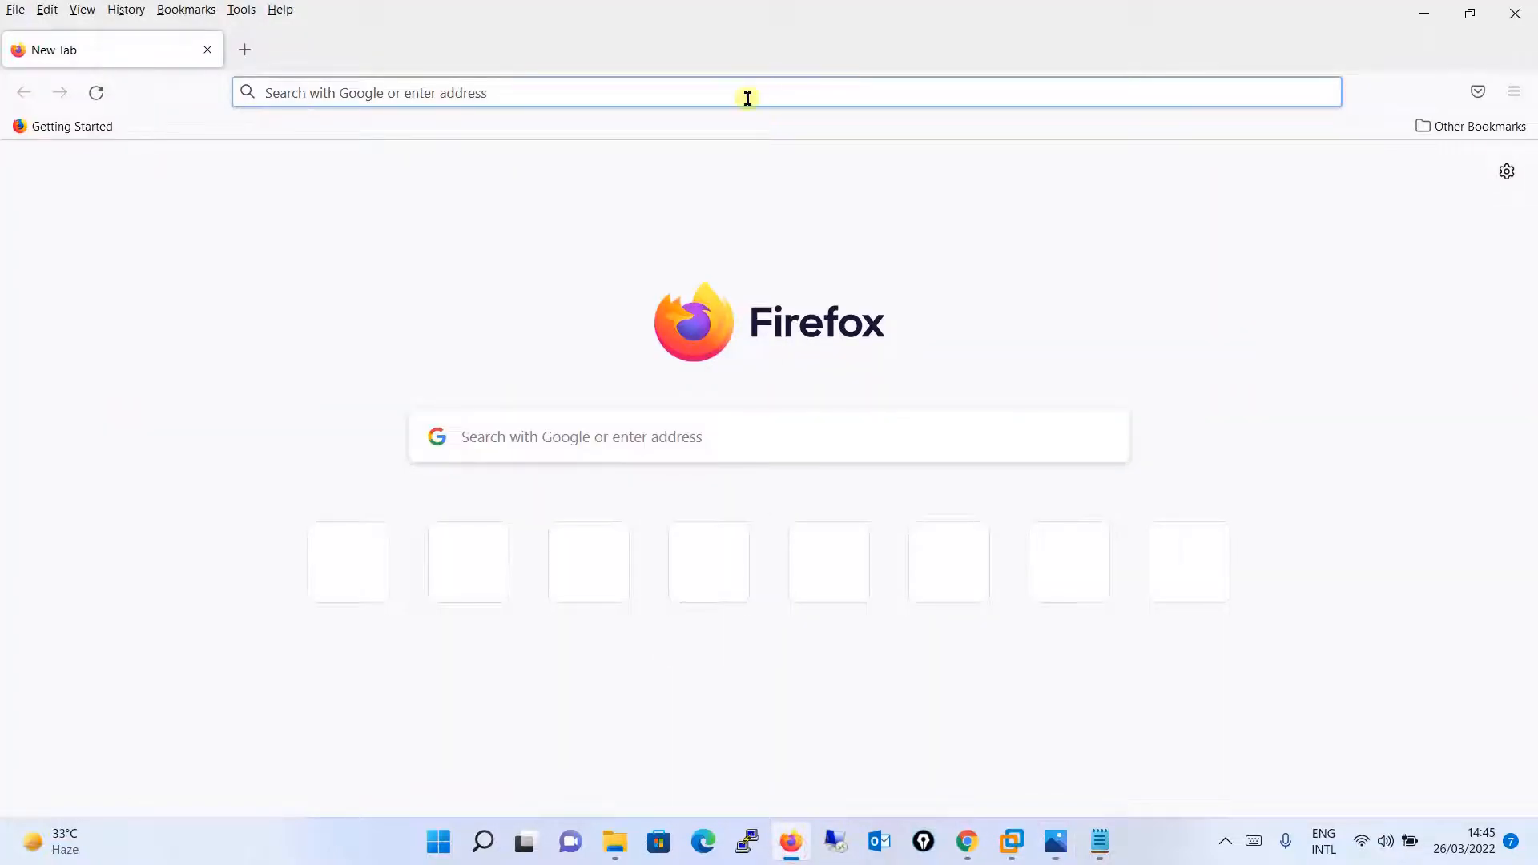
{"action": "type", "text": "ce"}
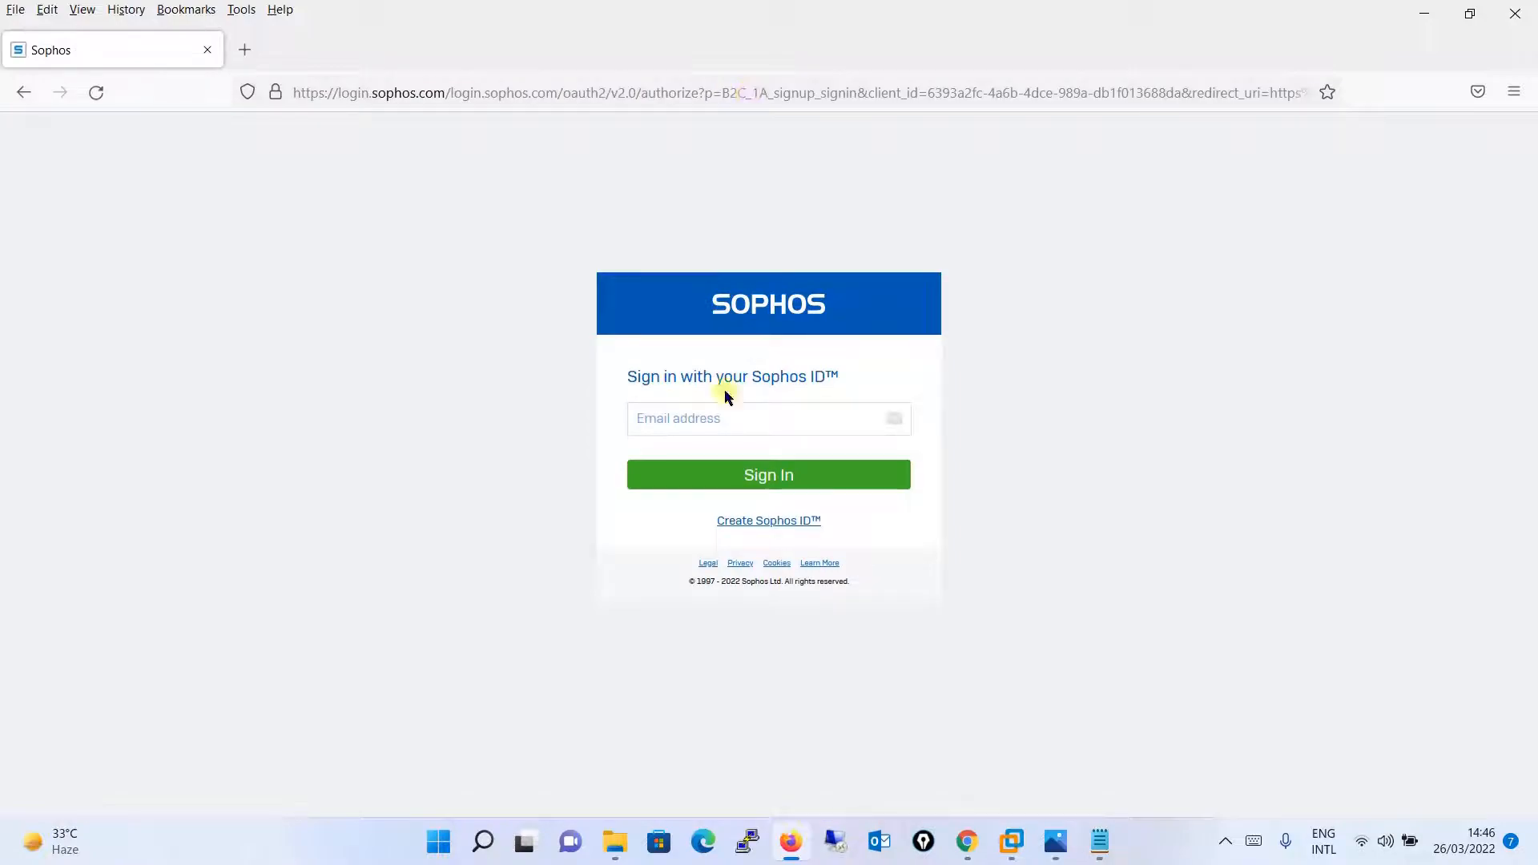
- Sign in to Sophos Central with the Sophos ID email and password
{"action": "left_click", "coordinate": [768, 419]}
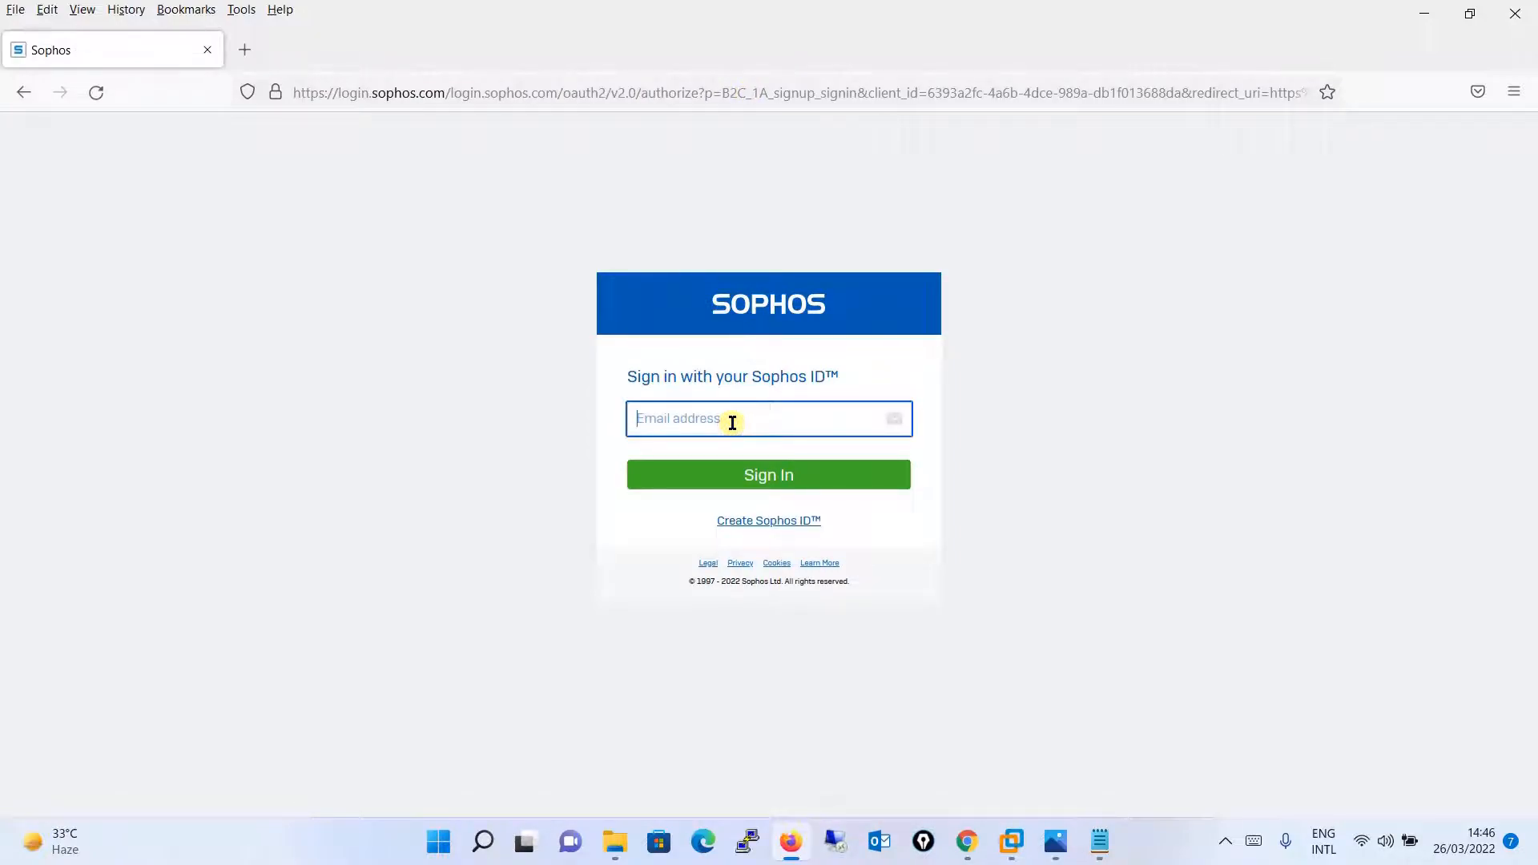
{"action": "left_click", "coordinate": [768, 475]}
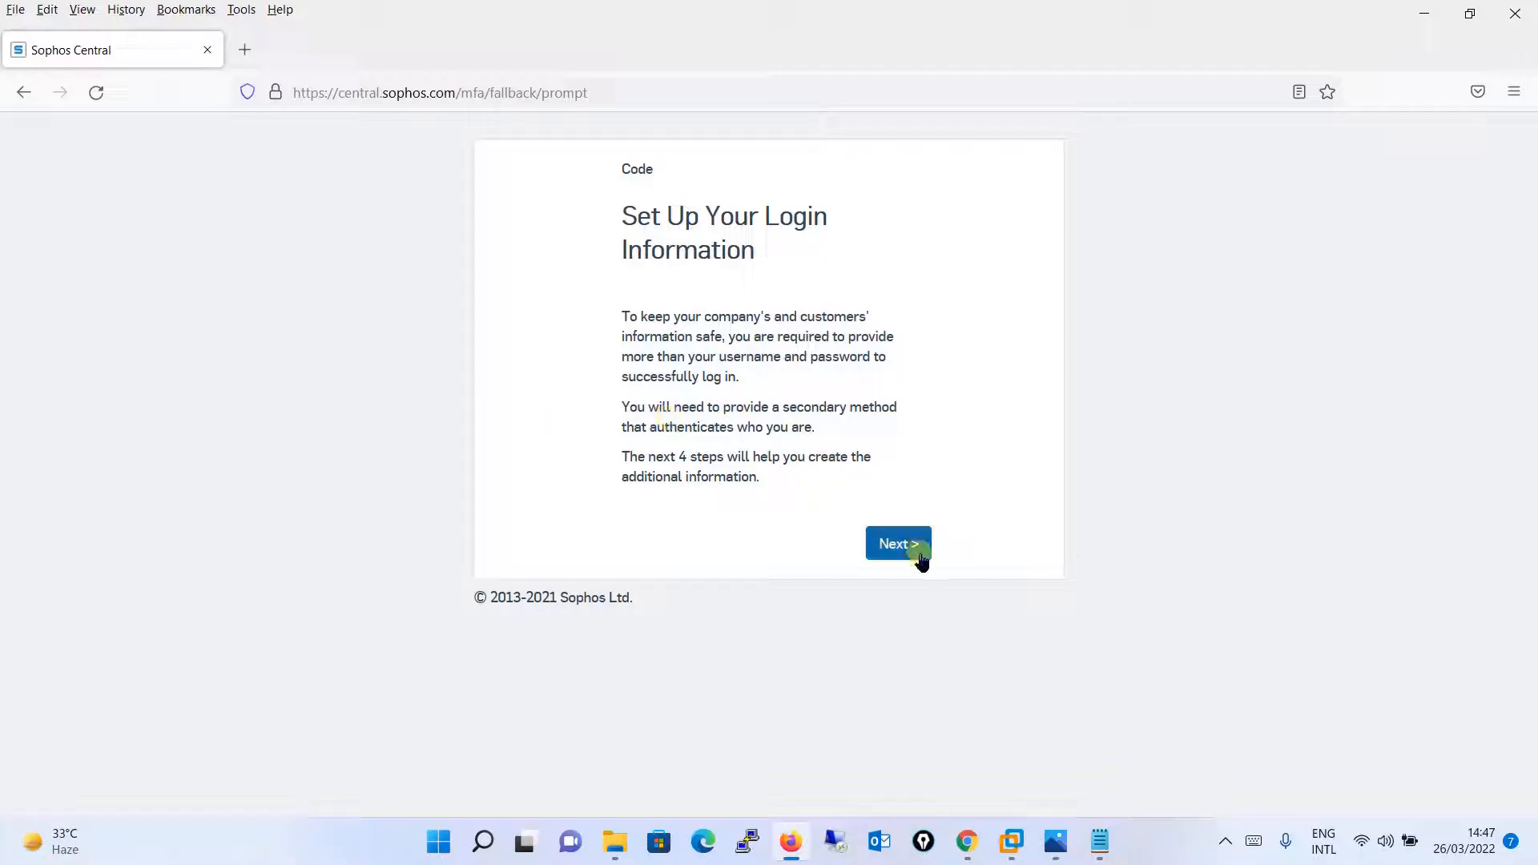
- Advance to Step 1 and select the Security Code field
{"action": "left_click", "coordinate": [896, 543]}
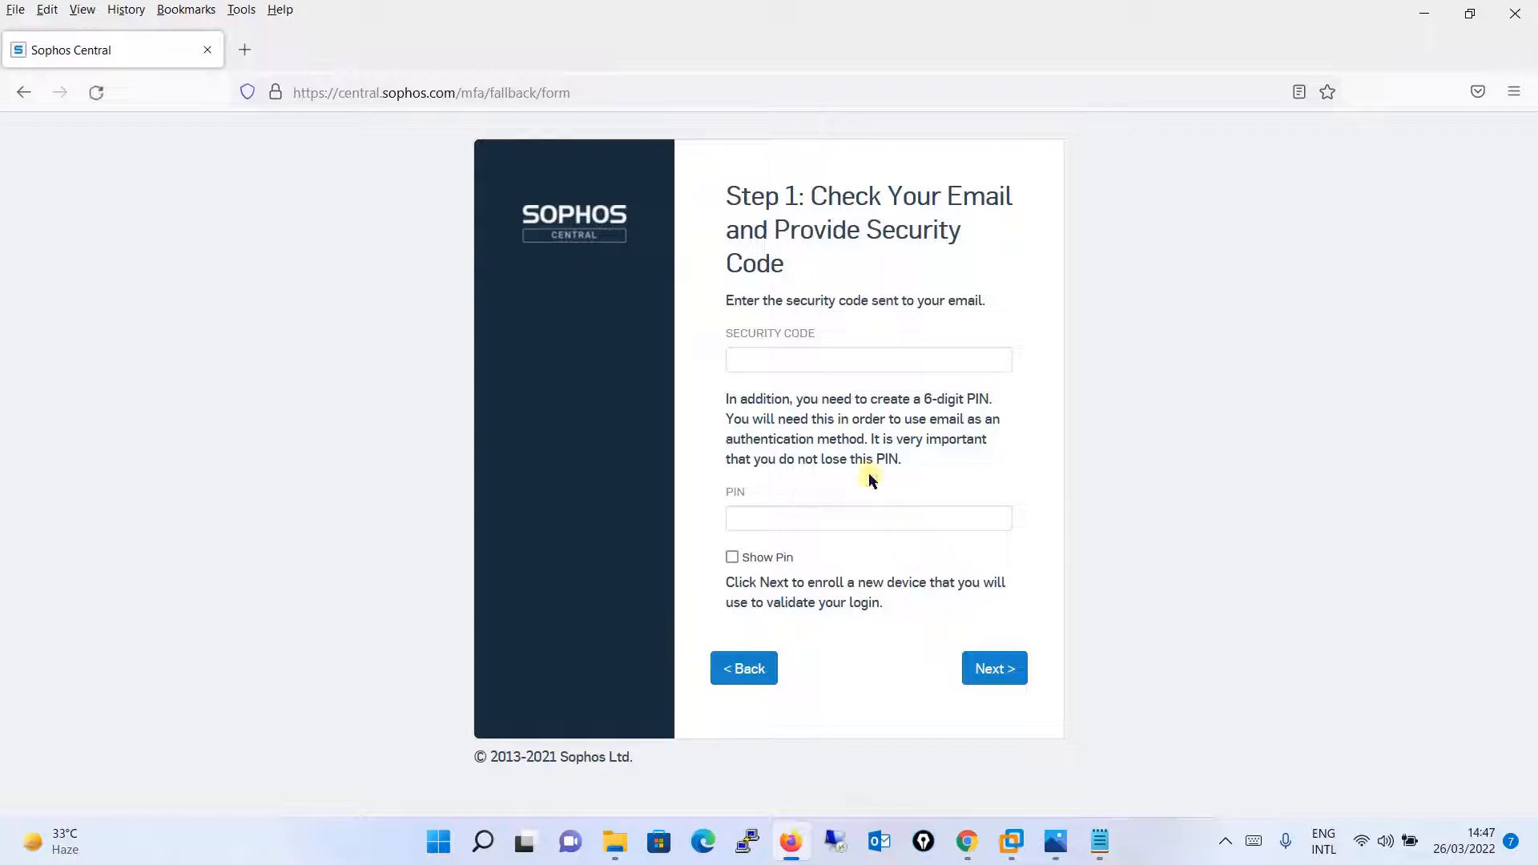
{"action": "left_click", "coordinate": [866, 359]}
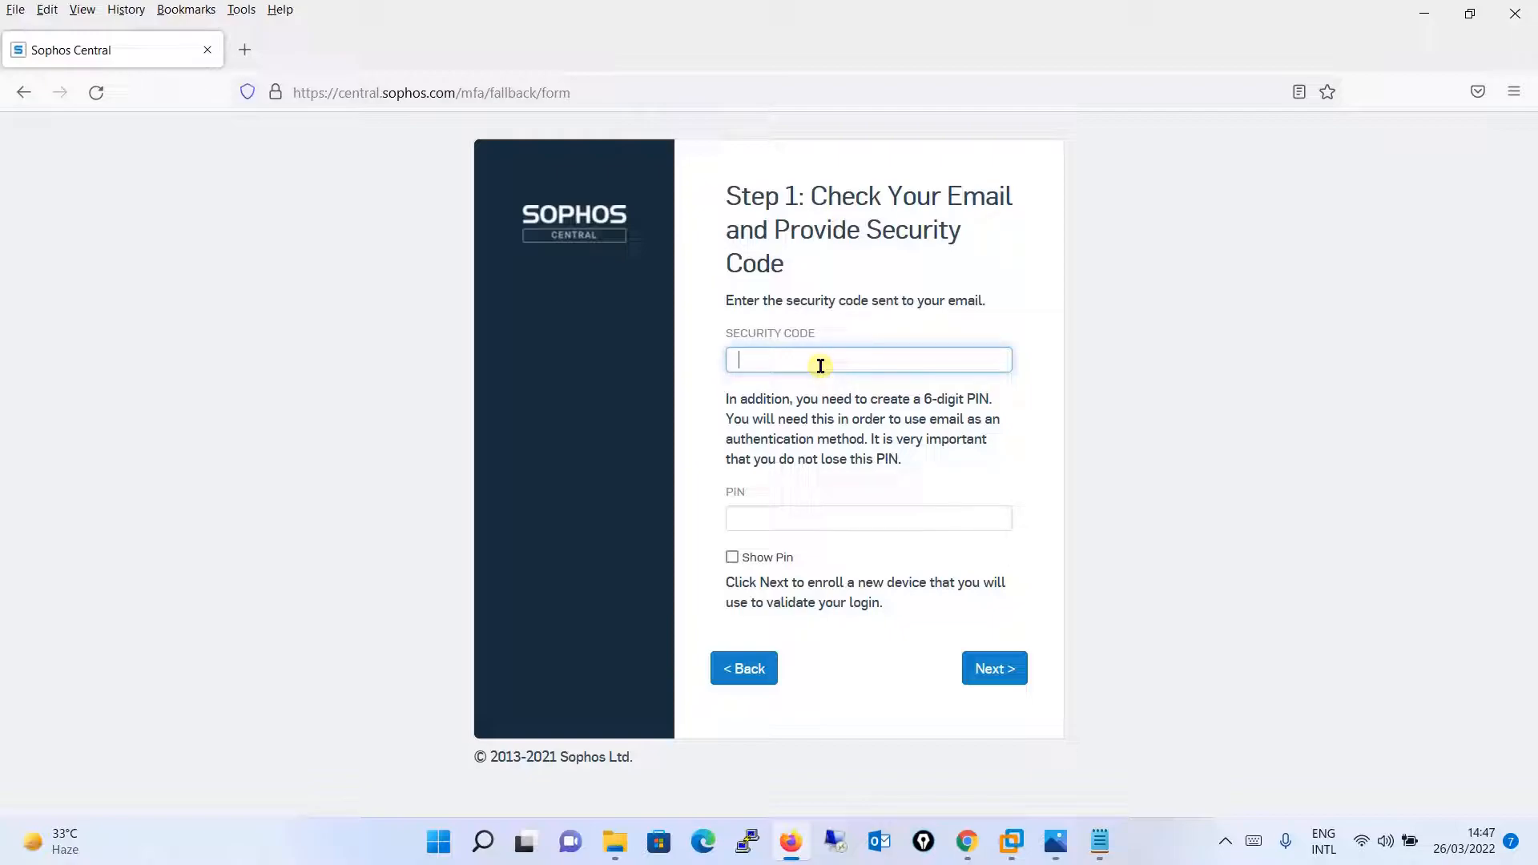
{"action": "mouse_move", "coordinate": [922, 412]}
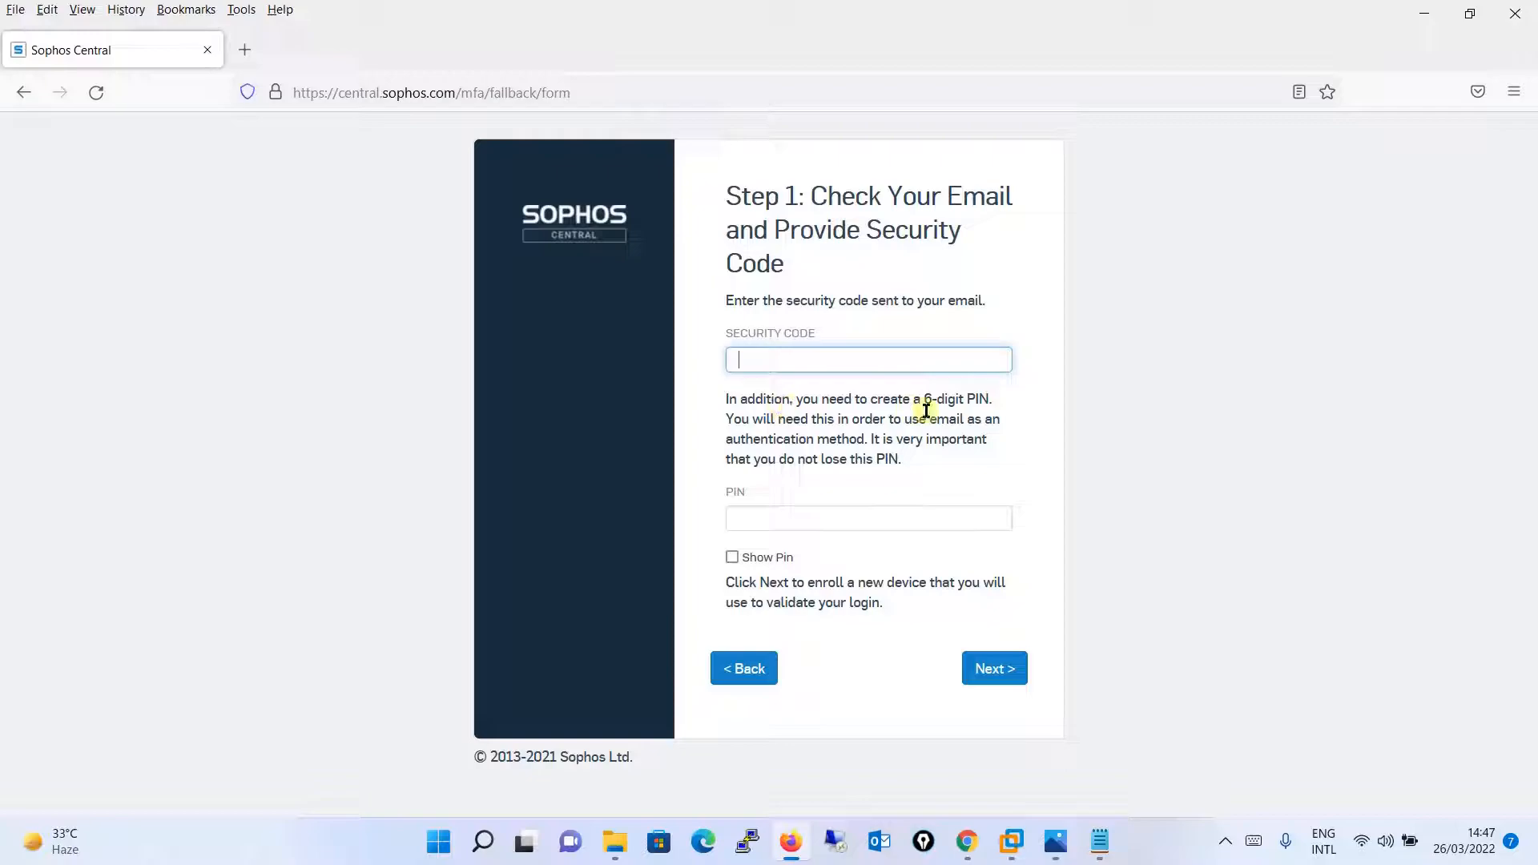
{"action": "mouse_move", "coordinate": [917, 436]}
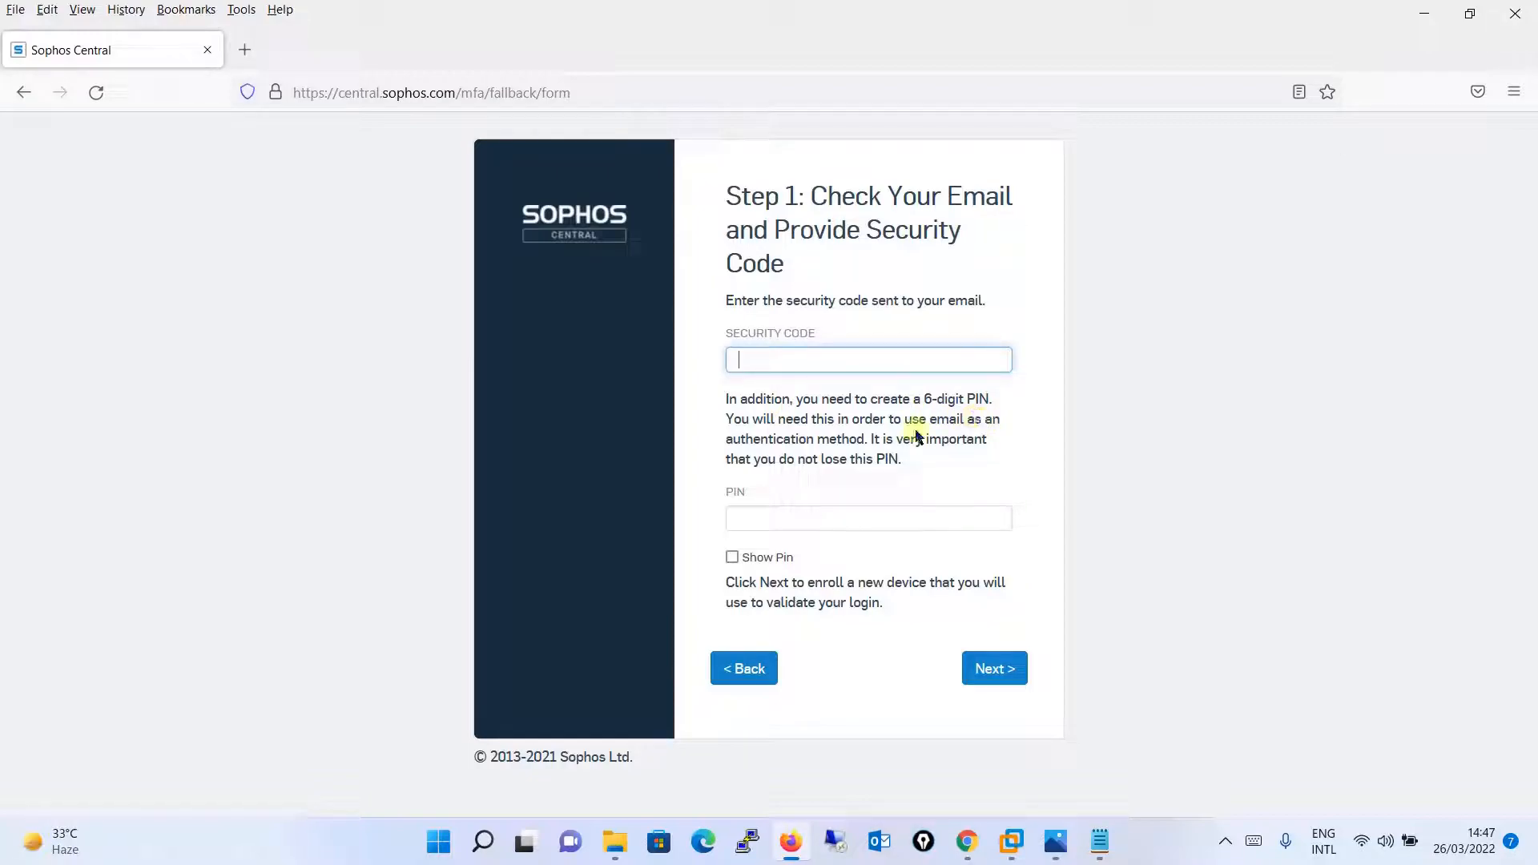
{"action": "mouse_move", "coordinate": [804, 440]}
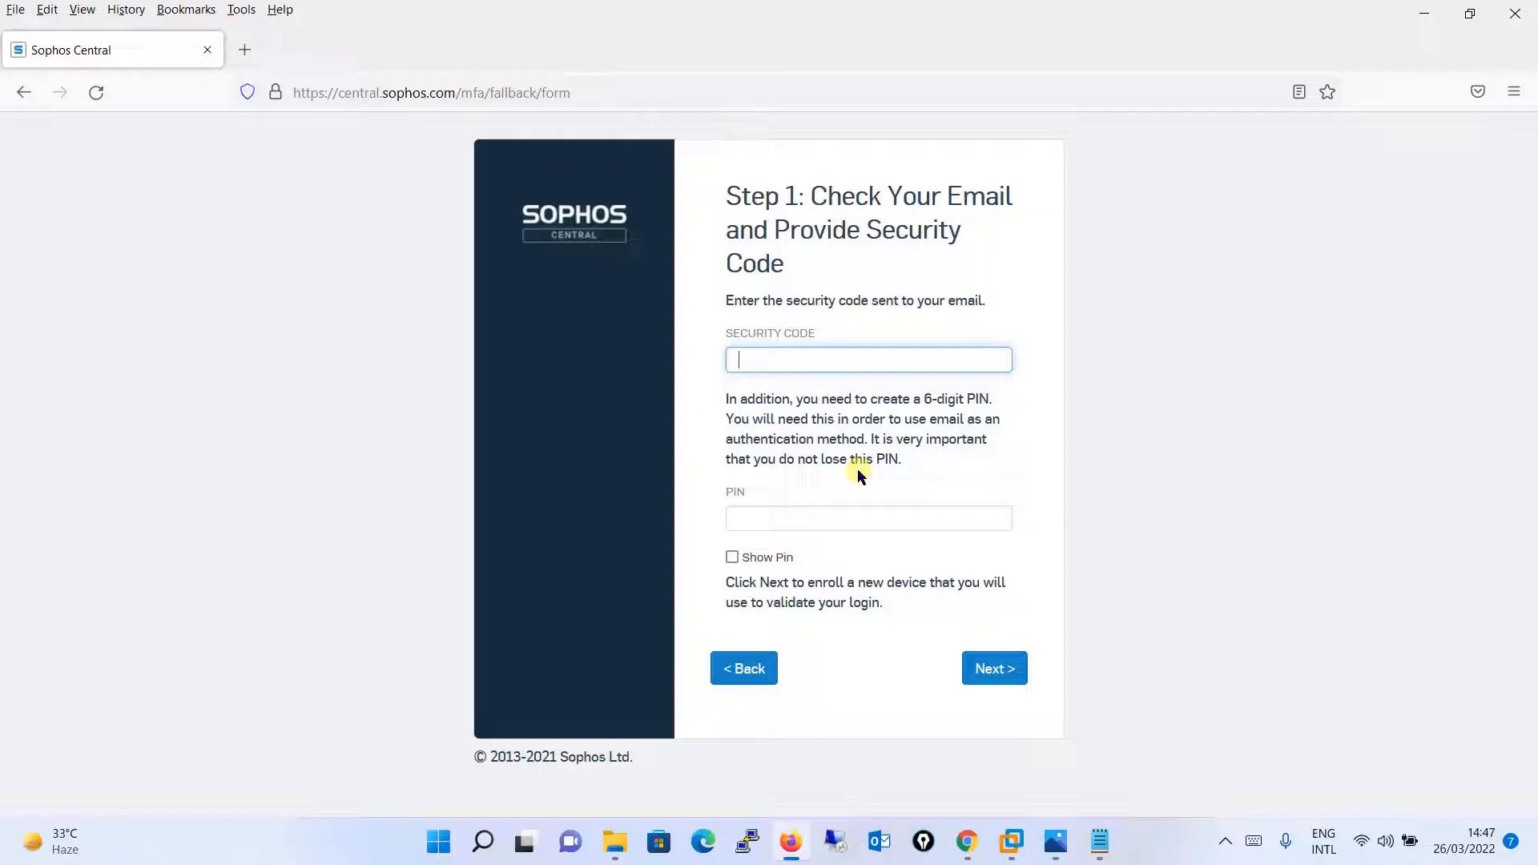
{"action": "mouse_move", "coordinate": [849, 442]}
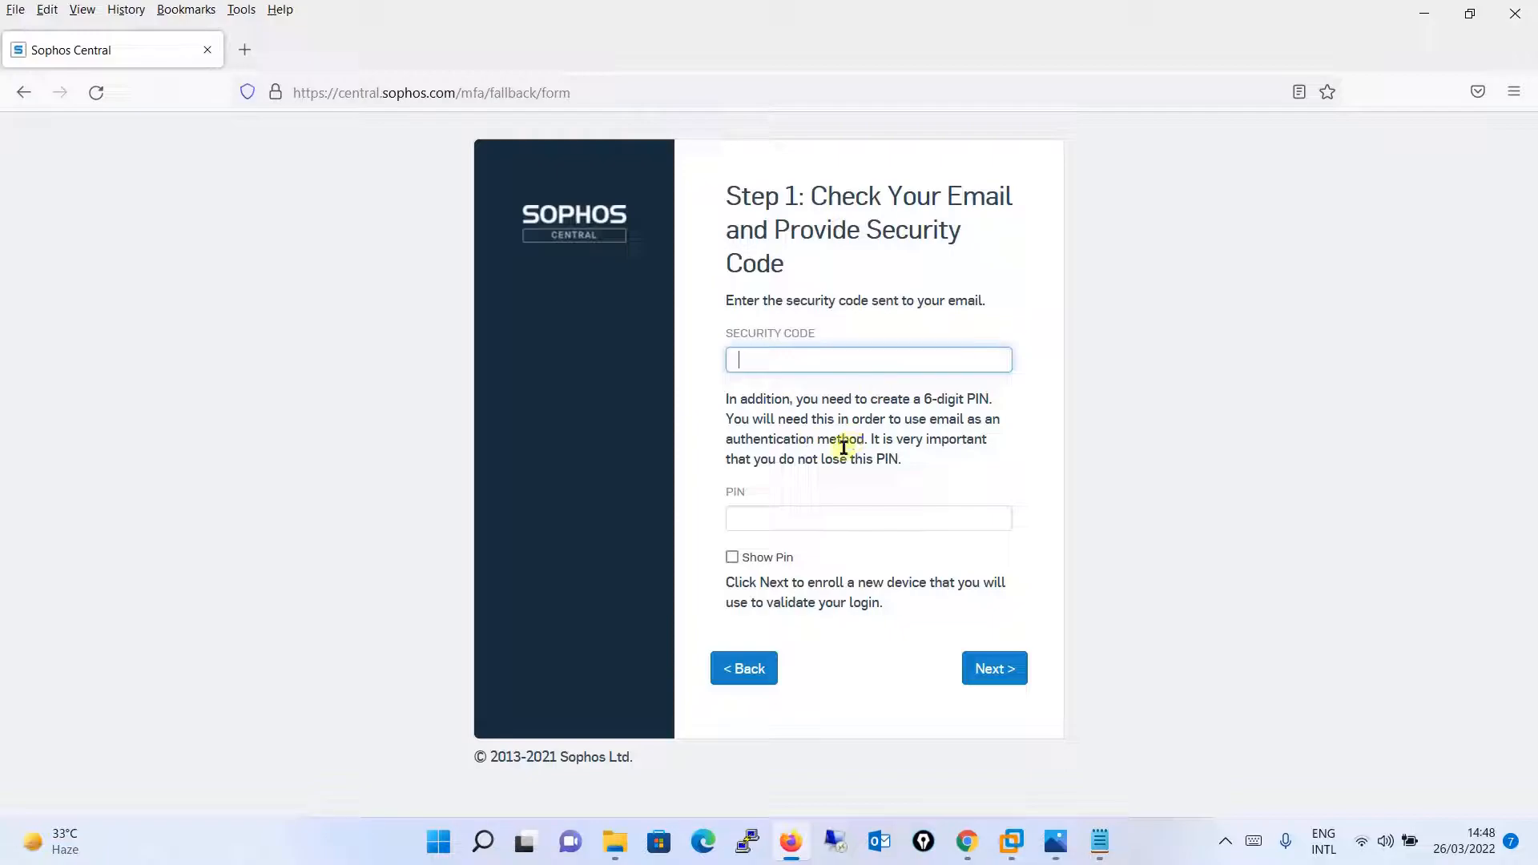
{"action": "mouse_move", "coordinate": [835, 511]}
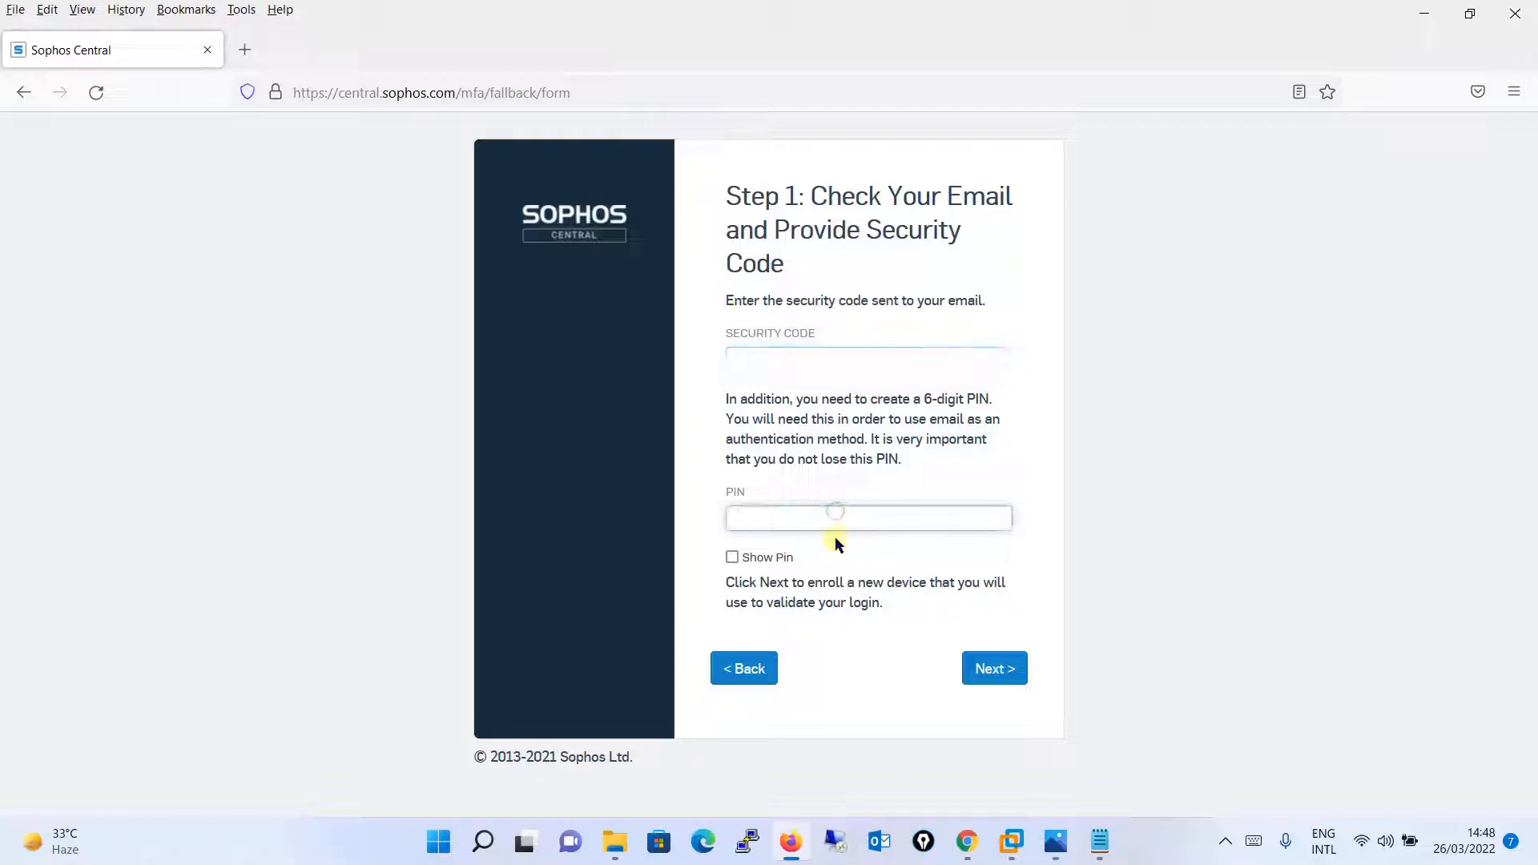
{"action": "left_click", "coordinate": [866, 518]}
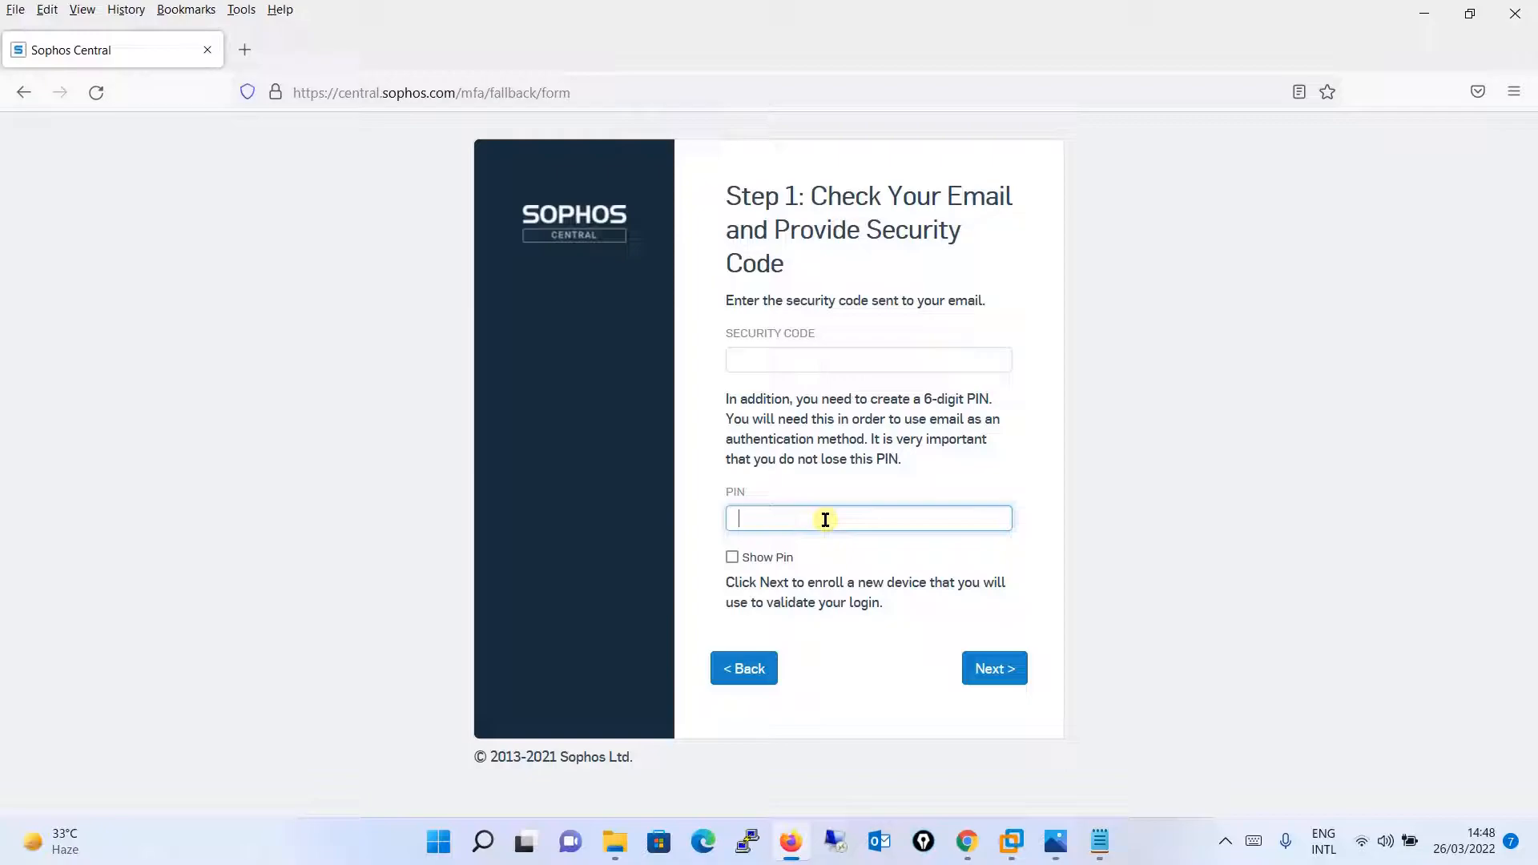
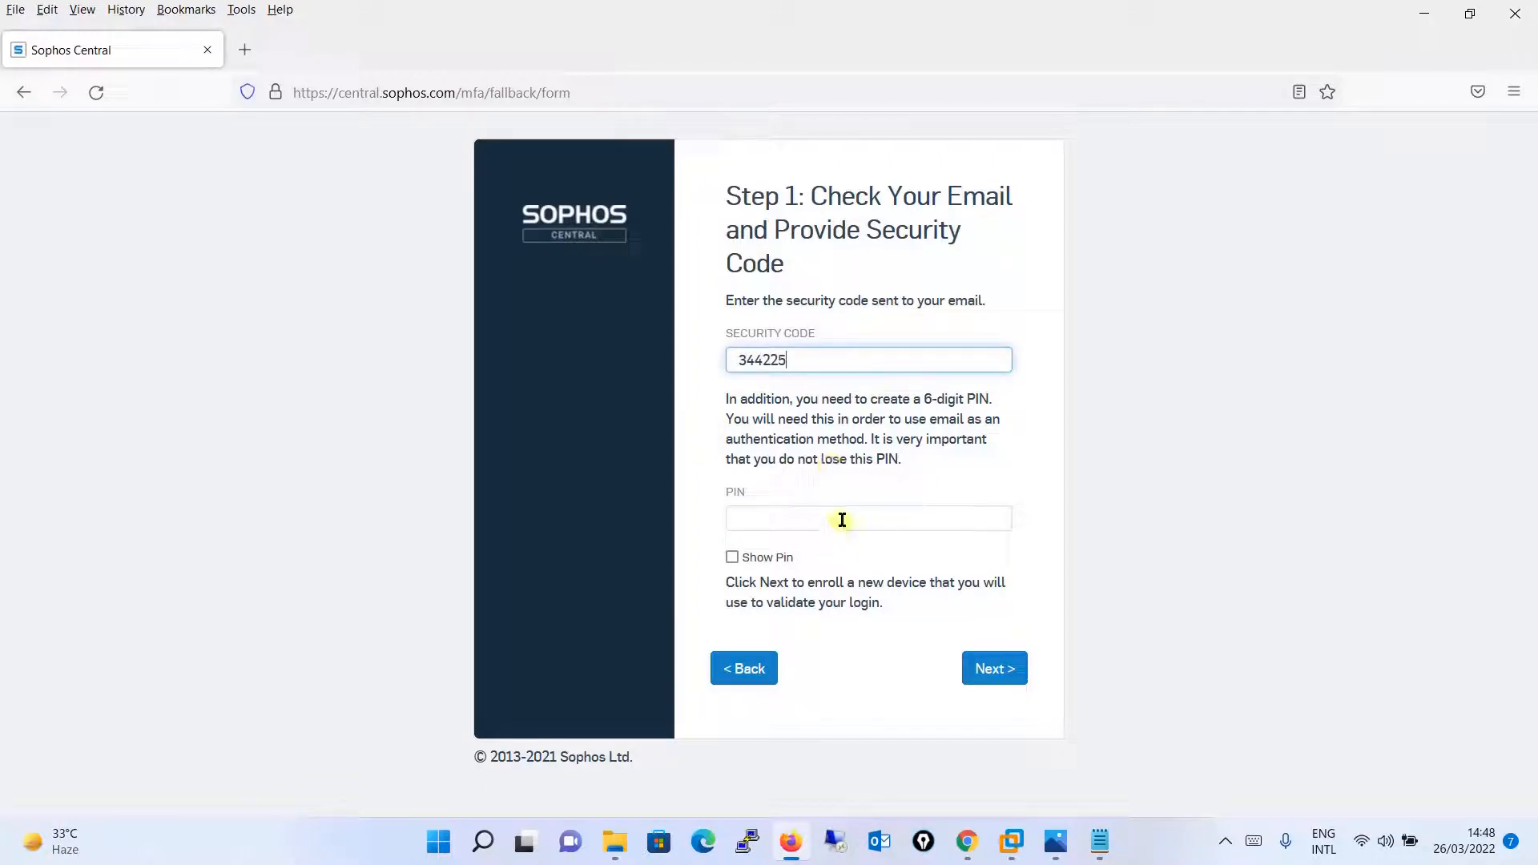
{"action": "left_click", "coordinate": [867, 519]}
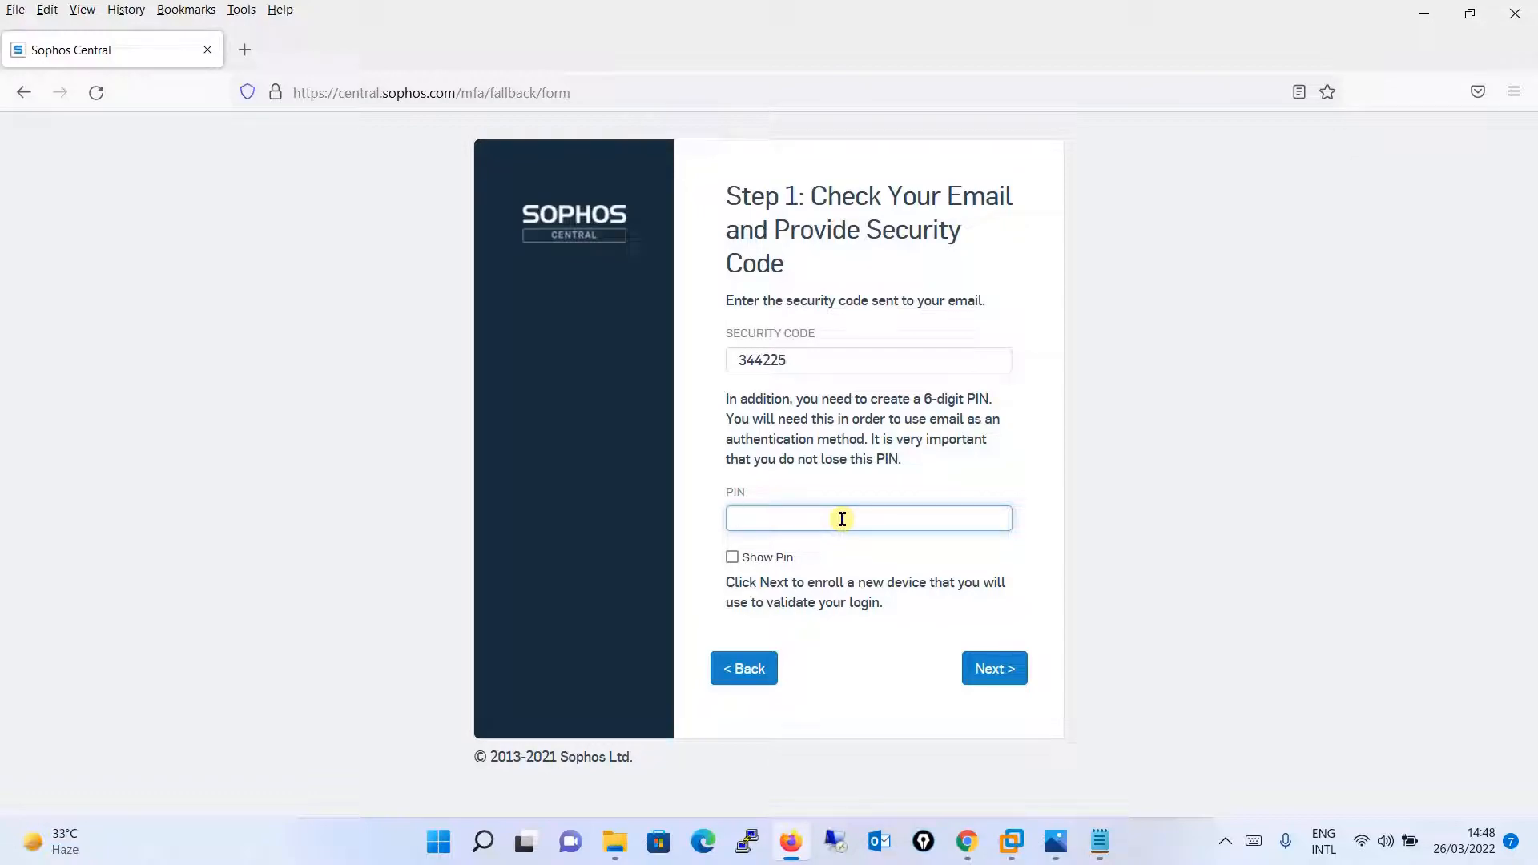
{"action": "left_click", "coordinate": [868, 518]}
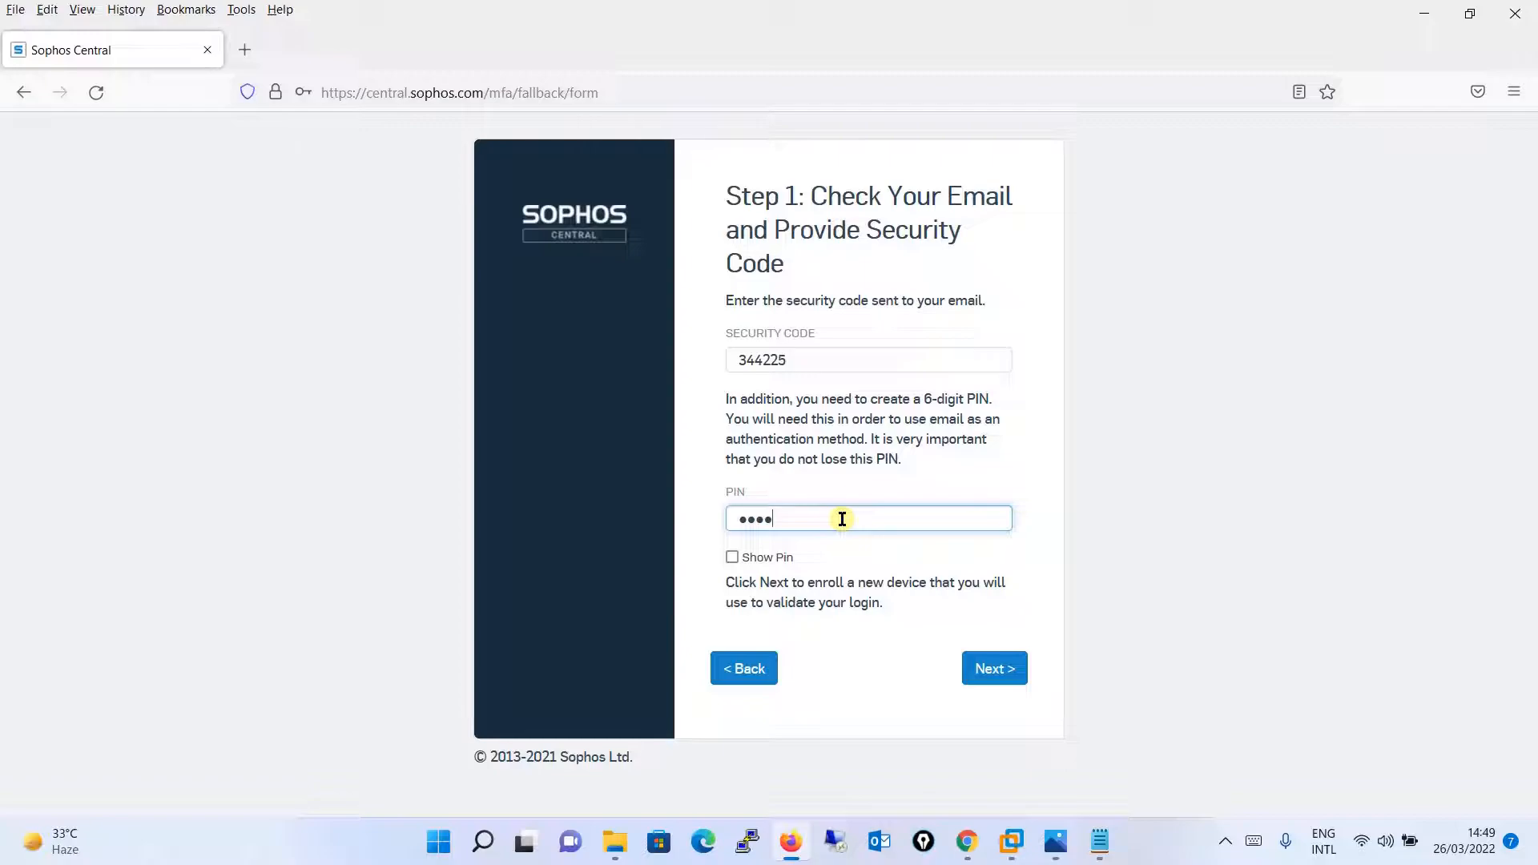
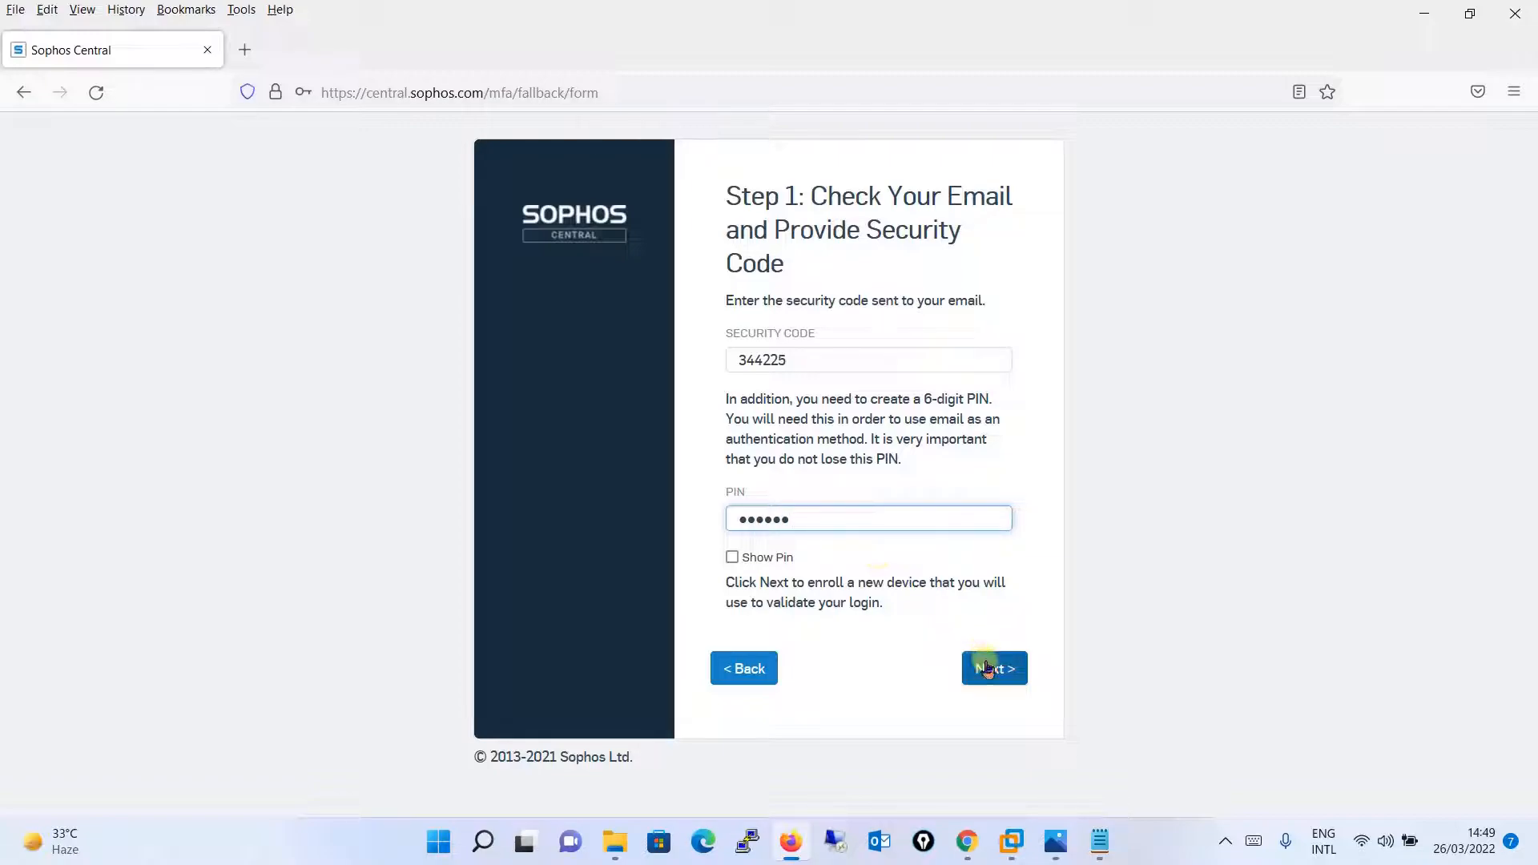
{"action": "left_click", "coordinate": [992, 668]}
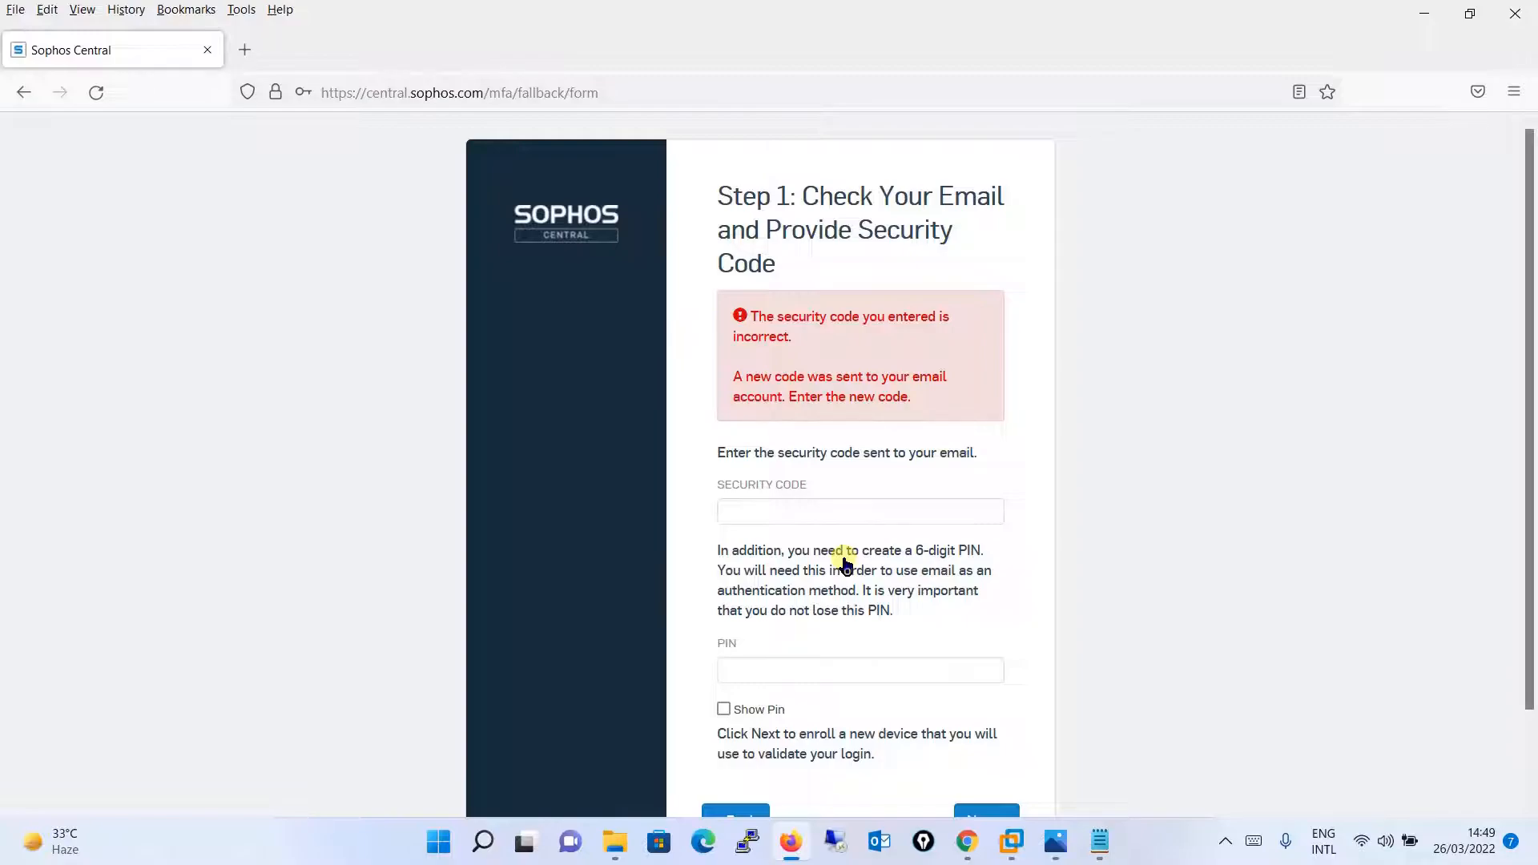
{"action": "left_click", "coordinate": [860, 670]}
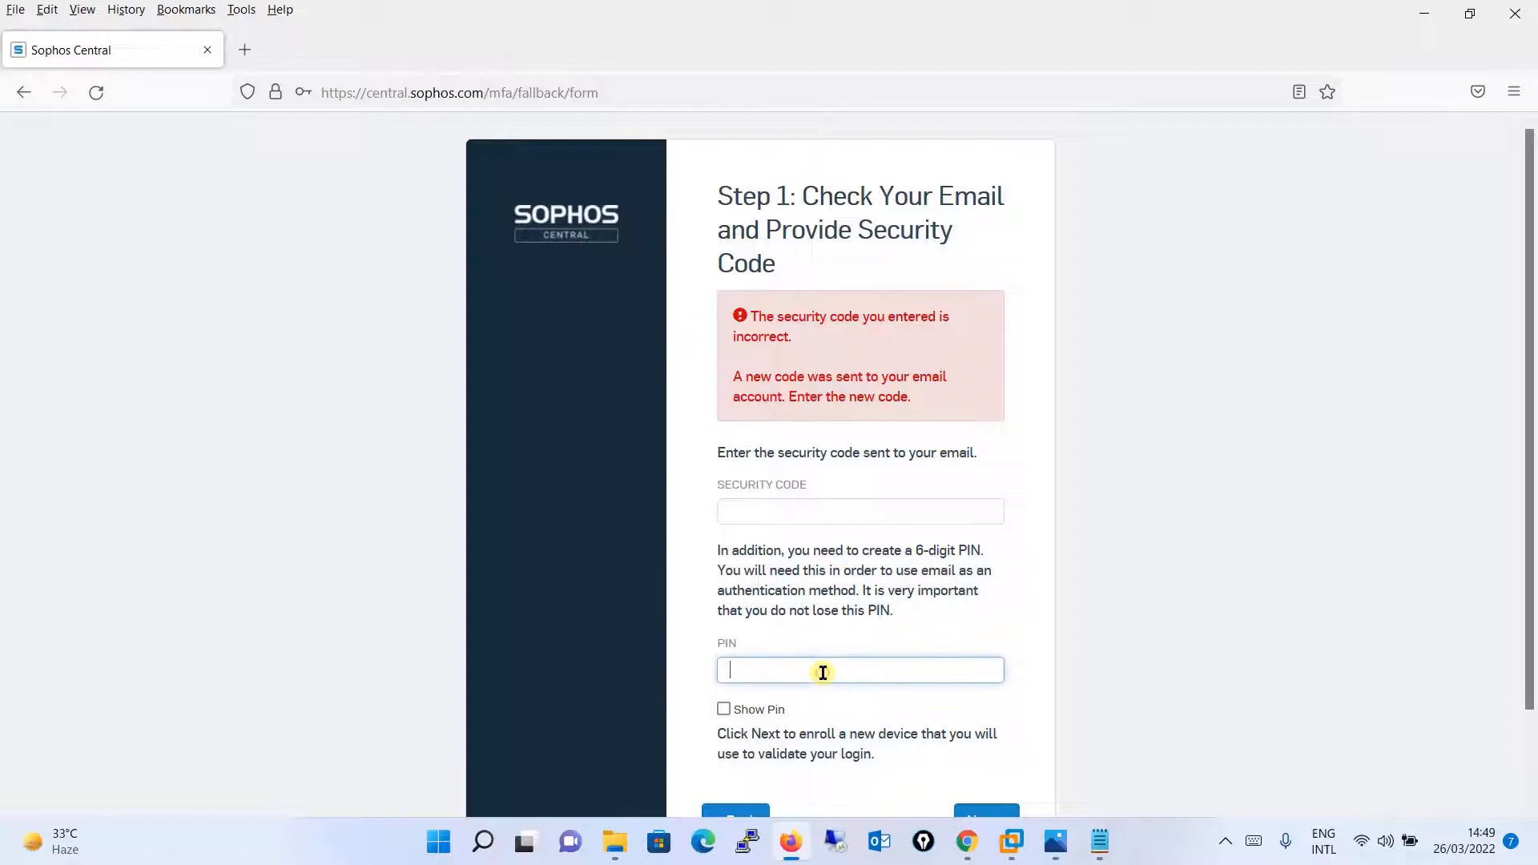
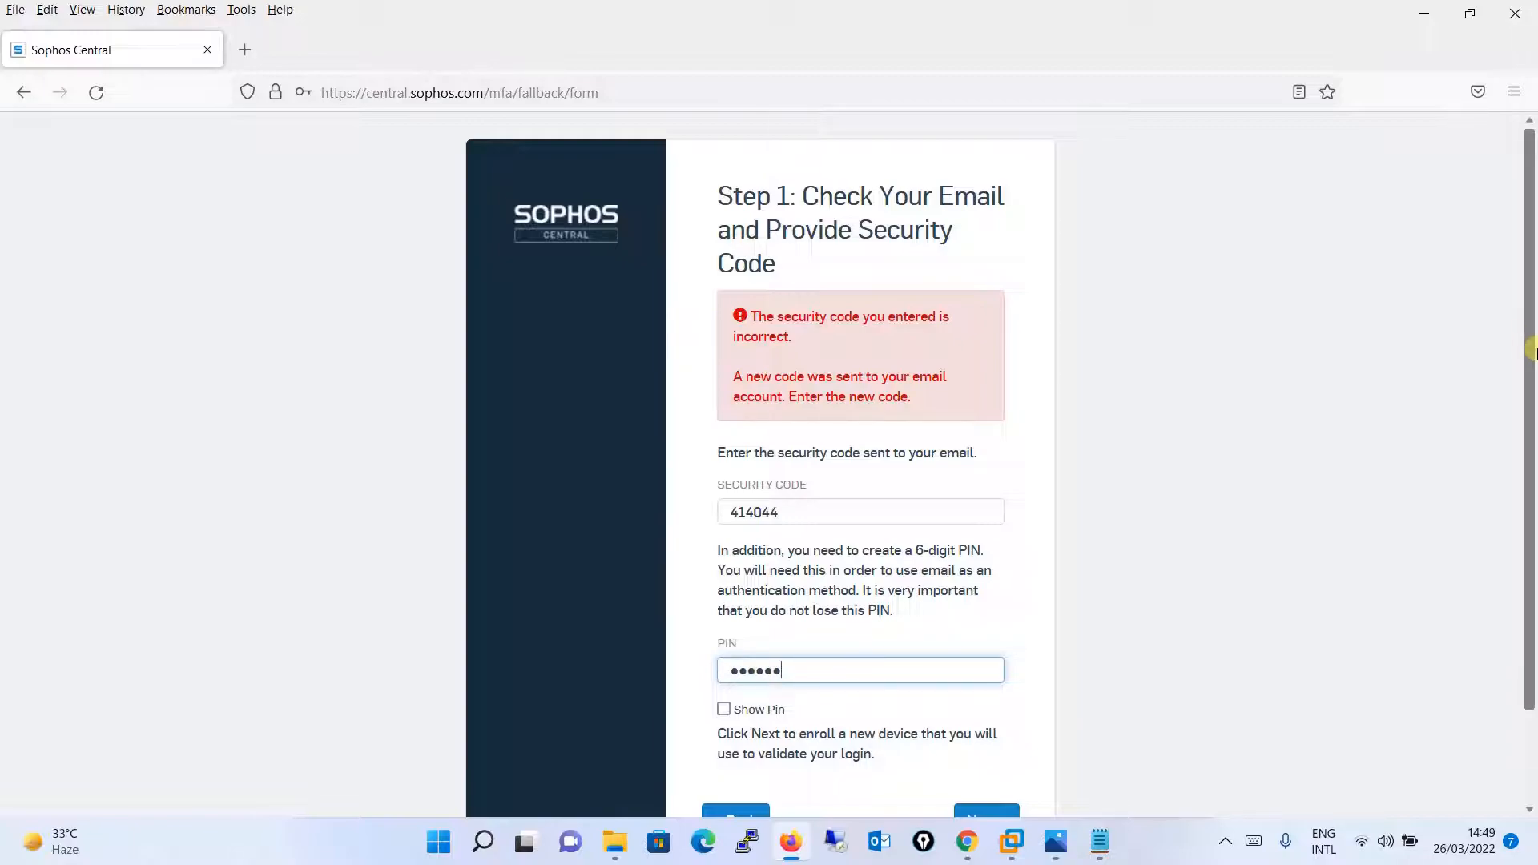
{"action": "scroll", "scroll_direction": "down", "scroll_amount": 3}
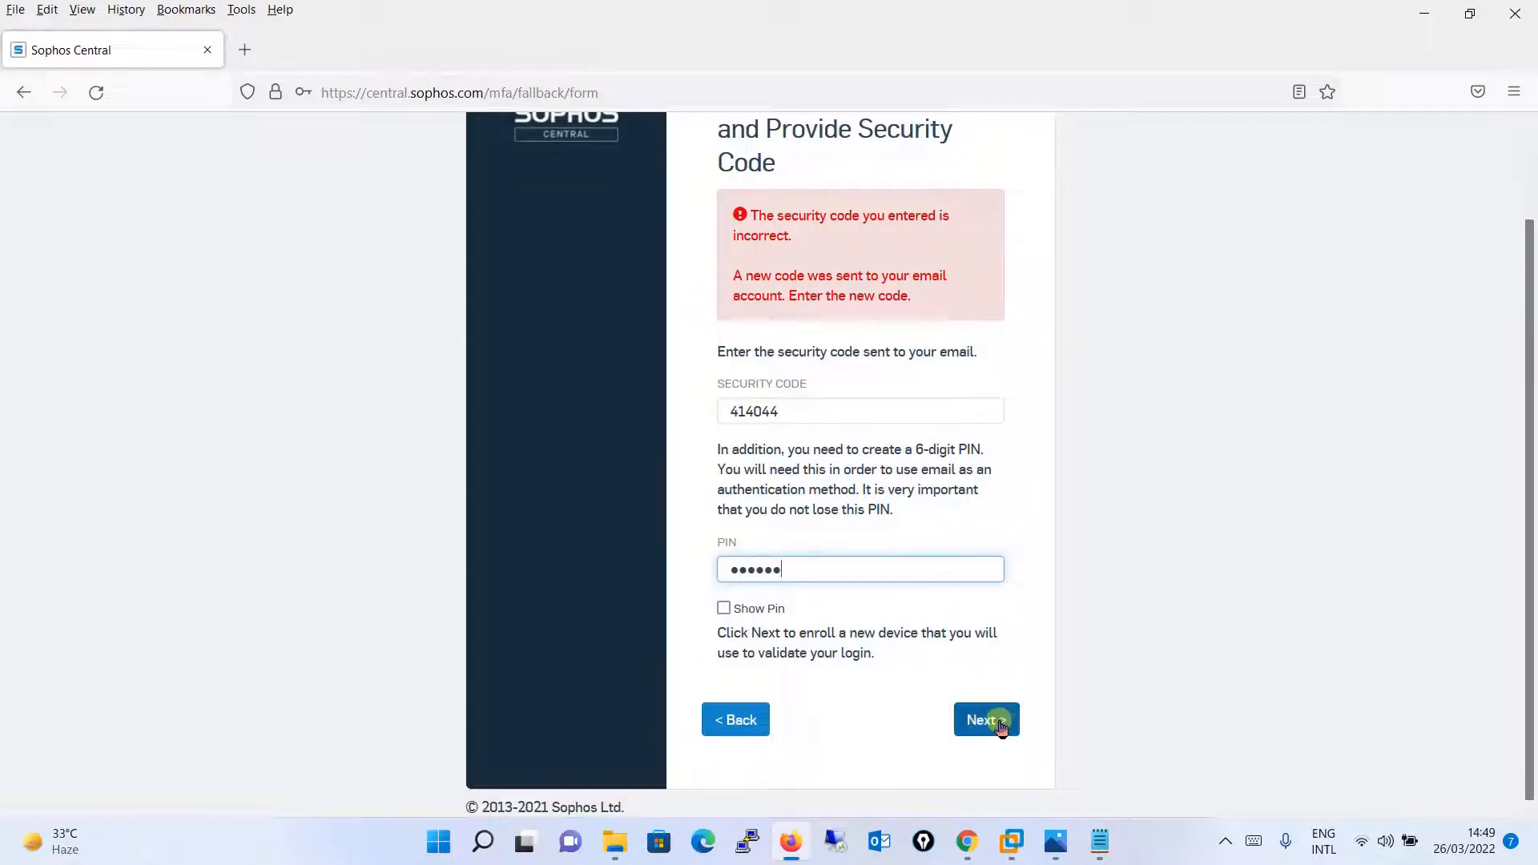
{"action": "left_click", "coordinate": [986, 719]}
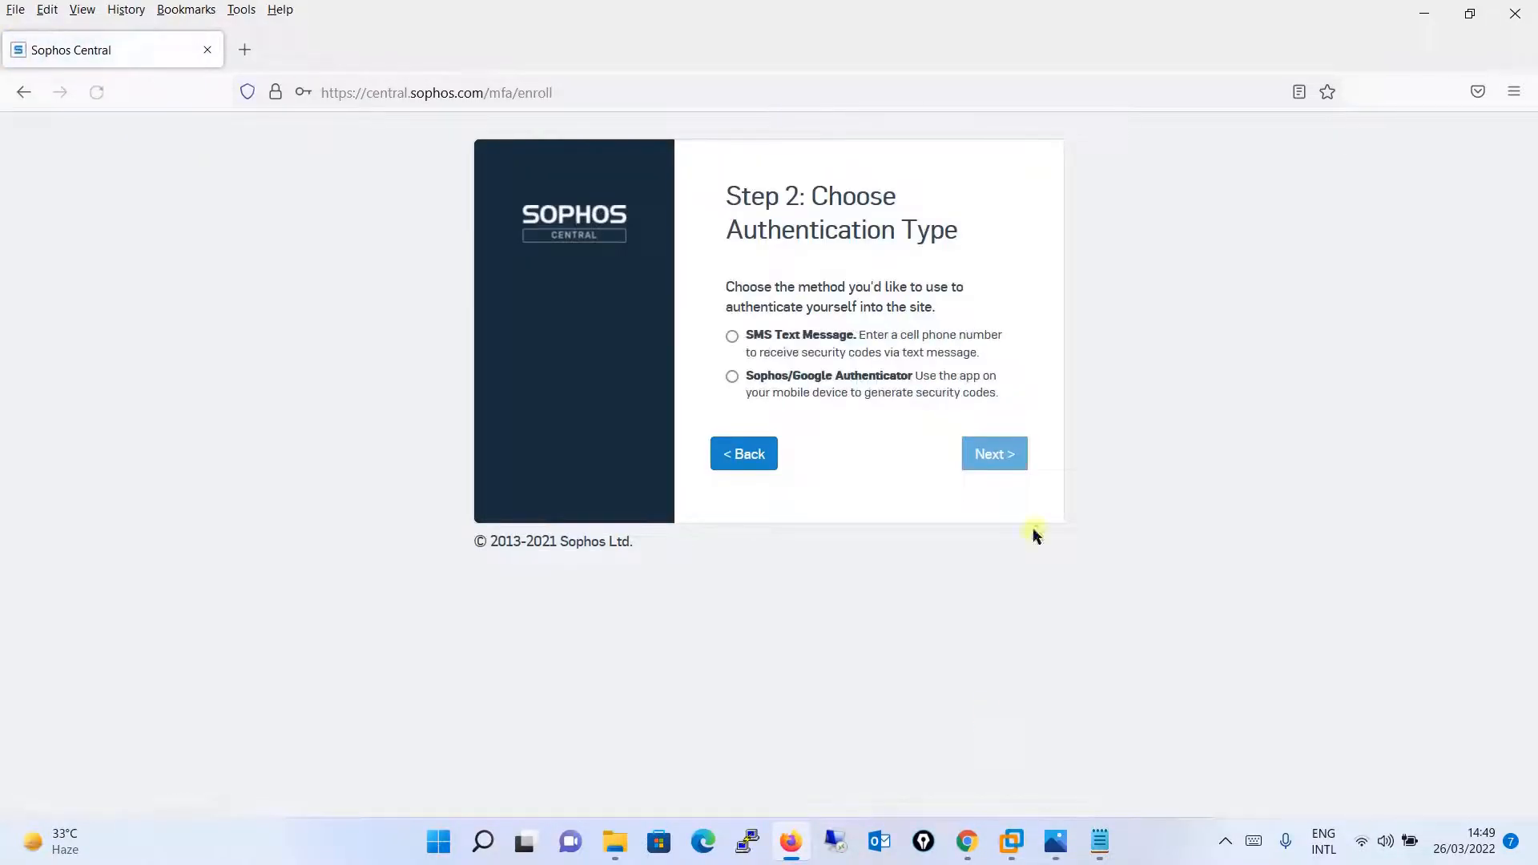
{"action": "mouse_move", "coordinate": [1305, 522]}
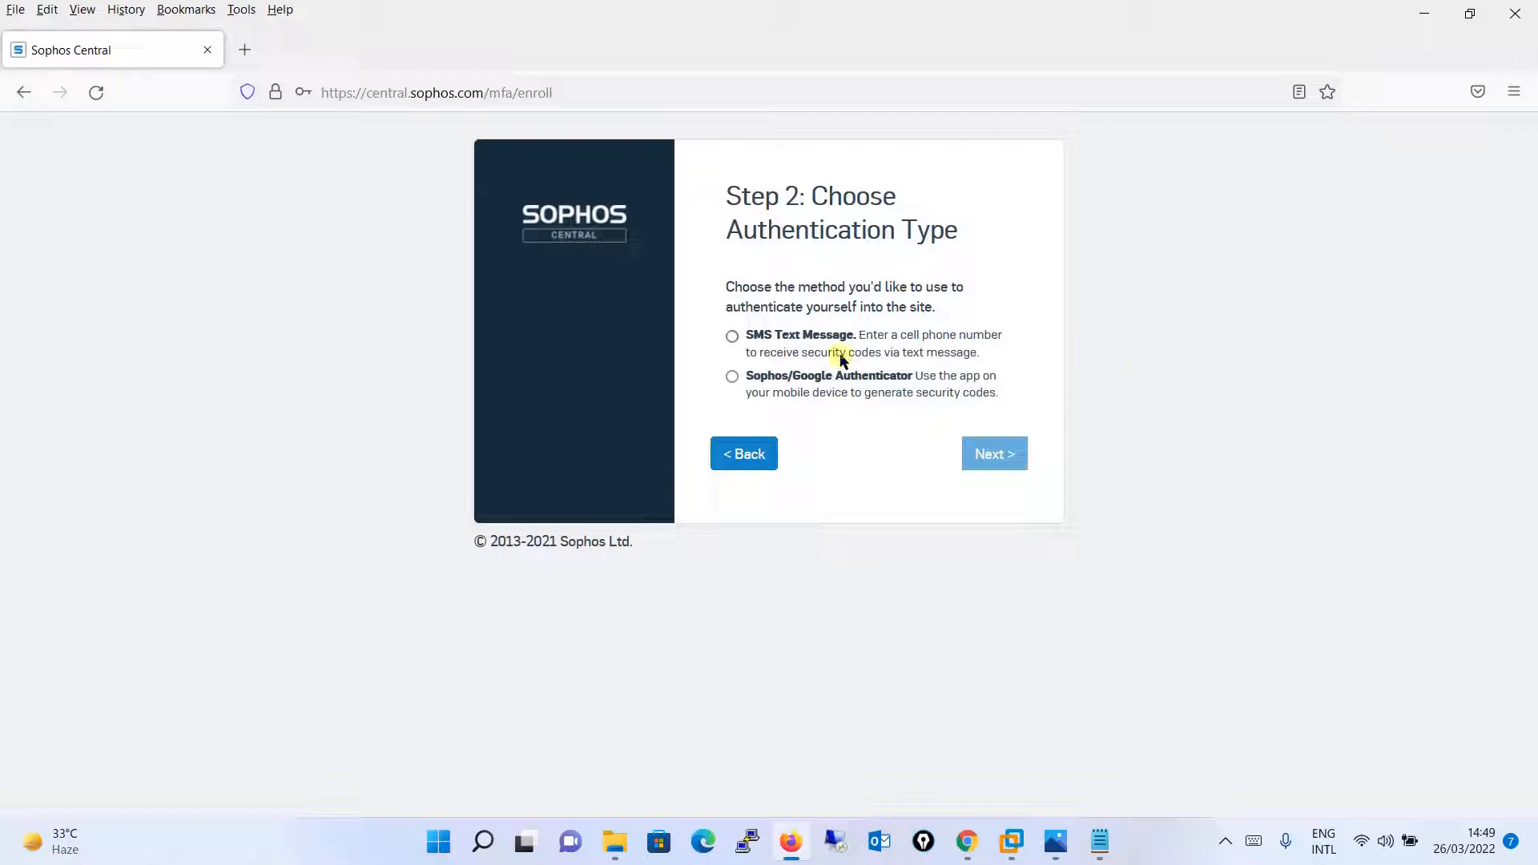
- Choose SMS Text Message as the authentication type and continue to Step 3
{"action": "left_click", "coordinate": [731, 336]}
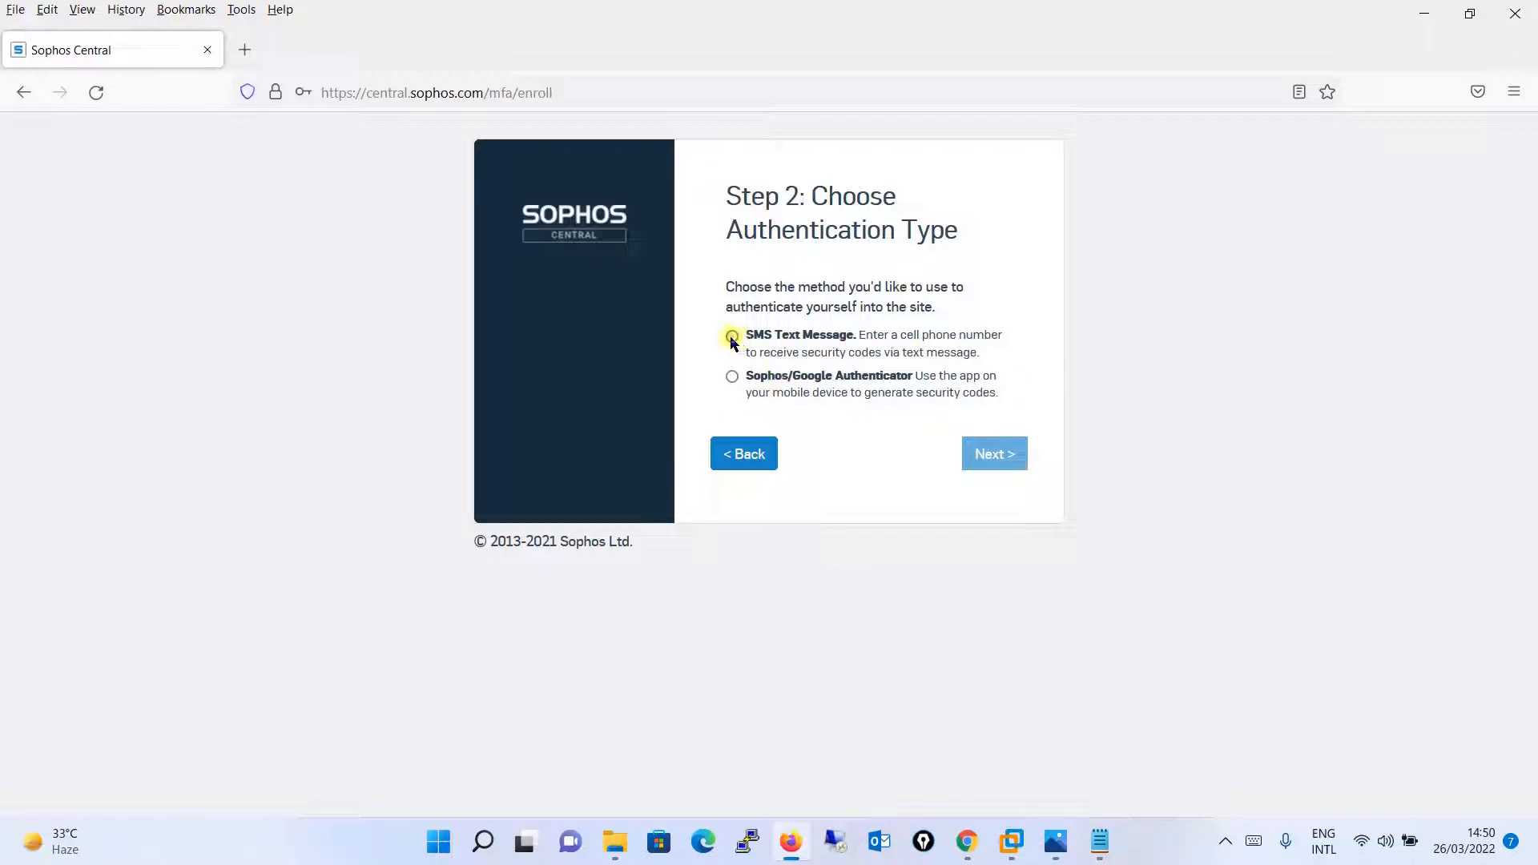
{"action": "left_click", "coordinate": [731, 335]}
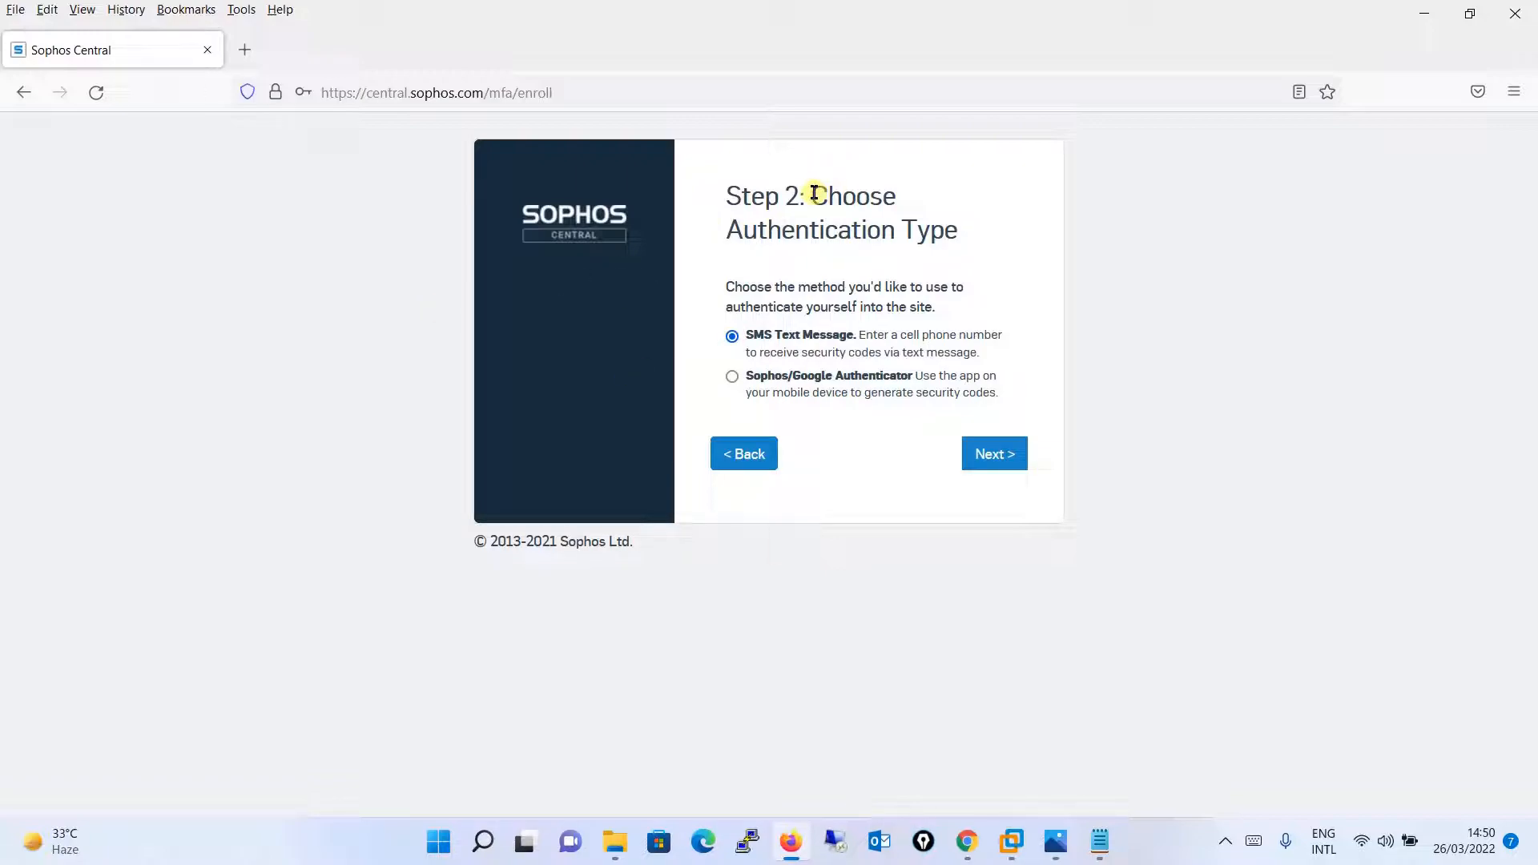
{"action": "mouse_move", "coordinate": [852, 237]}
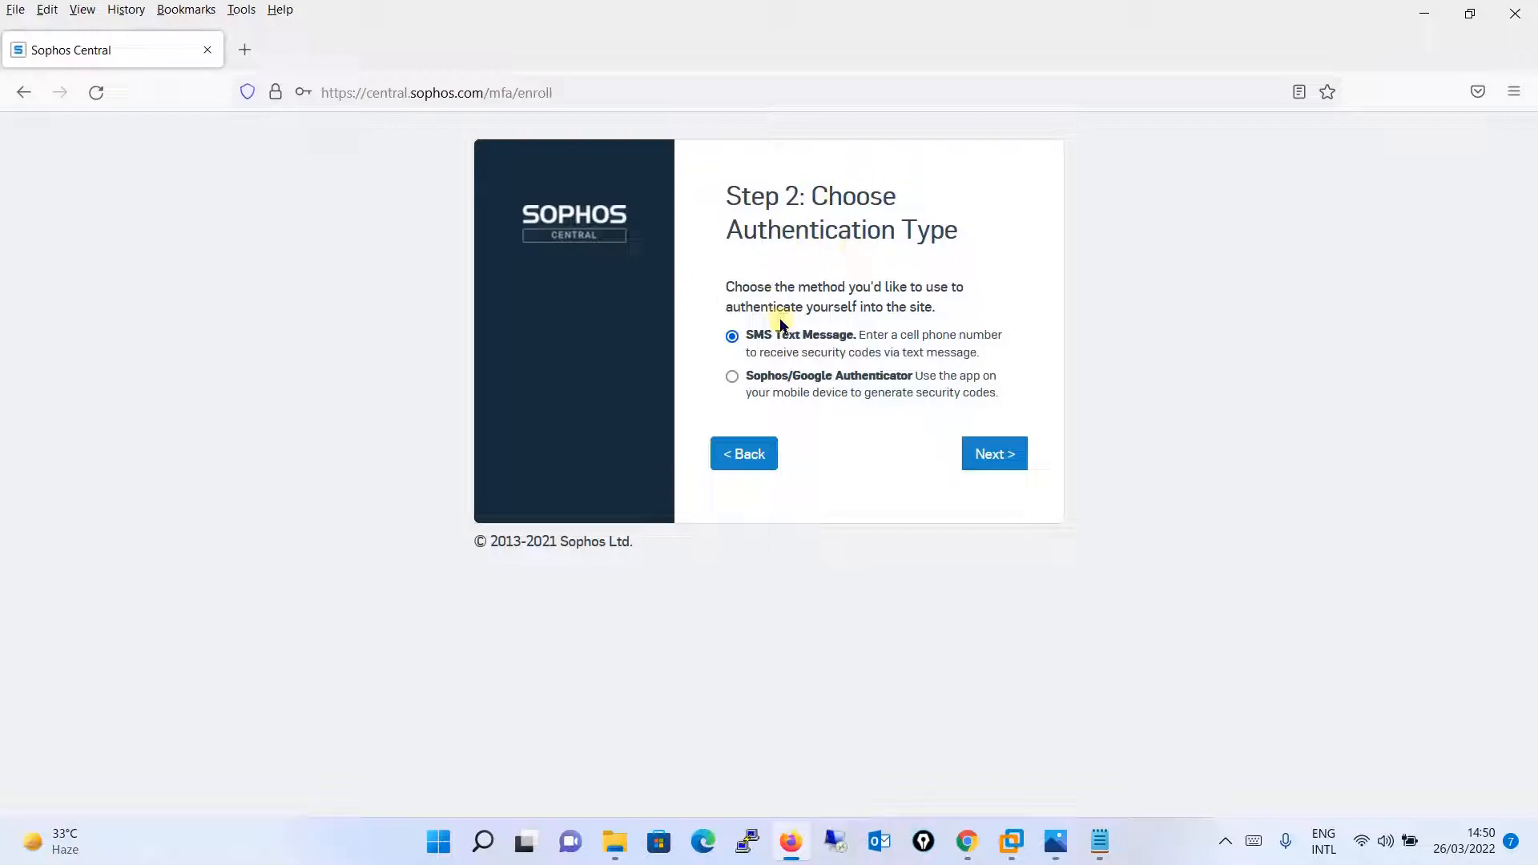
{"action": "mouse_move", "coordinate": [1010, 427]}
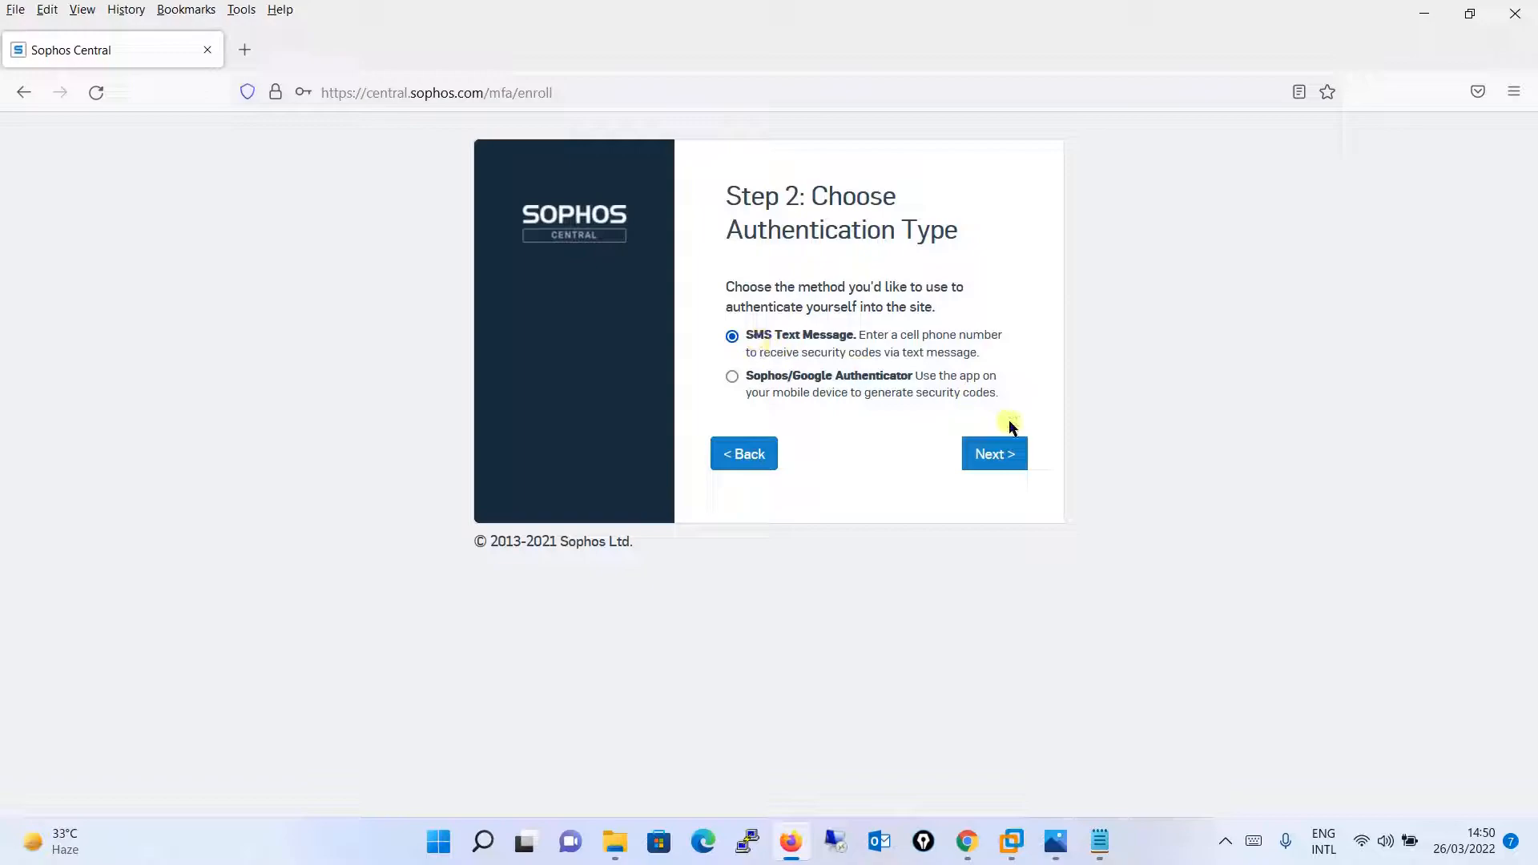
{"action": "left_click", "coordinate": [993, 453]}
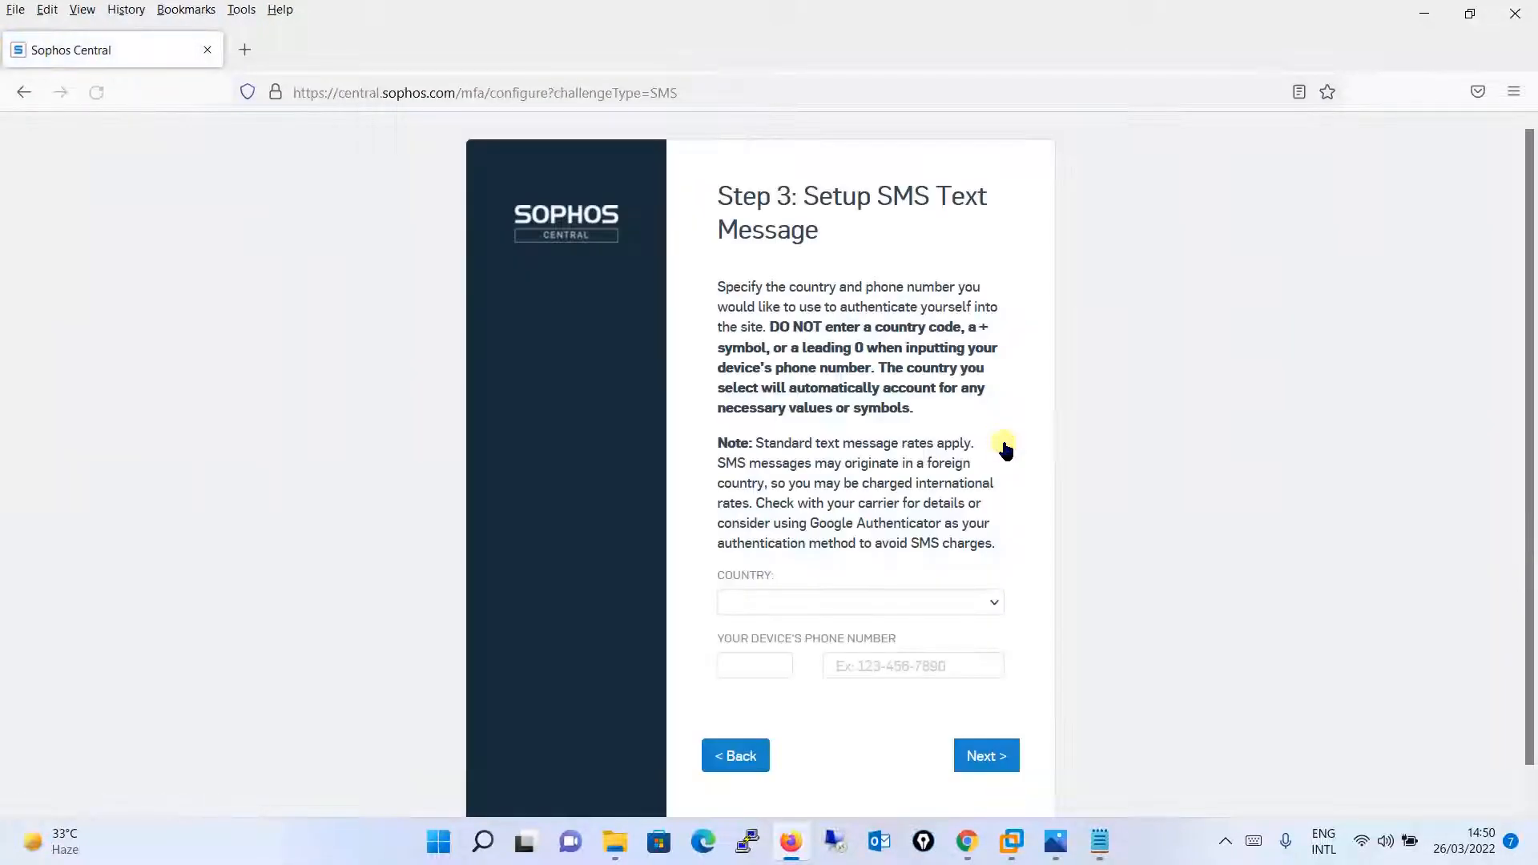
{"action": "mouse_move", "coordinate": [807, 578]}
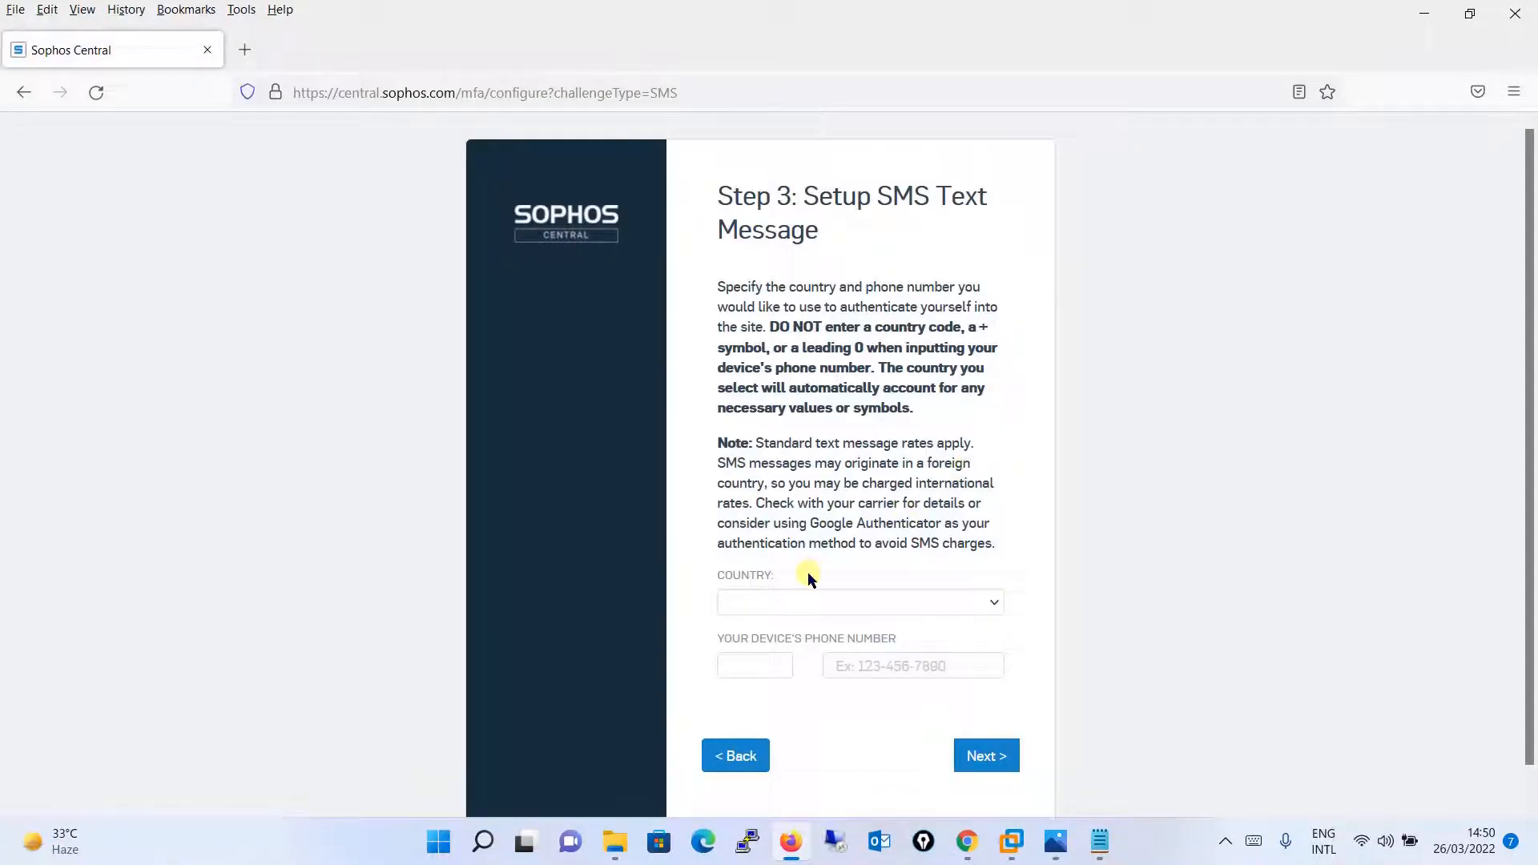
- Submit United Arab Emirates and the device phone number for SMS codes
{"action": "left_click", "coordinate": [860, 603]}
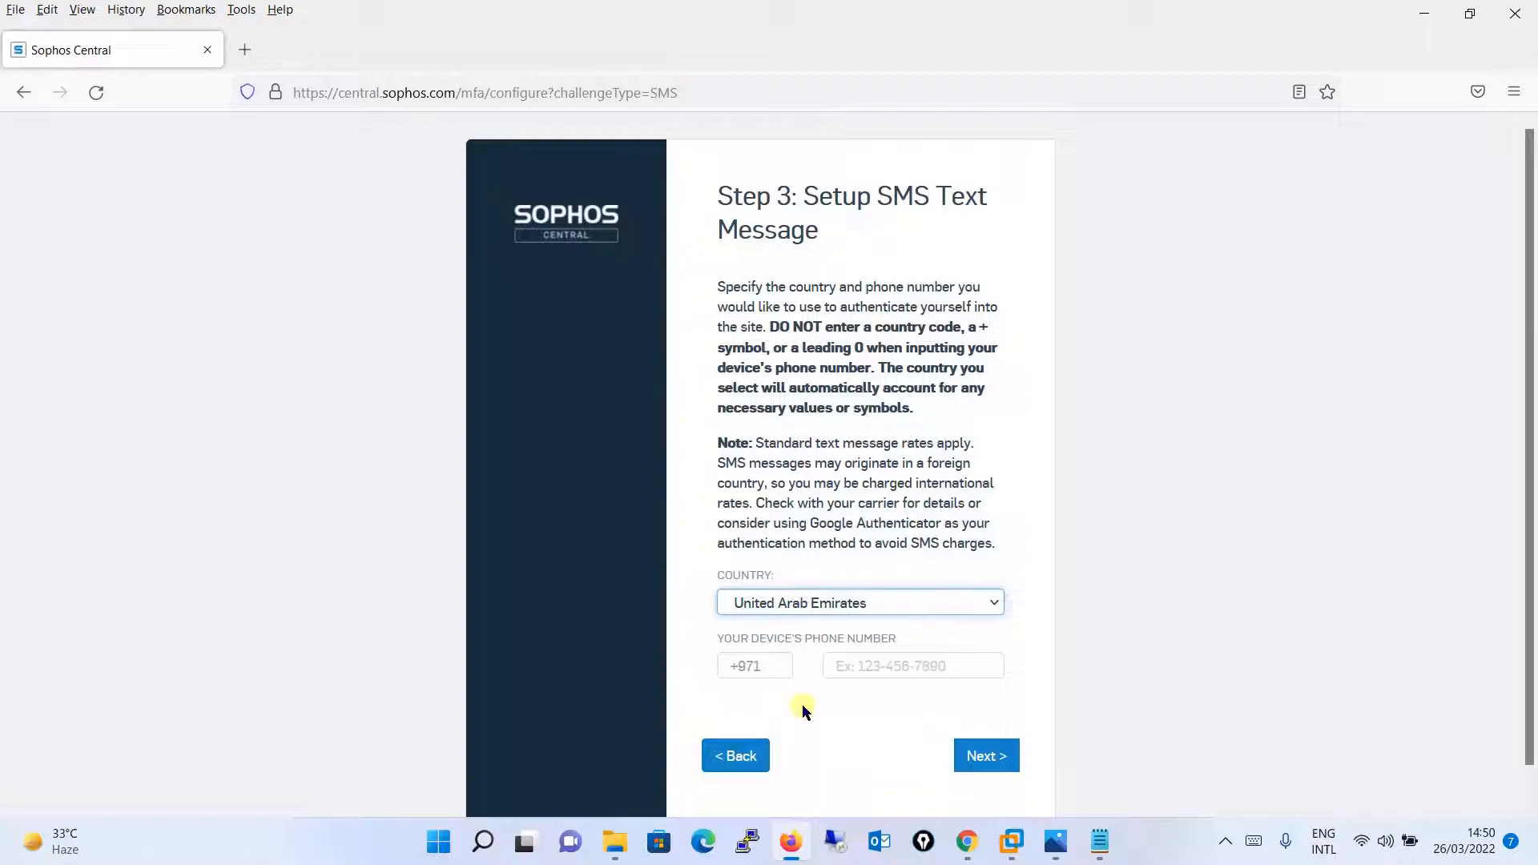
{"action": "left_click", "coordinate": [911, 666]}
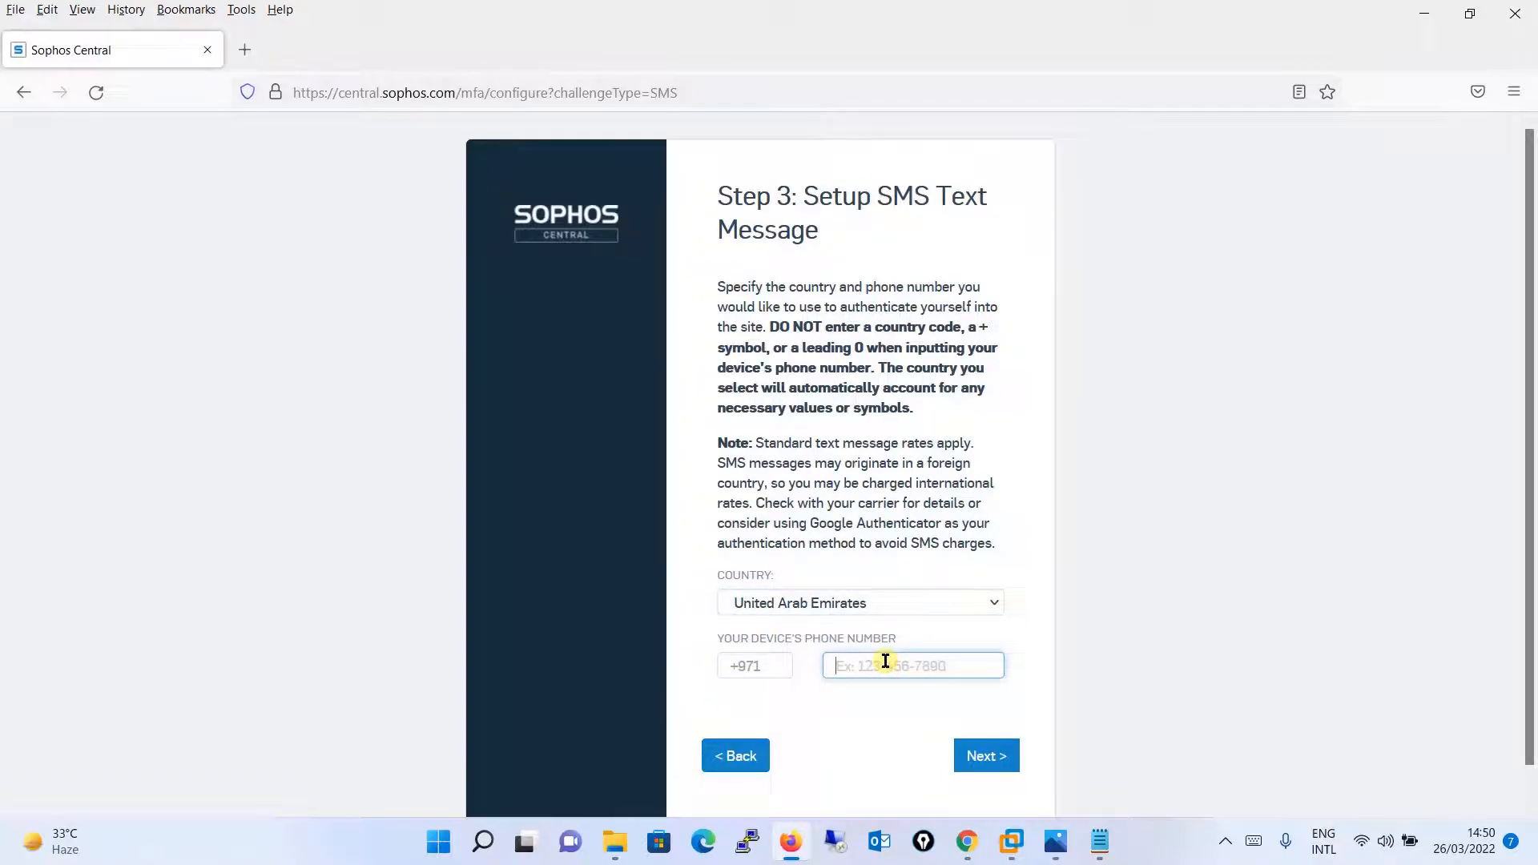
{"action": "left_click", "coordinate": [984, 755]}
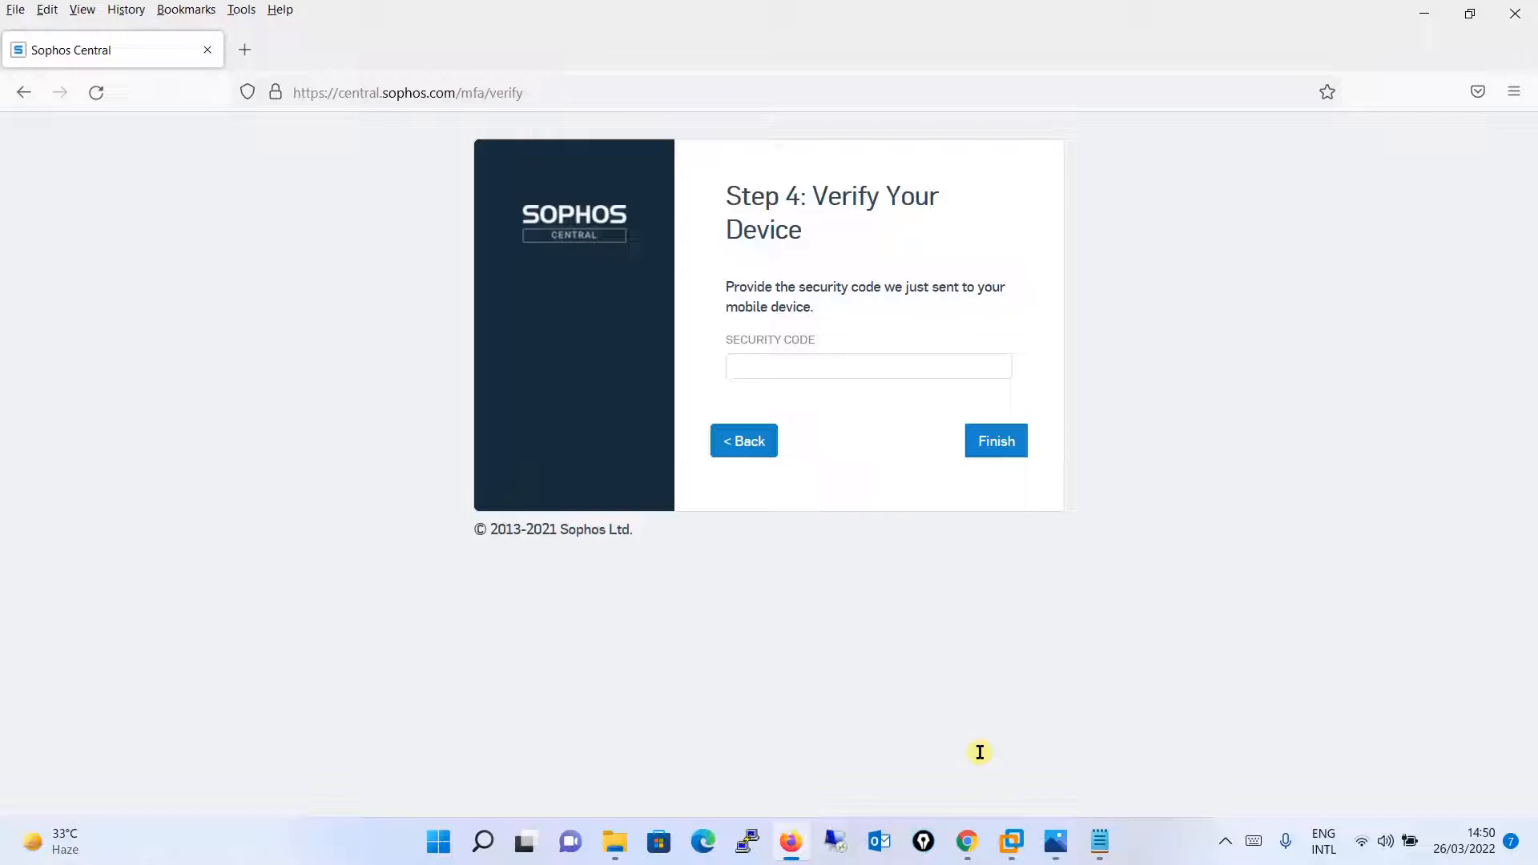
{"action": "left_click", "coordinate": [868, 365]}
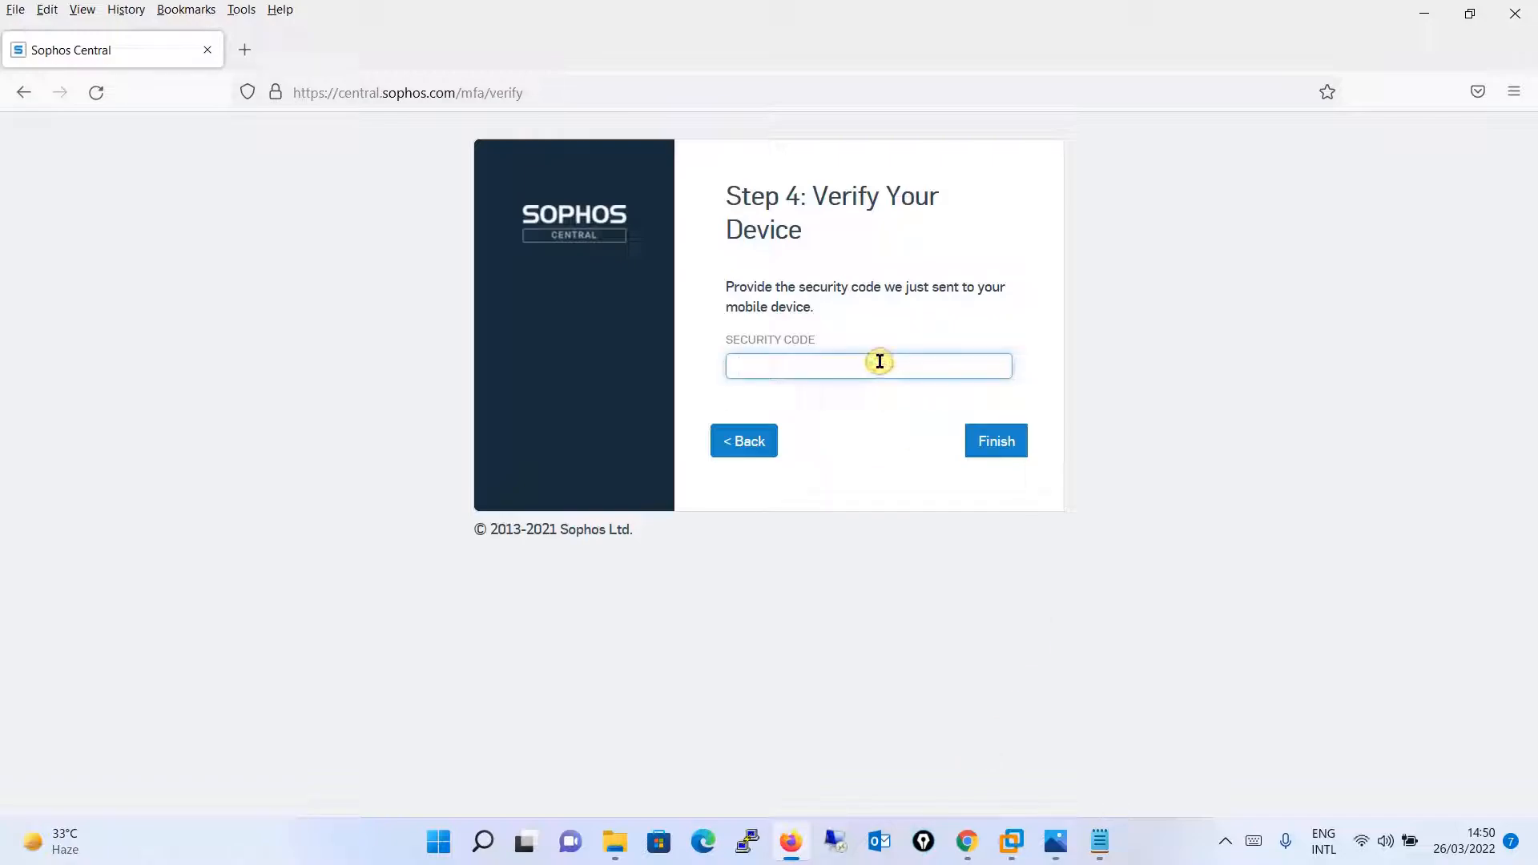
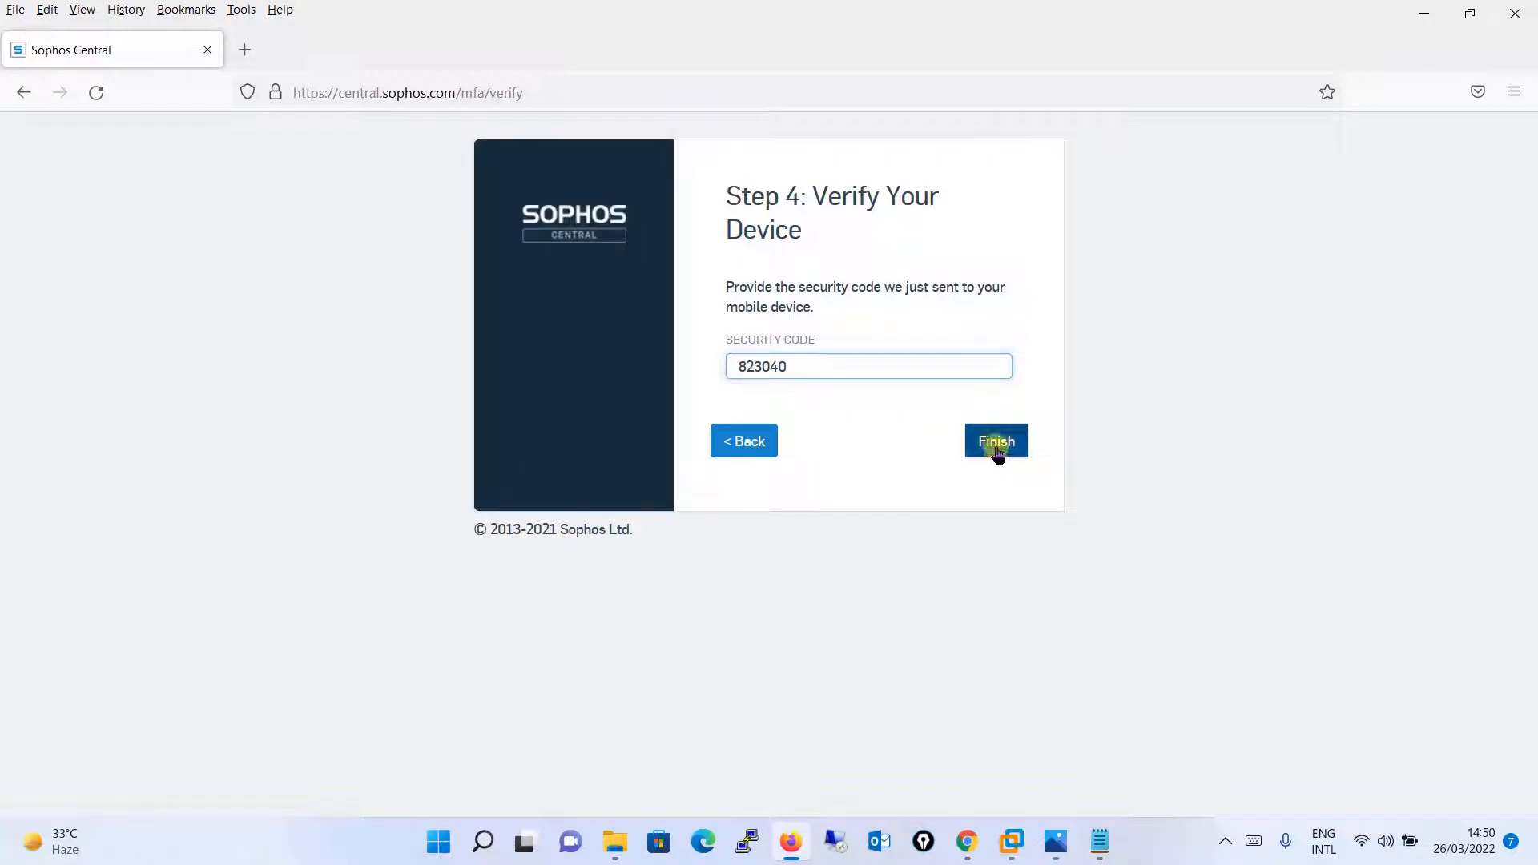
{"action": "left_click", "coordinate": [995, 441]}
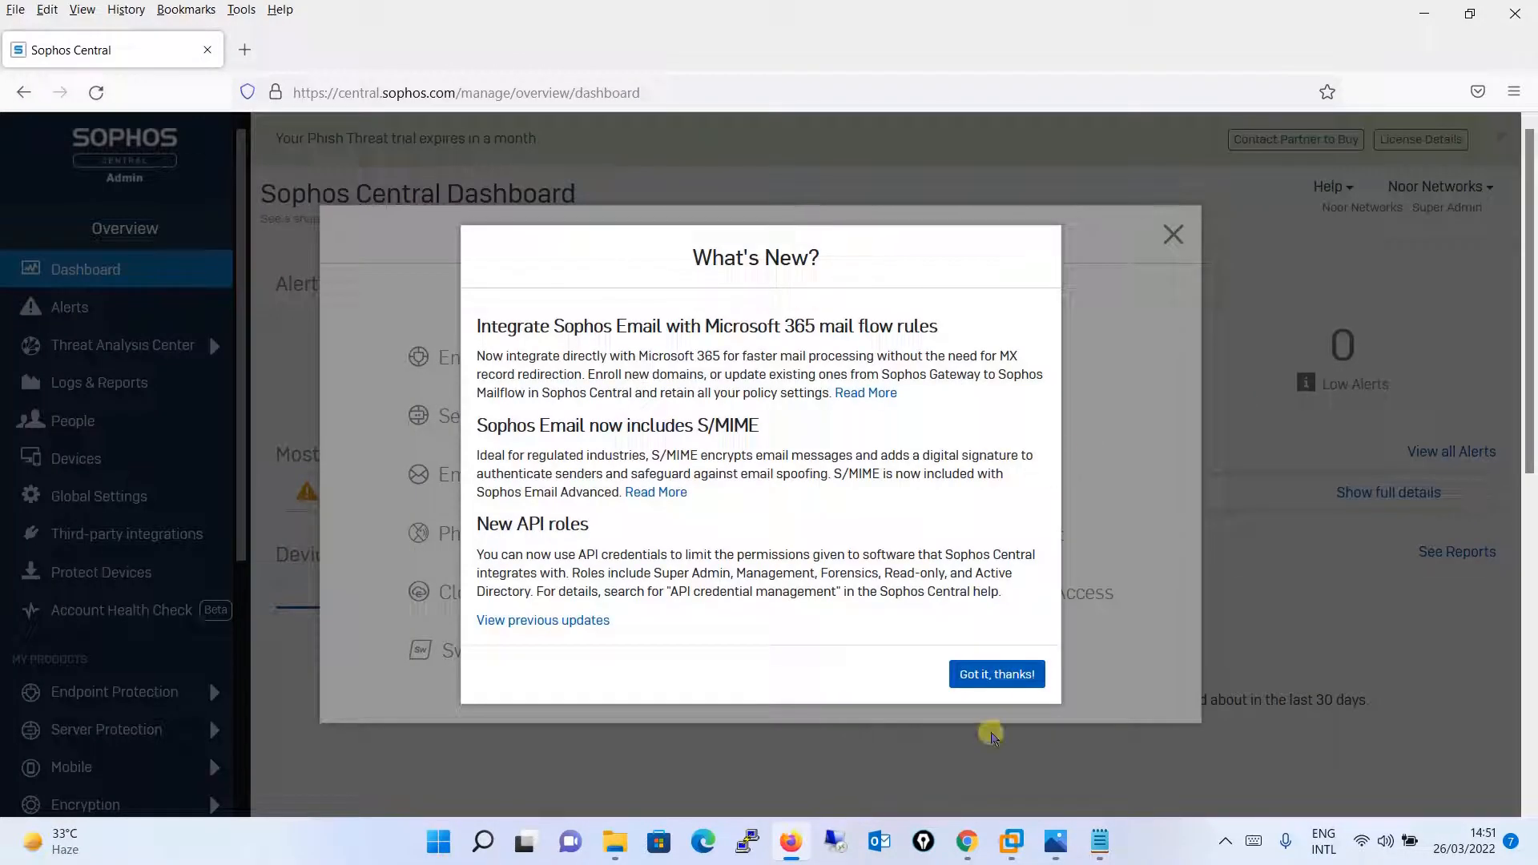
- Dismiss the What's New and Product Setup dialogs, then go to People
{"action": "left_click", "coordinate": [996, 673]}
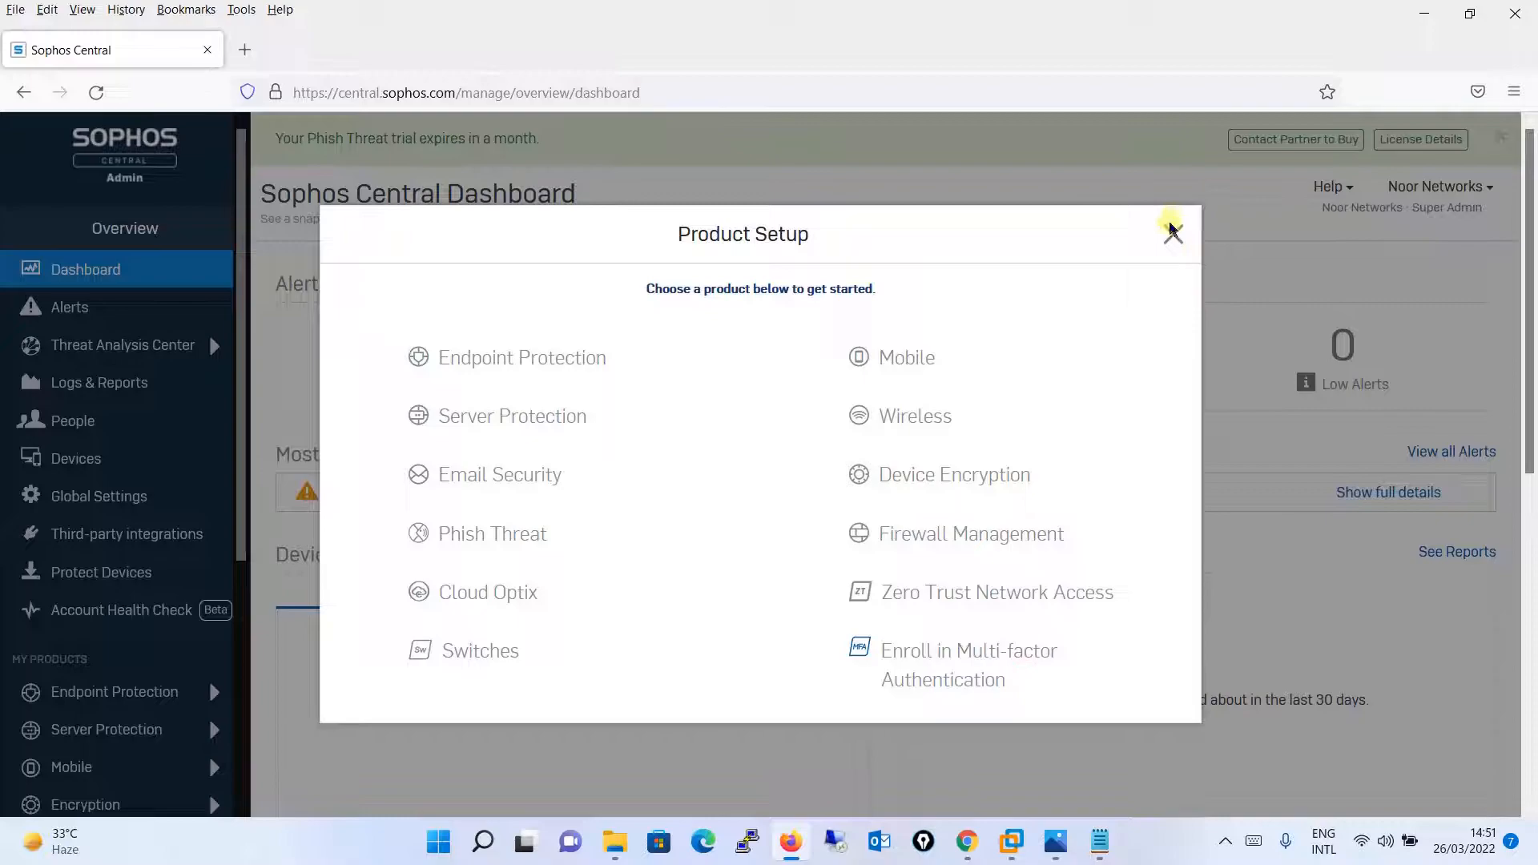
{"action": "left_click", "coordinate": [1171, 233]}
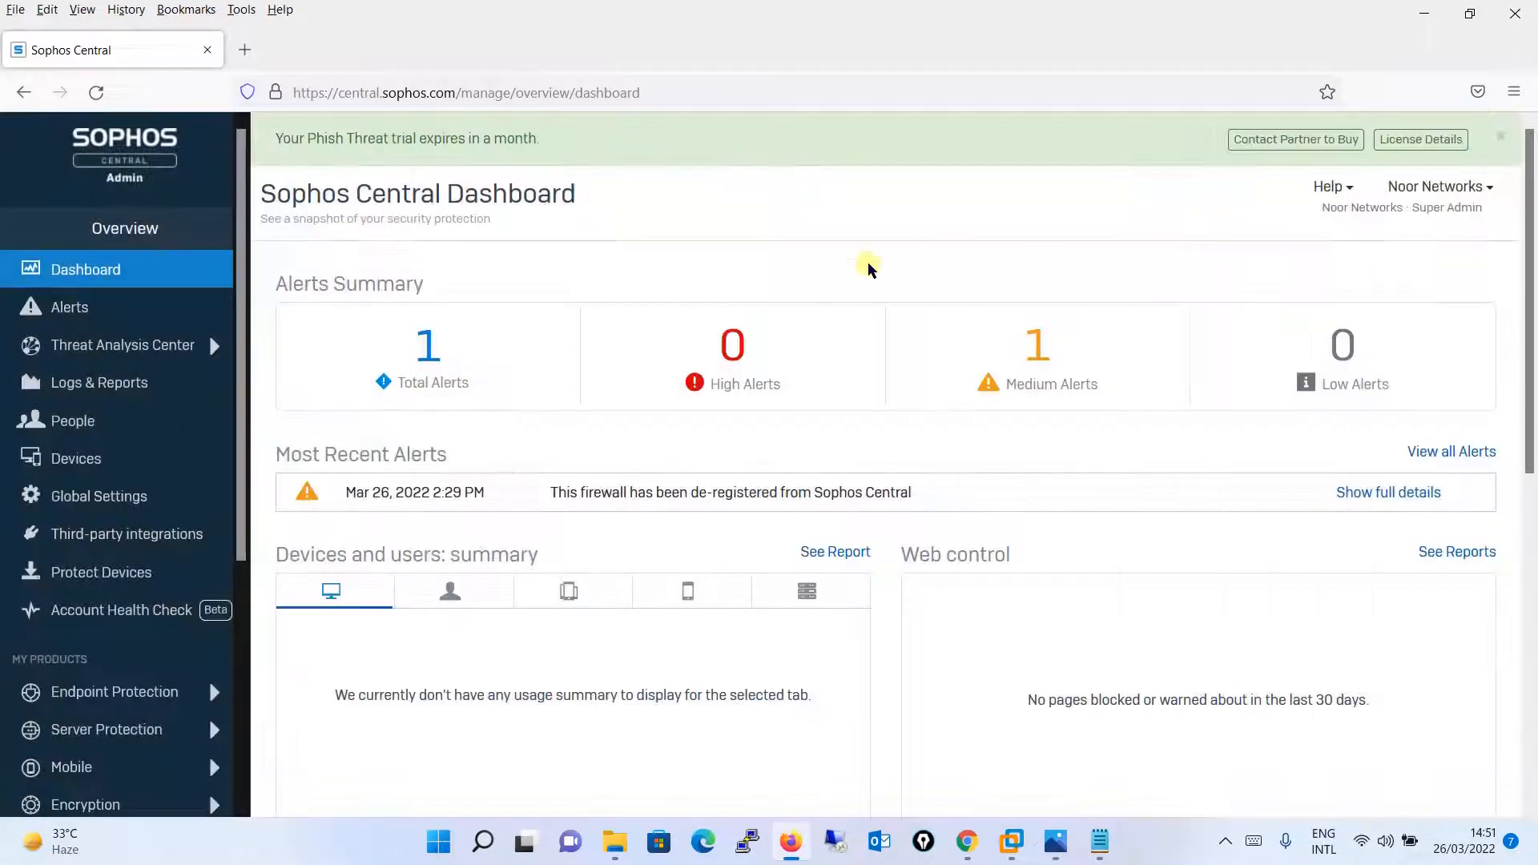
{"action": "mouse_move", "coordinate": [866, 250]}
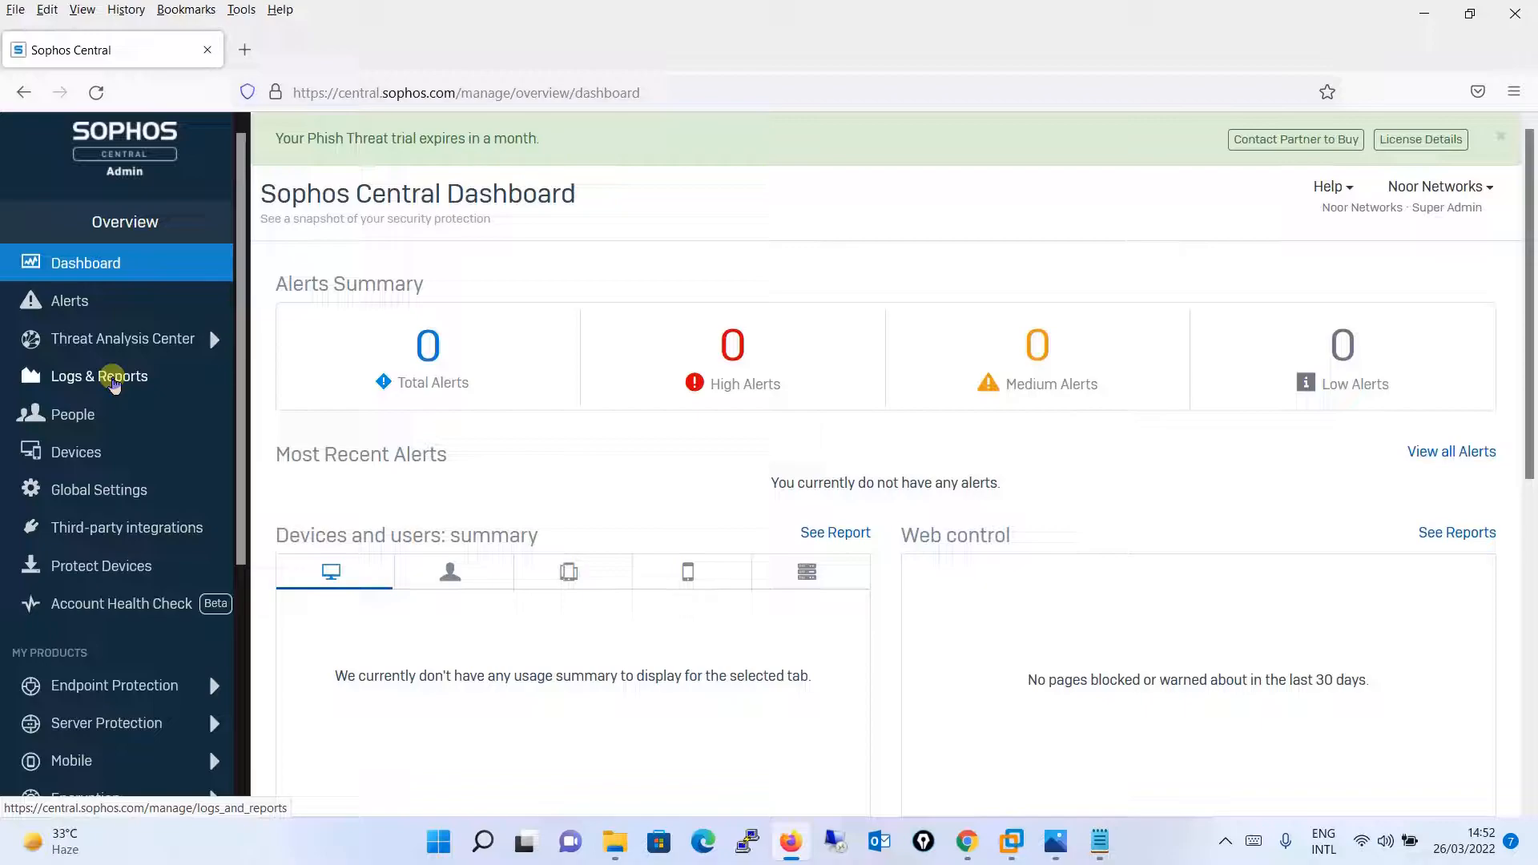
{"action": "left_click", "coordinate": [76, 414]}
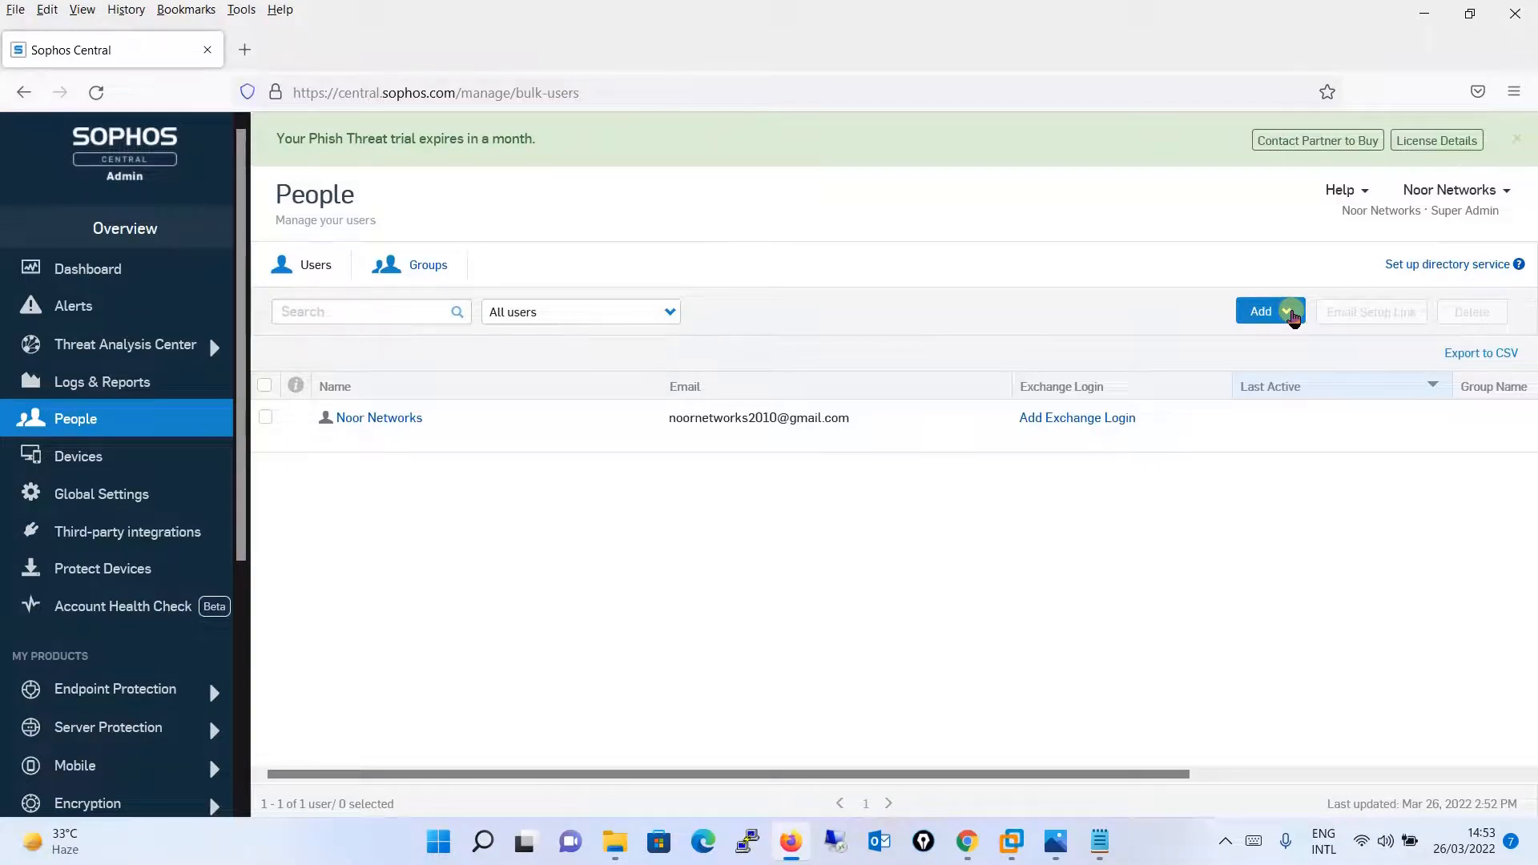
- Open the Add dropdown on People and bring up the Add User form
{"action": "left_click", "coordinate": [1271, 311]}
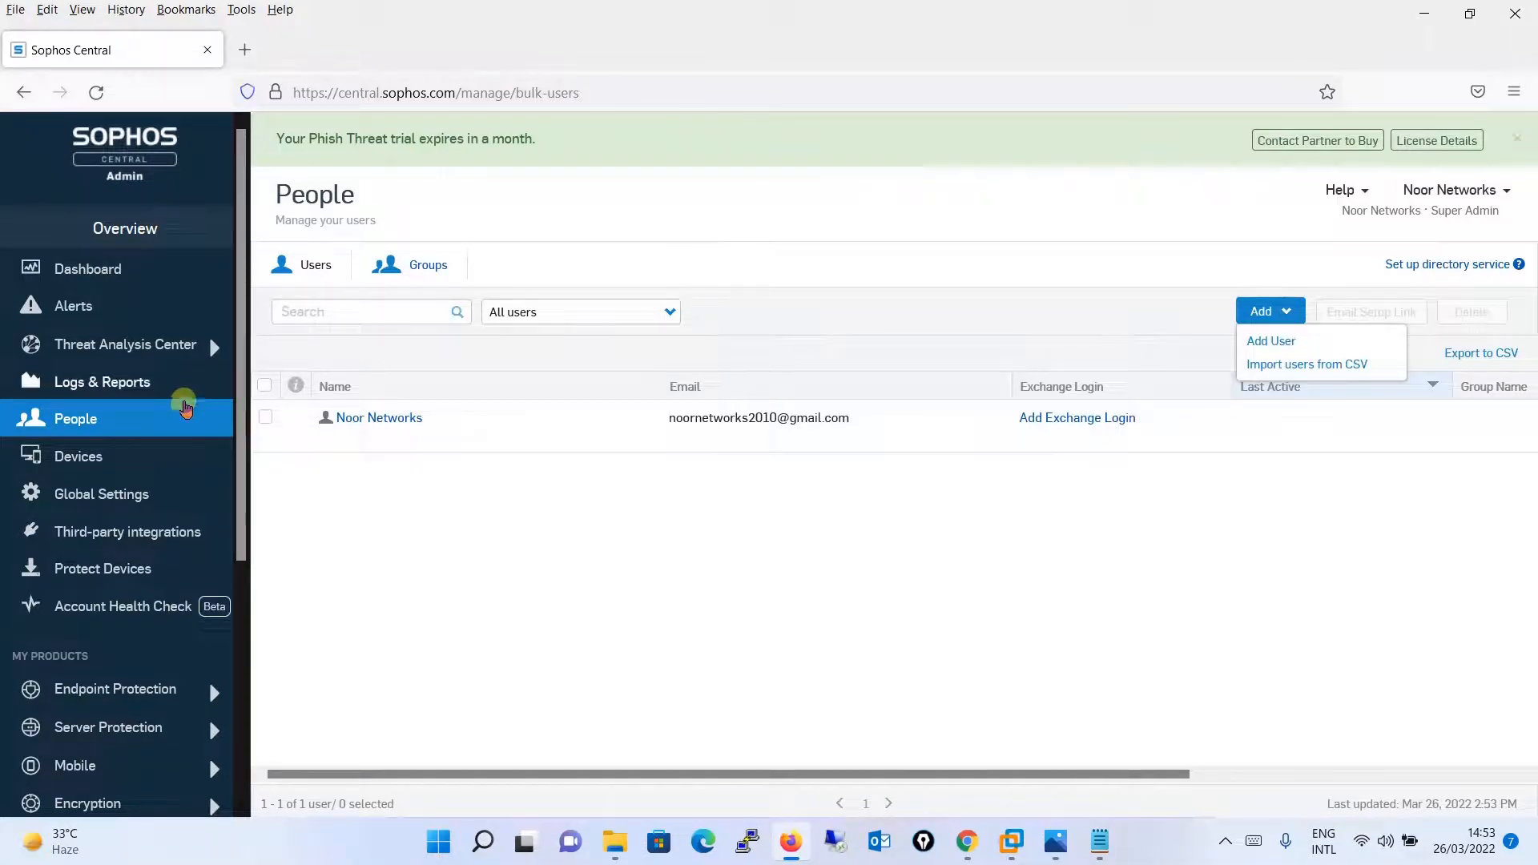
{"action": "left_click", "coordinate": [1266, 311]}
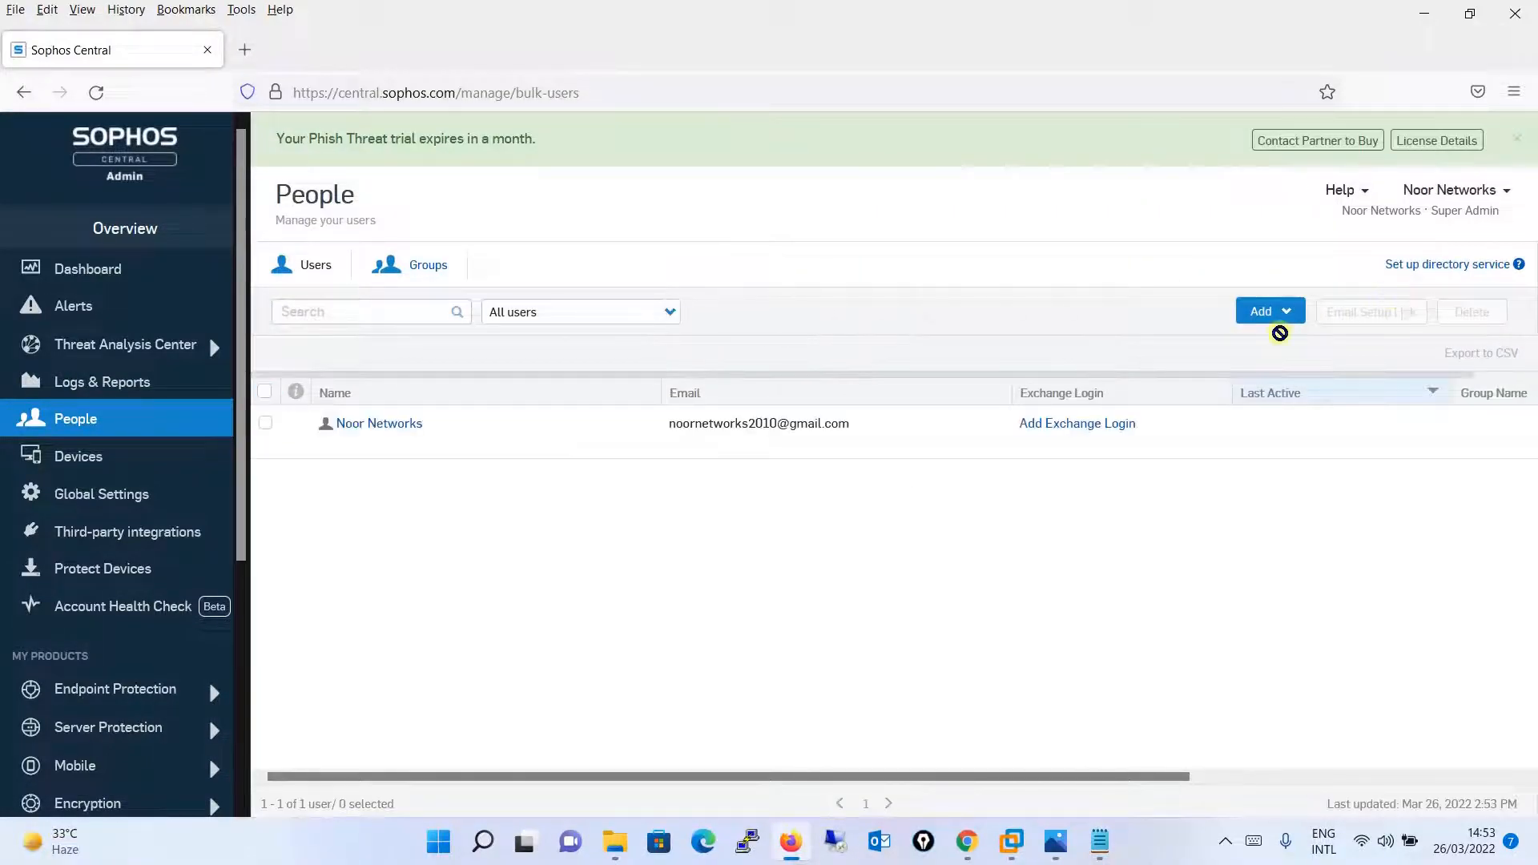
{"action": "left_click", "coordinate": [1269, 310]}
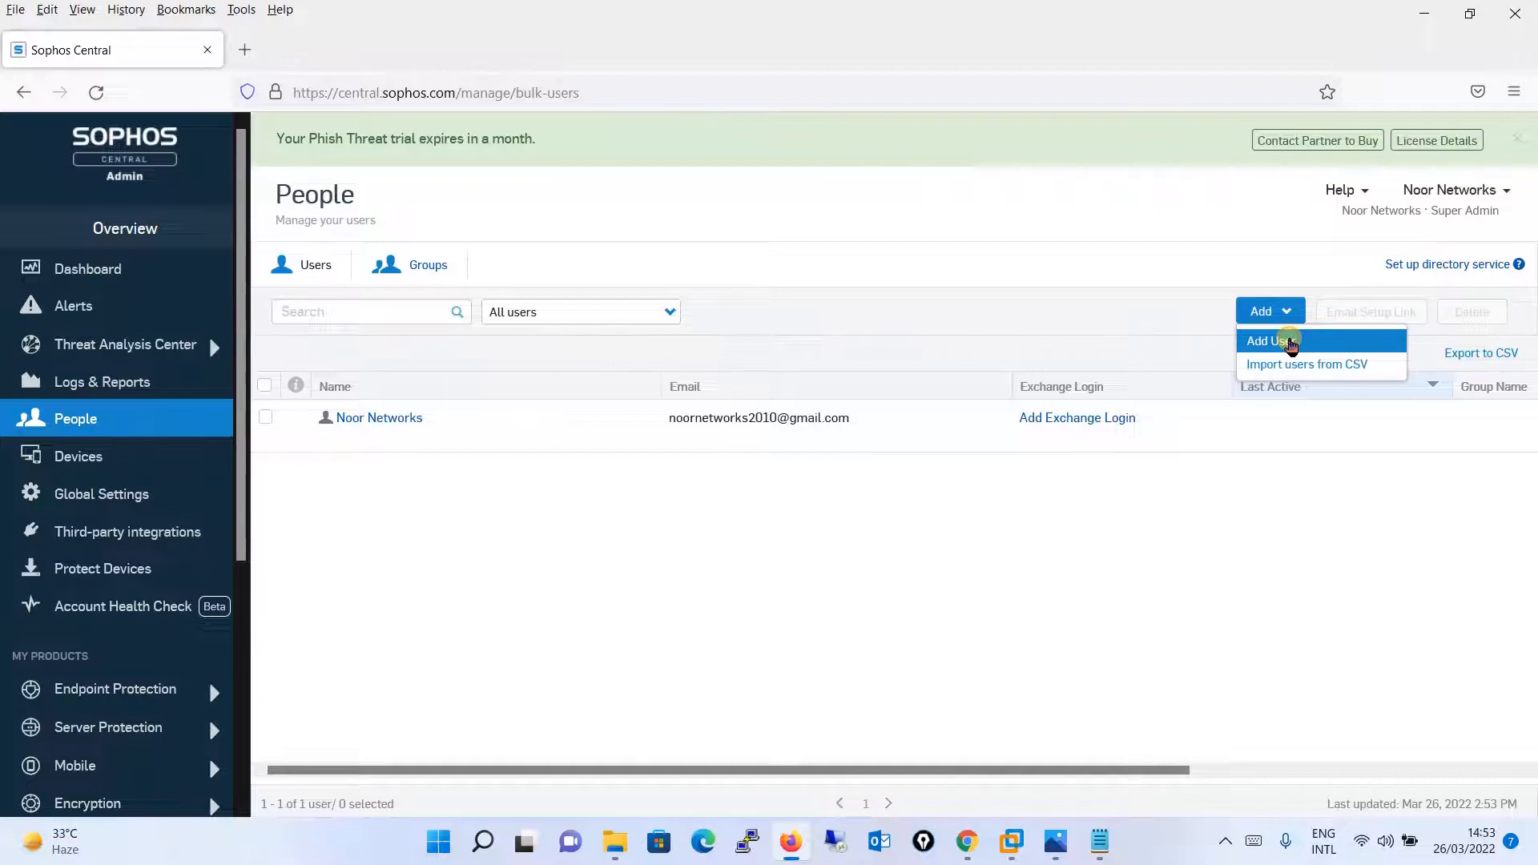
{"action": "left_click", "coordinate": [1266, 340]}
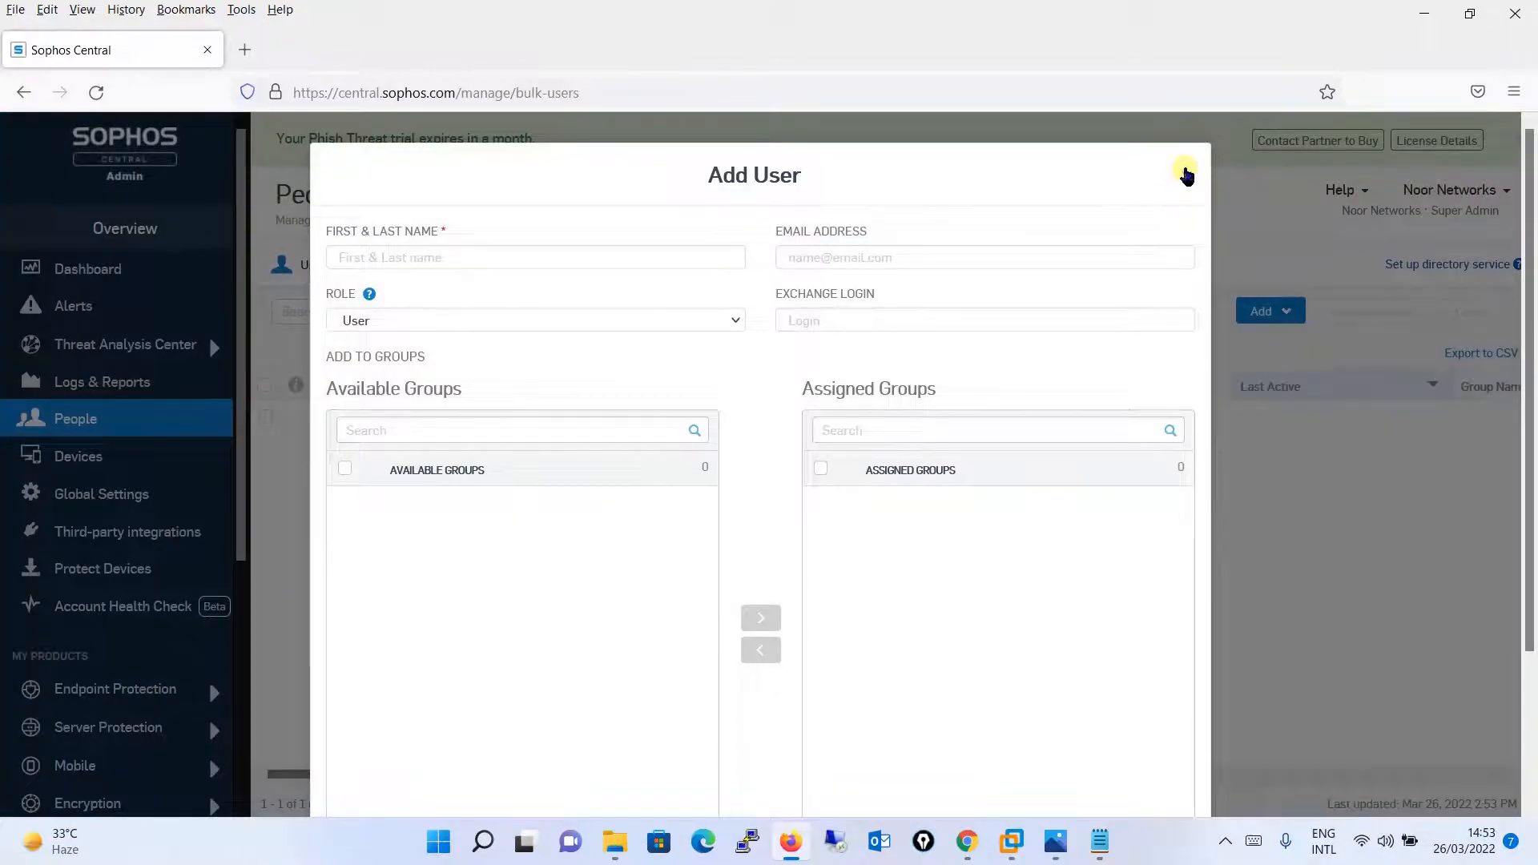
{"action": "left_click", "coordinate": [1184, 175]}
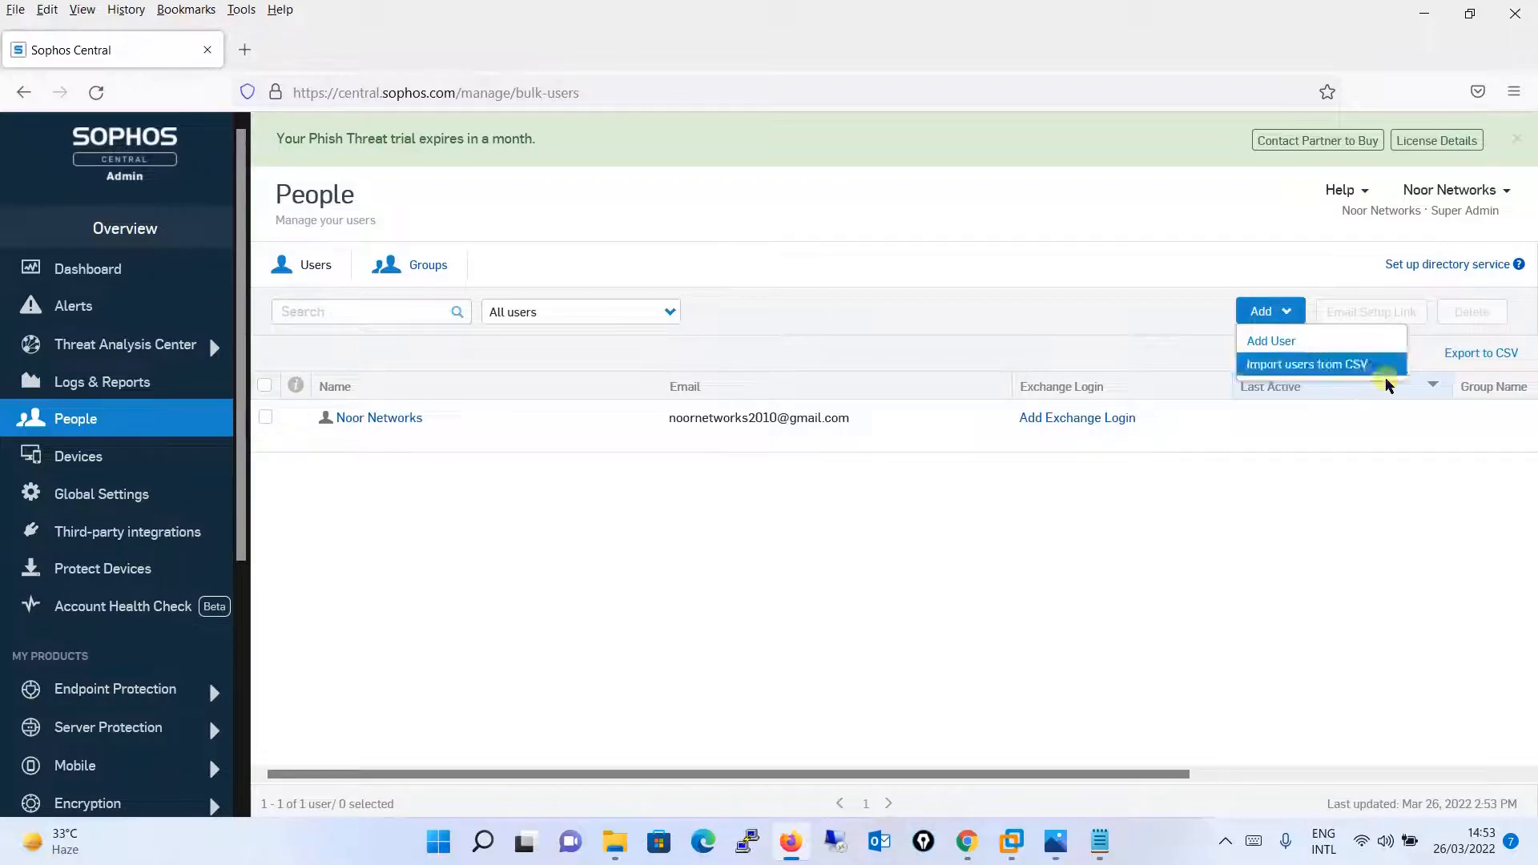
{"action": "mouse_move", "coordinate": [1271, 341]}
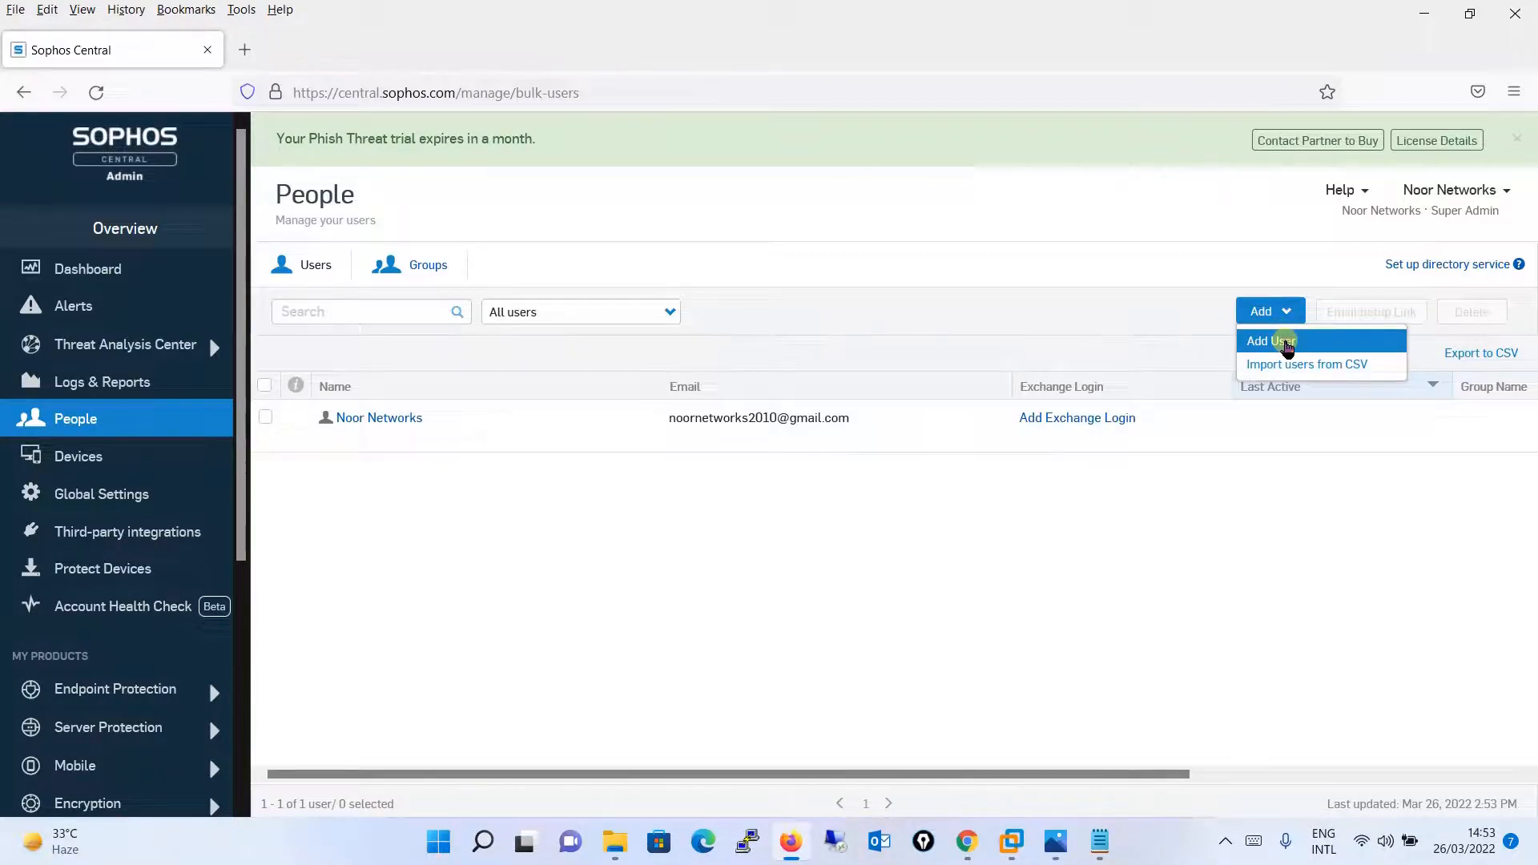
{"action": "left_click", "coordinate": [1270, 341]}
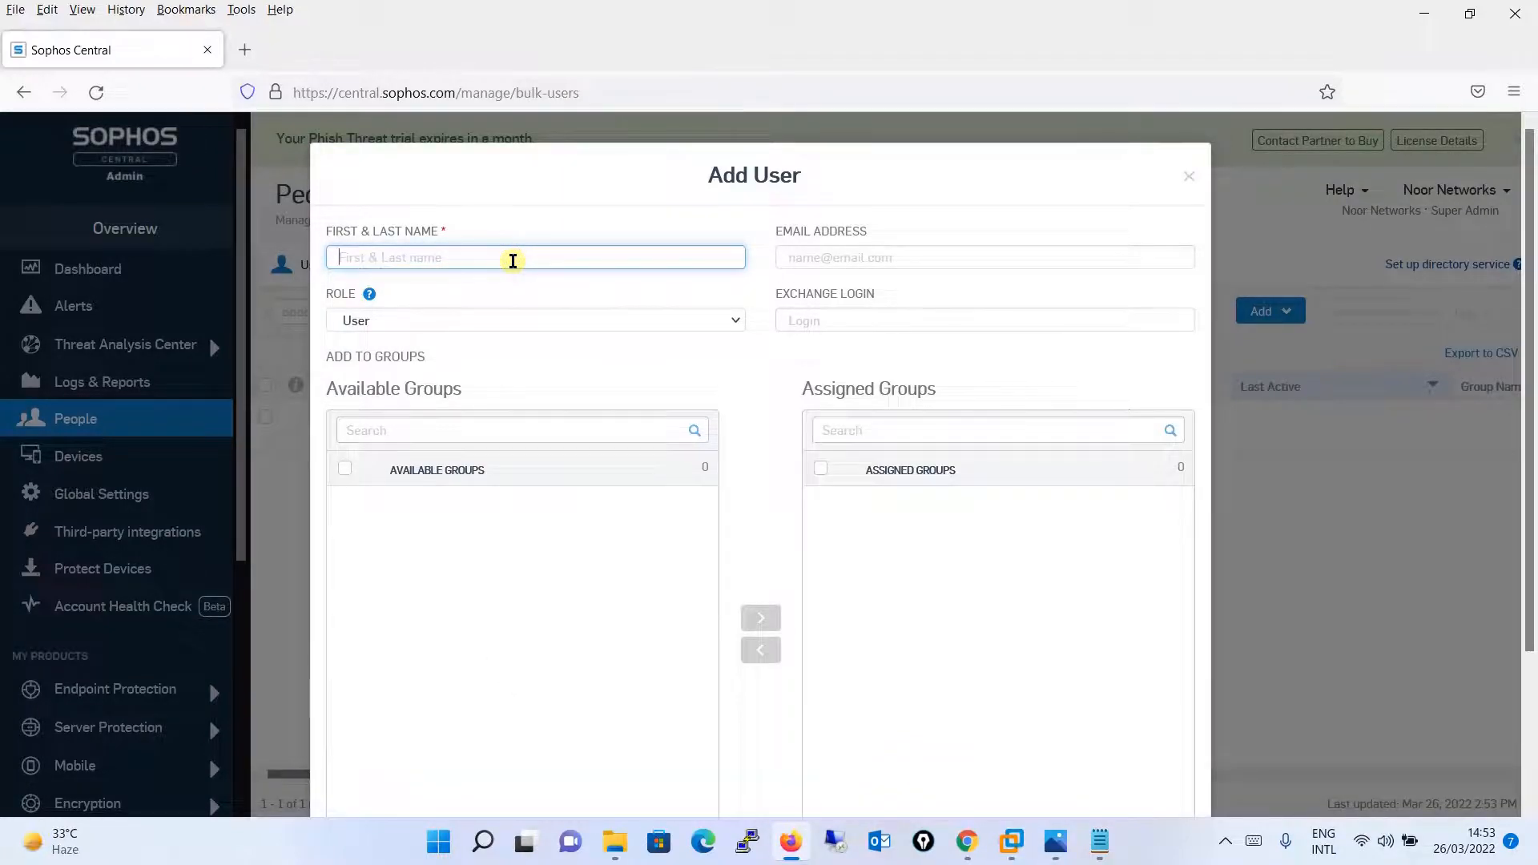
- Enter the name 'IT Support' and an it_ email address at lab.com
{"action": "type", "text": "IT"}
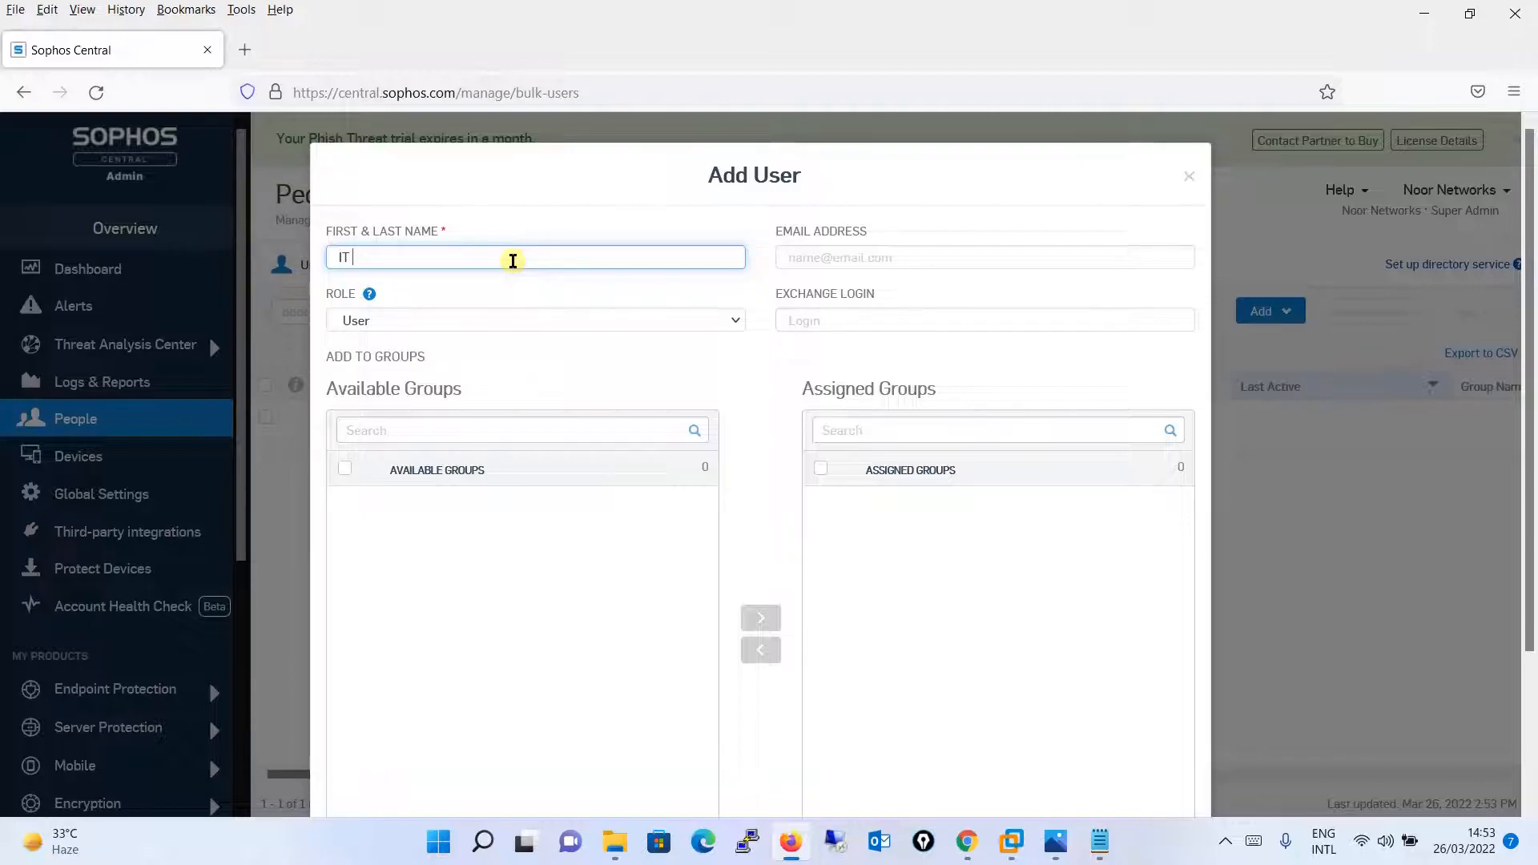
{"action": "type", "text": "Support"}
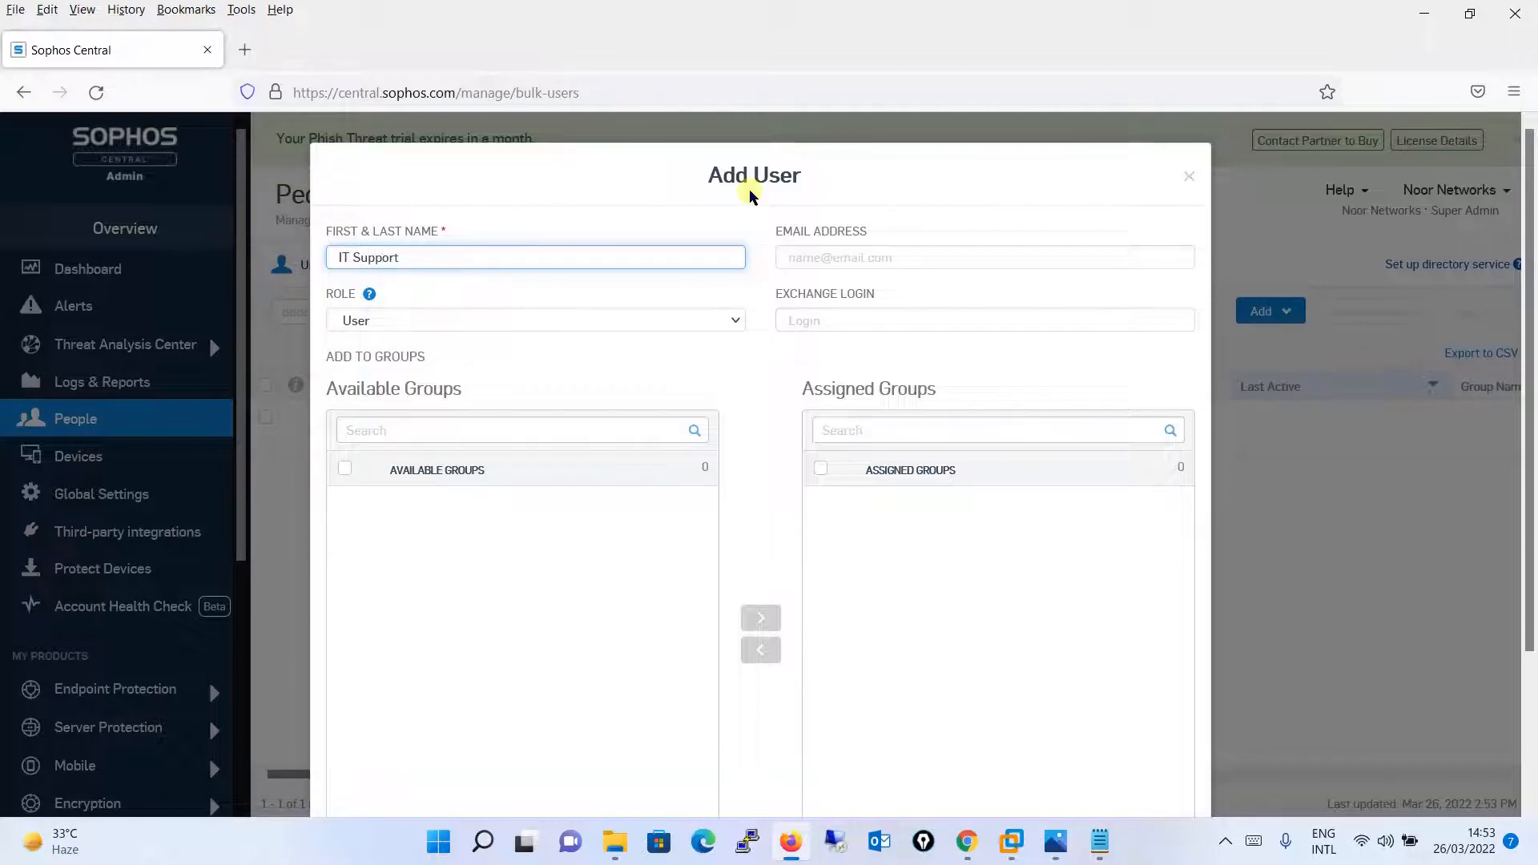
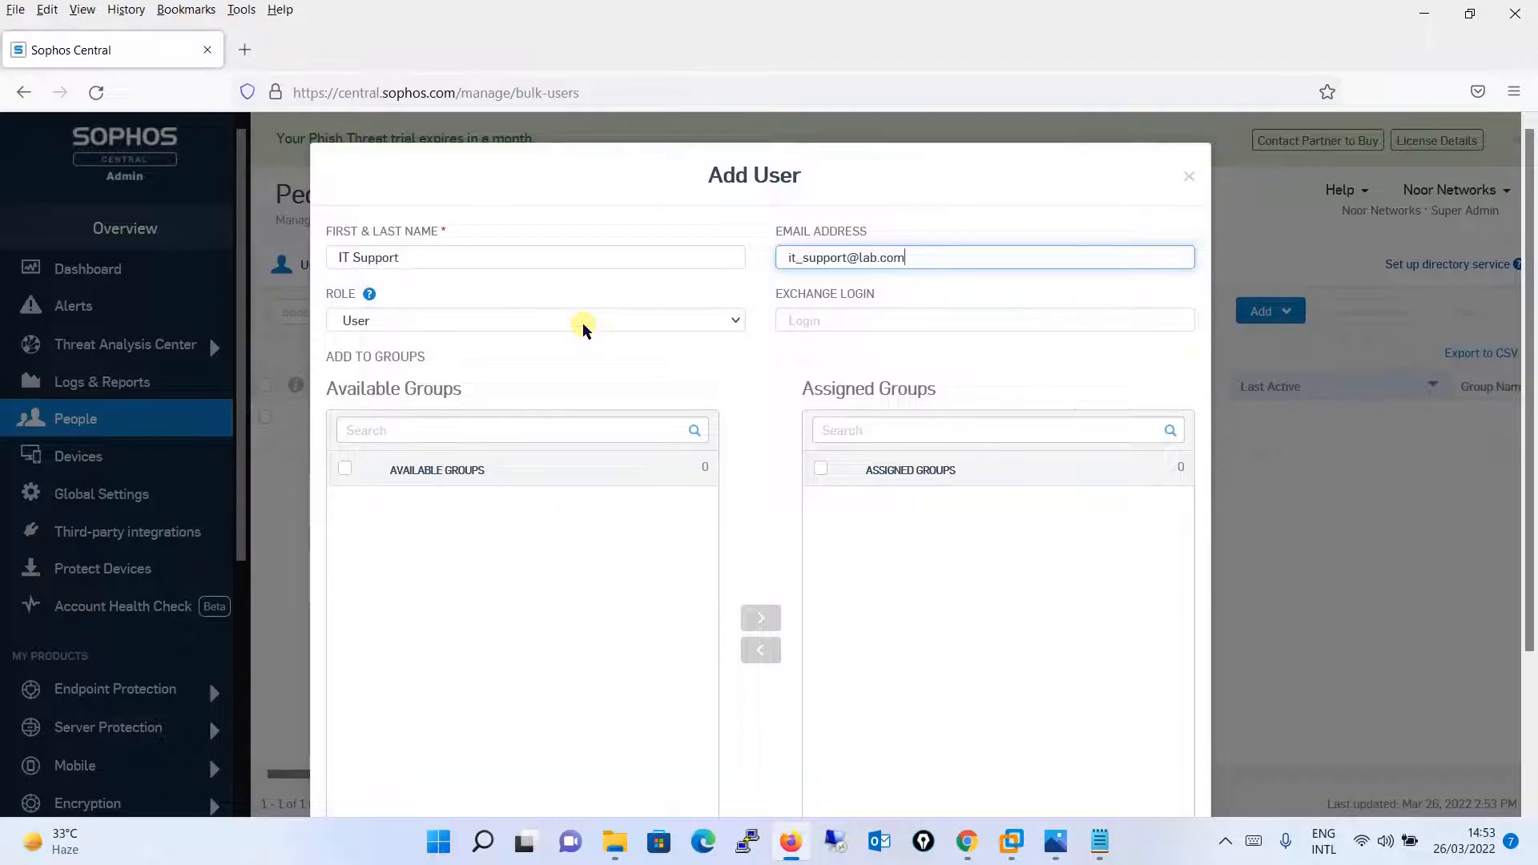
- Set the IT Support user's role to Admin from the Role dropdown
{"action": "left_click", "coordinate": [582, 319]}
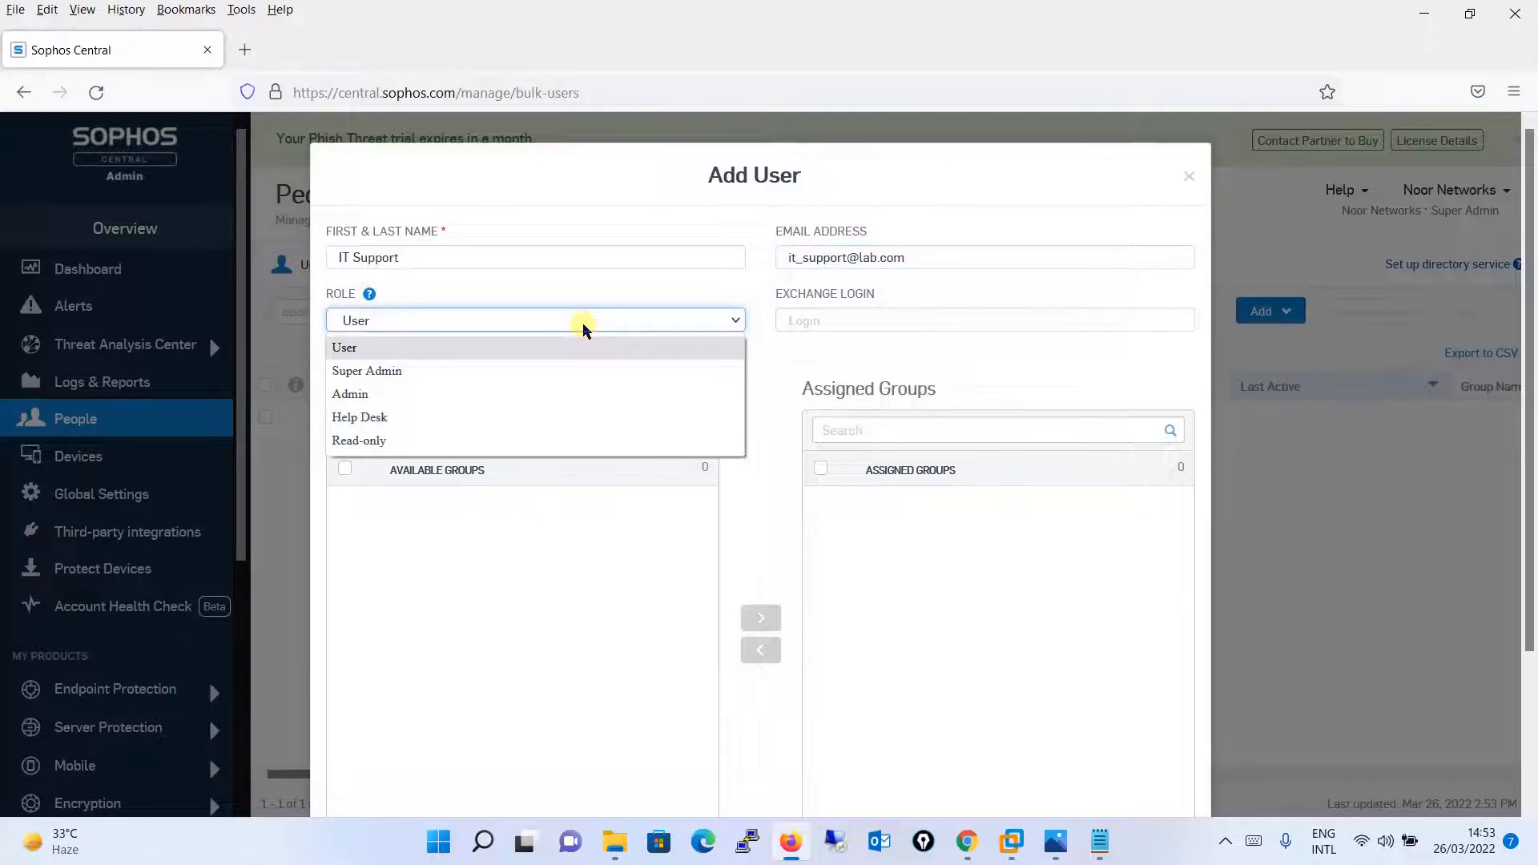
{"action": "mouse_move", "coordinate": [463, 355]}
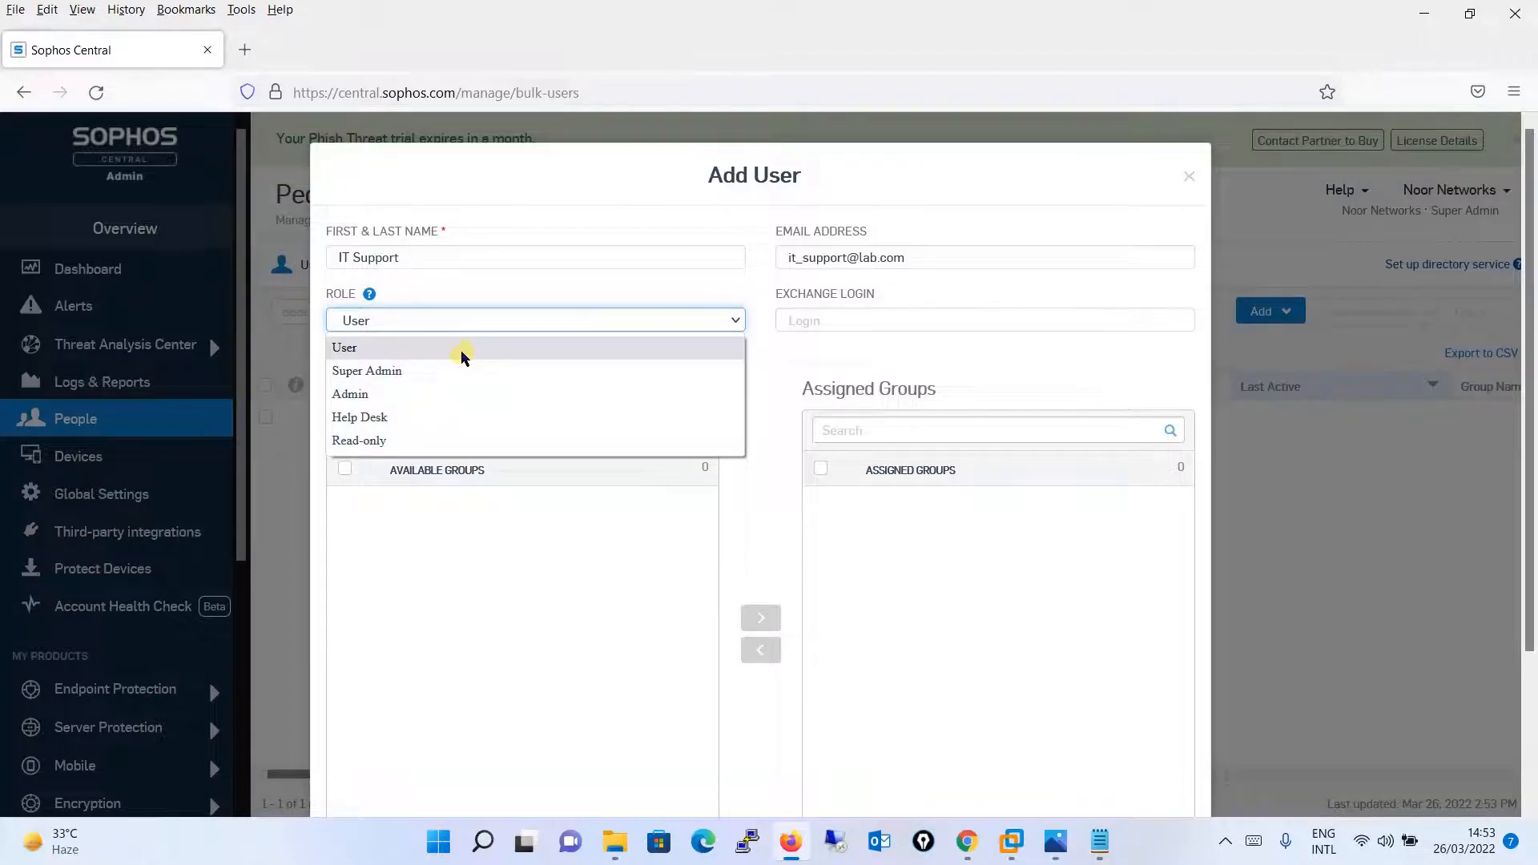
{"action": "mouse_move", "coordinate": [437, 393]}
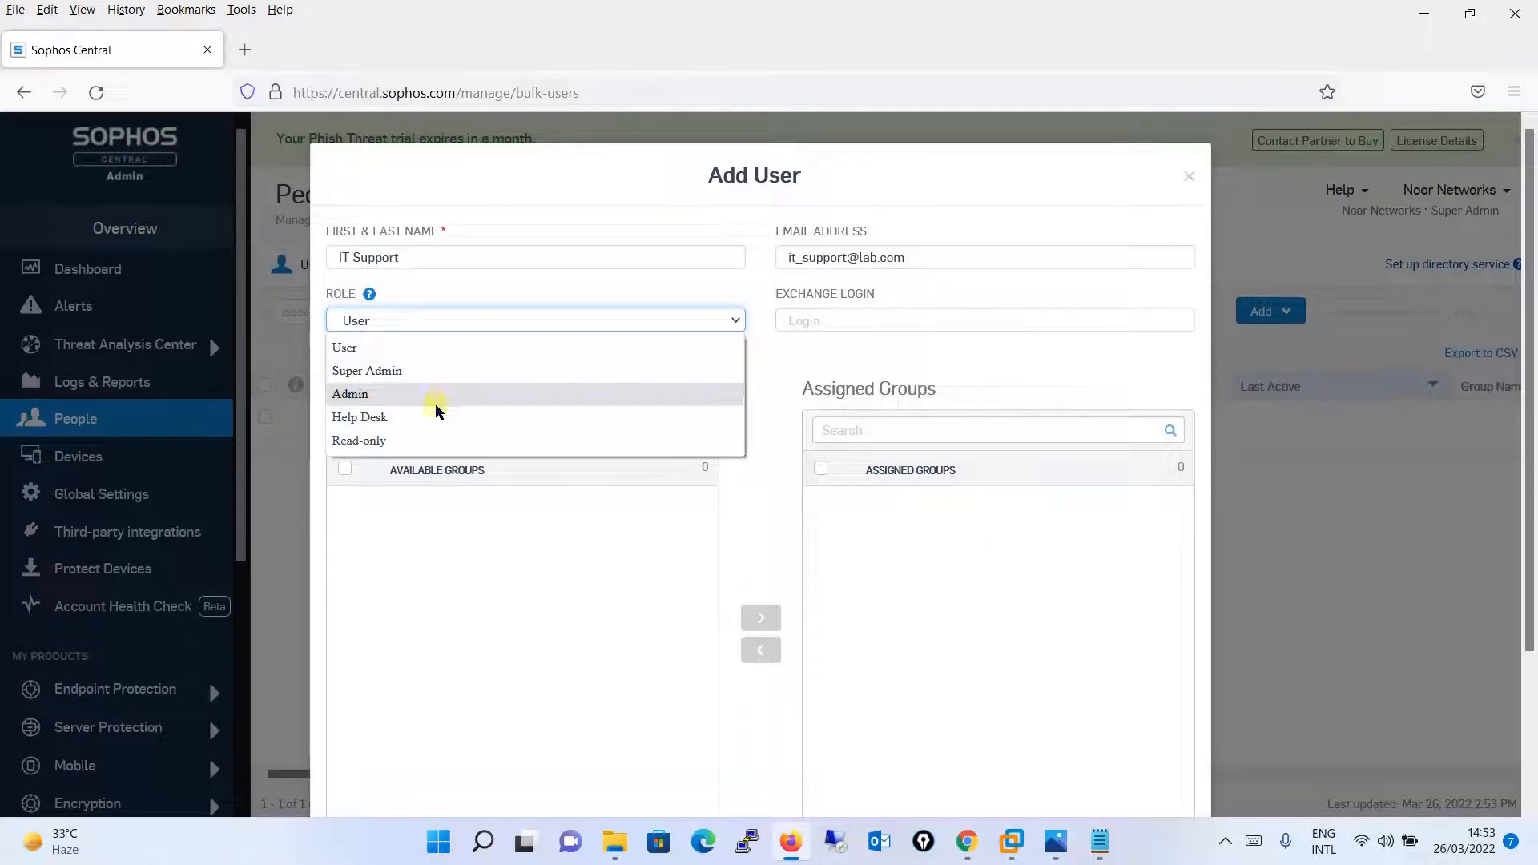
{"action": "mouse_move", "coordinate": [447, 371]}
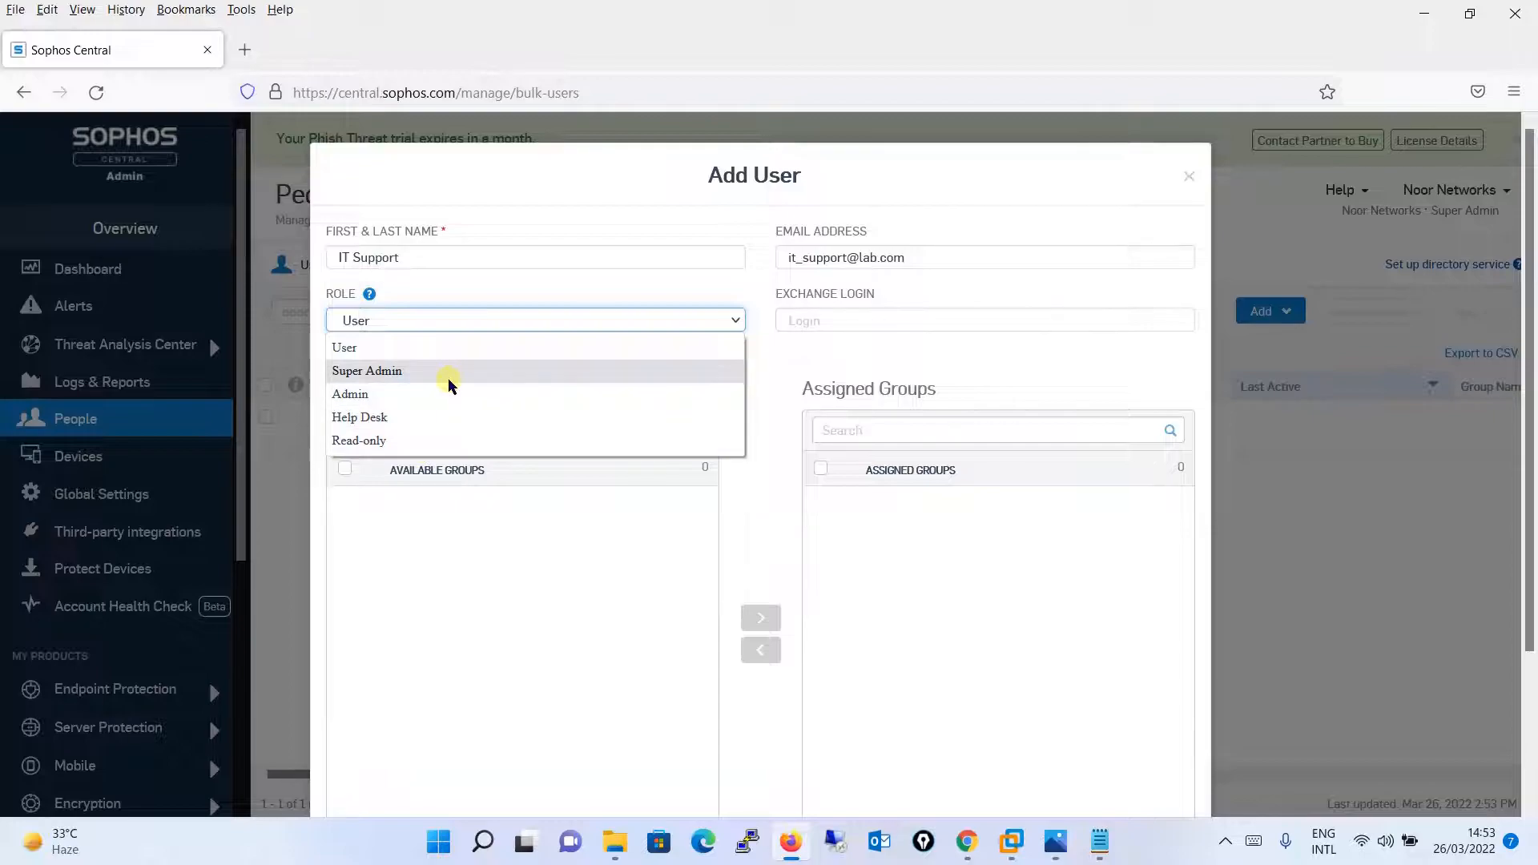
{"action": "left_click", "coordinate": [350, 394]}
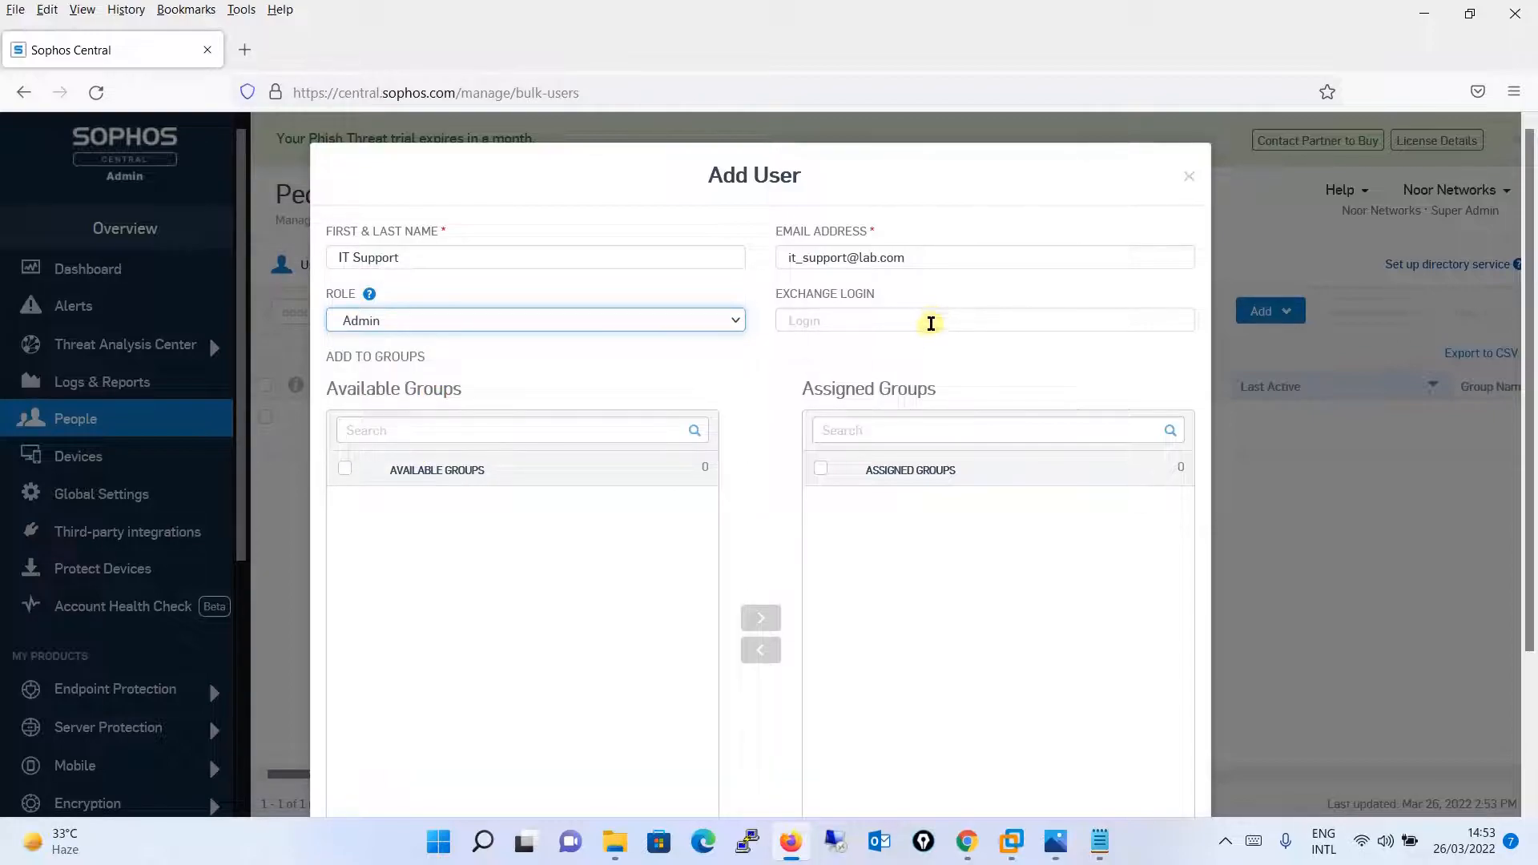
{"action": "left_click", "coordinate": [983, 319]}
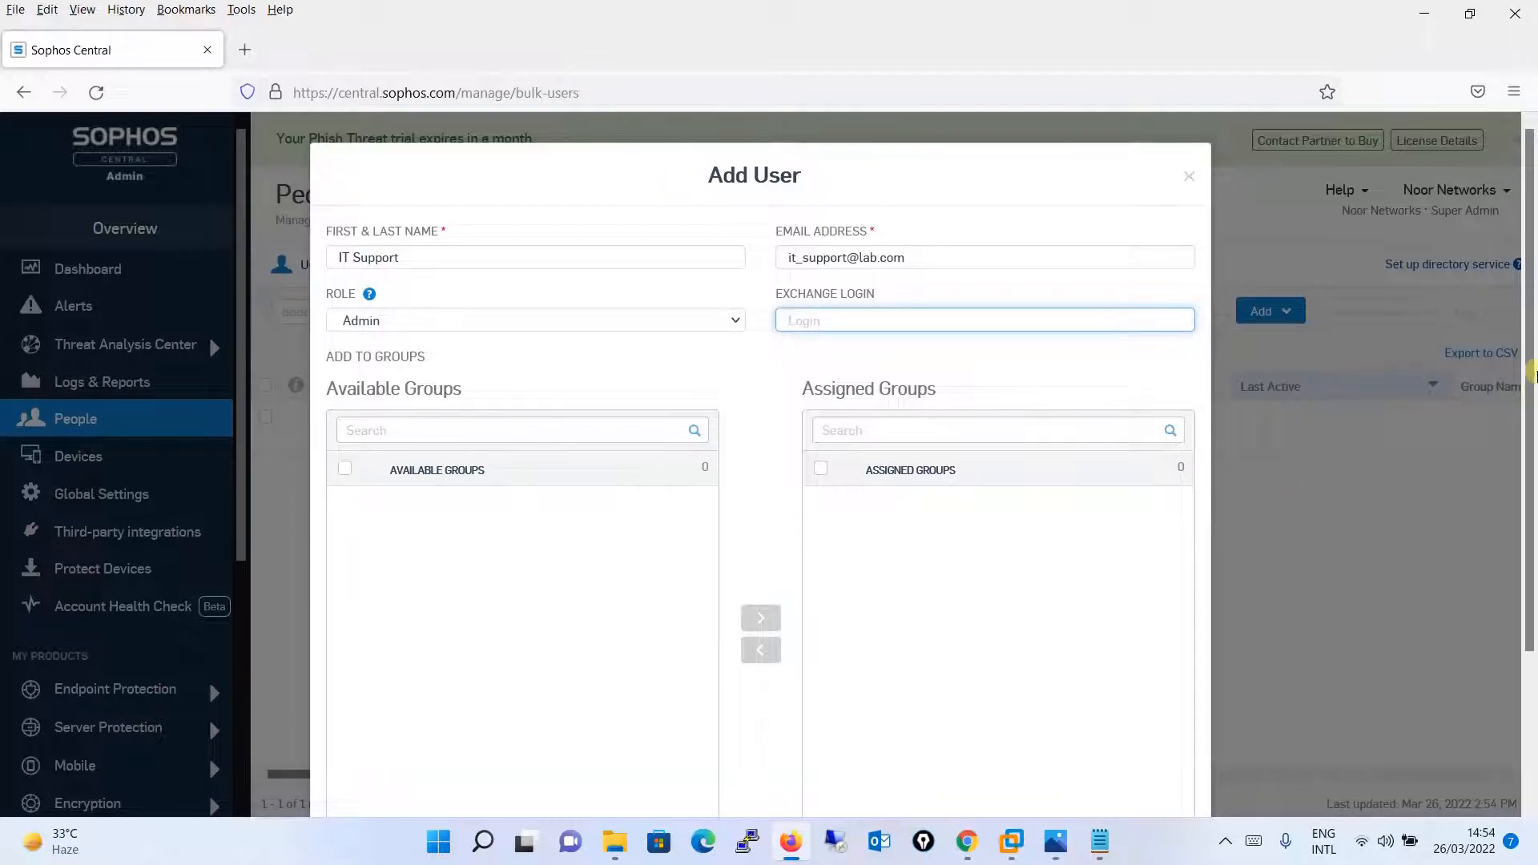
- Save the IT Support admin user from the Add User dialog
{"action": "scroll", "scroll_direction": "down", "scroll_amount": 3}
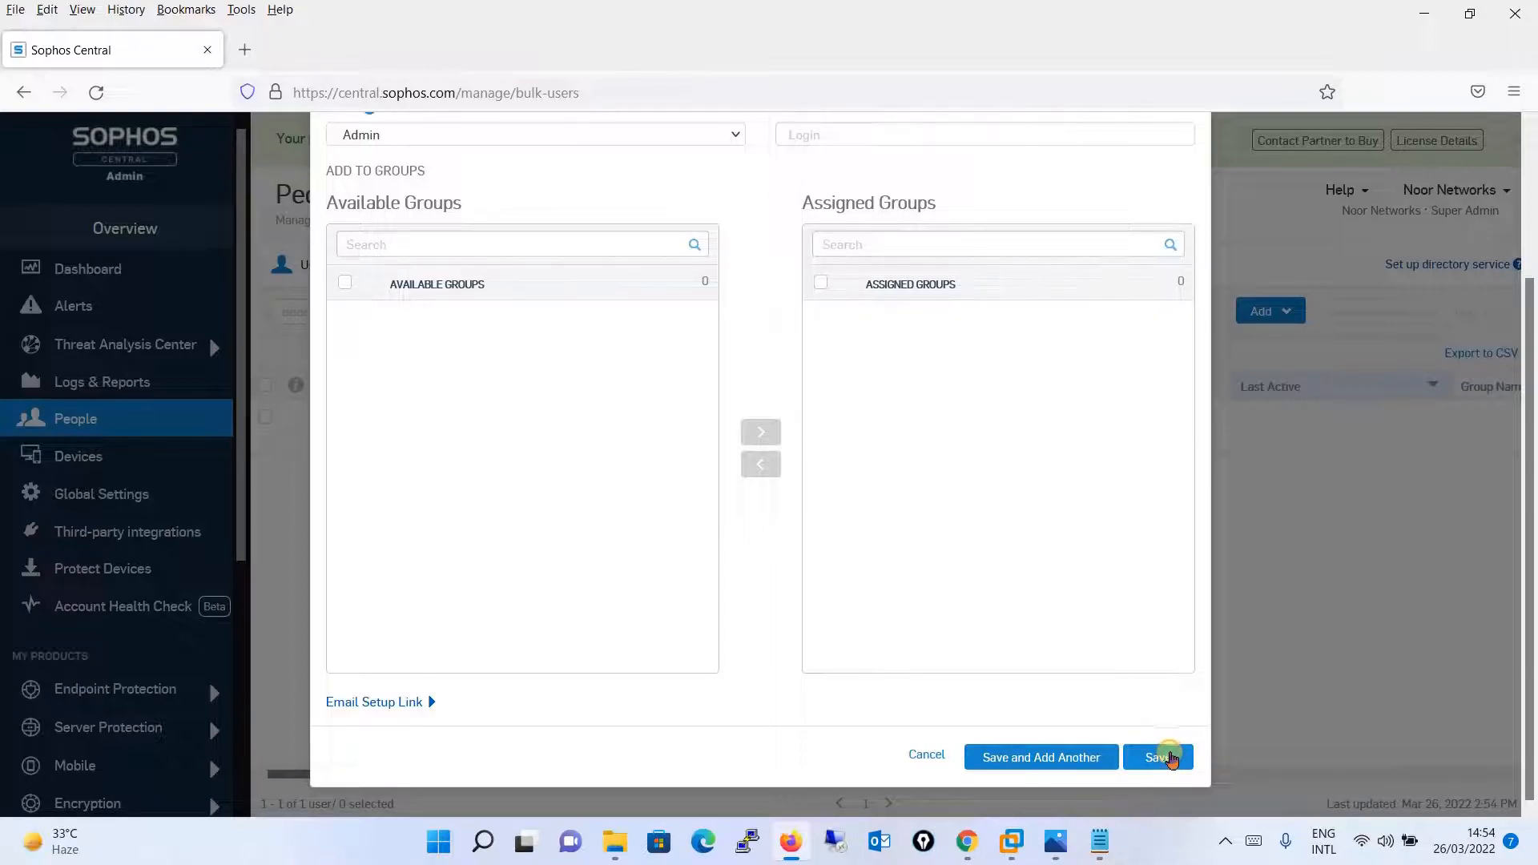
{"action": "left_click", "coordinate": [1158, 757]}
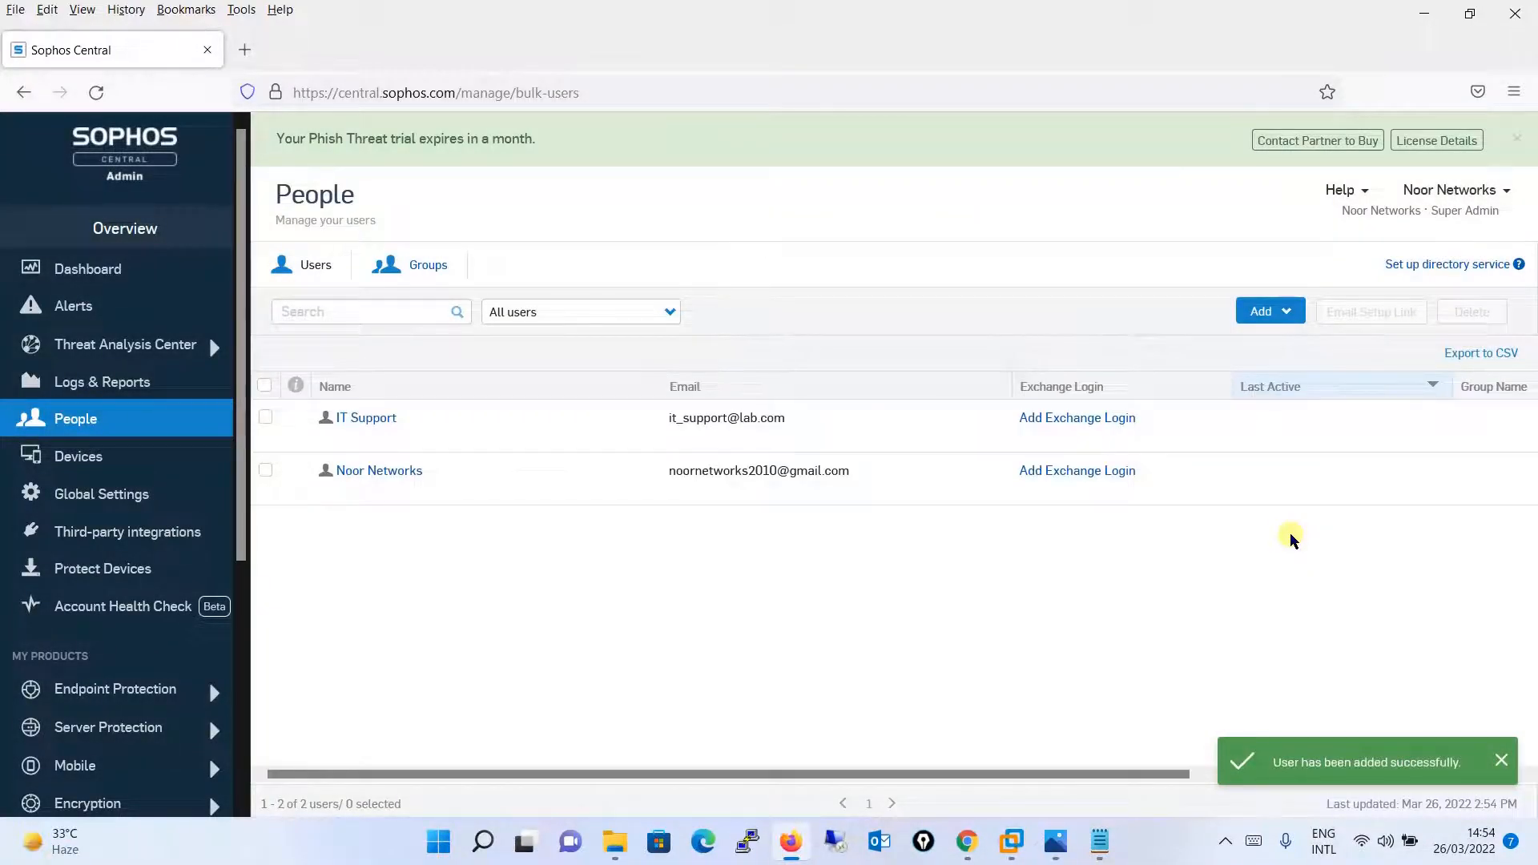